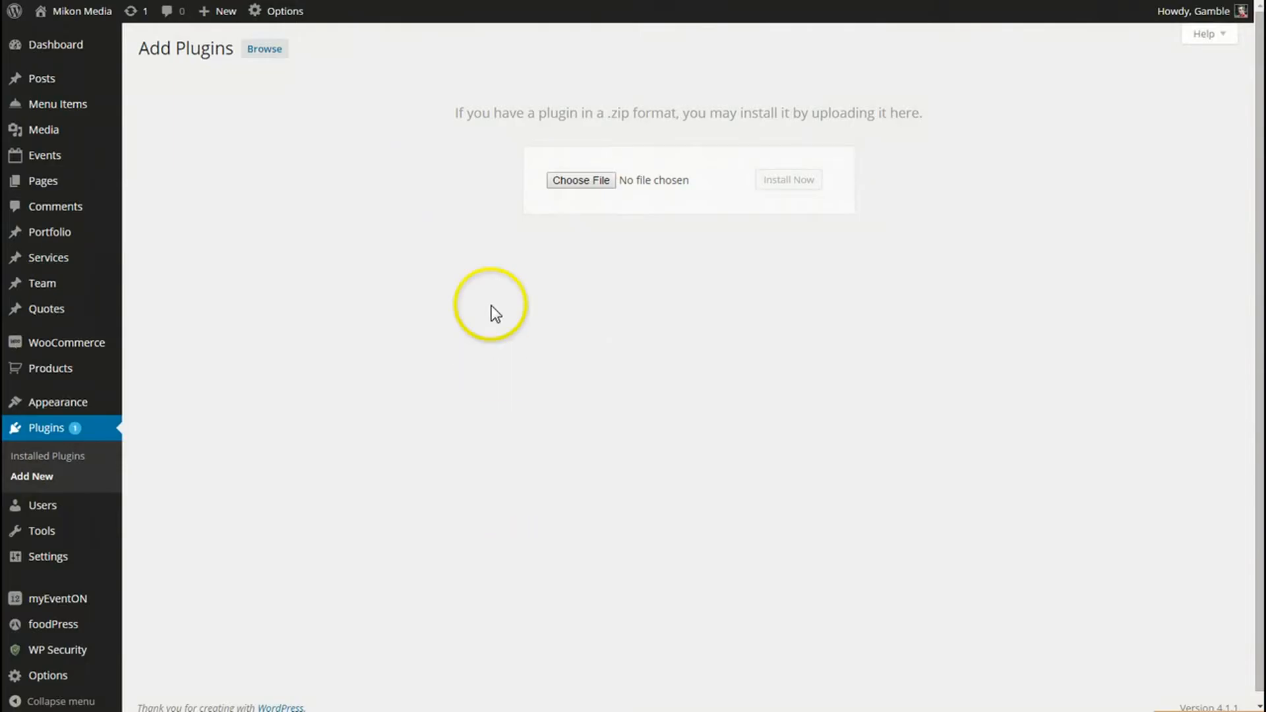
{"action": "mouse_move", "coordinate": [641, 333]}
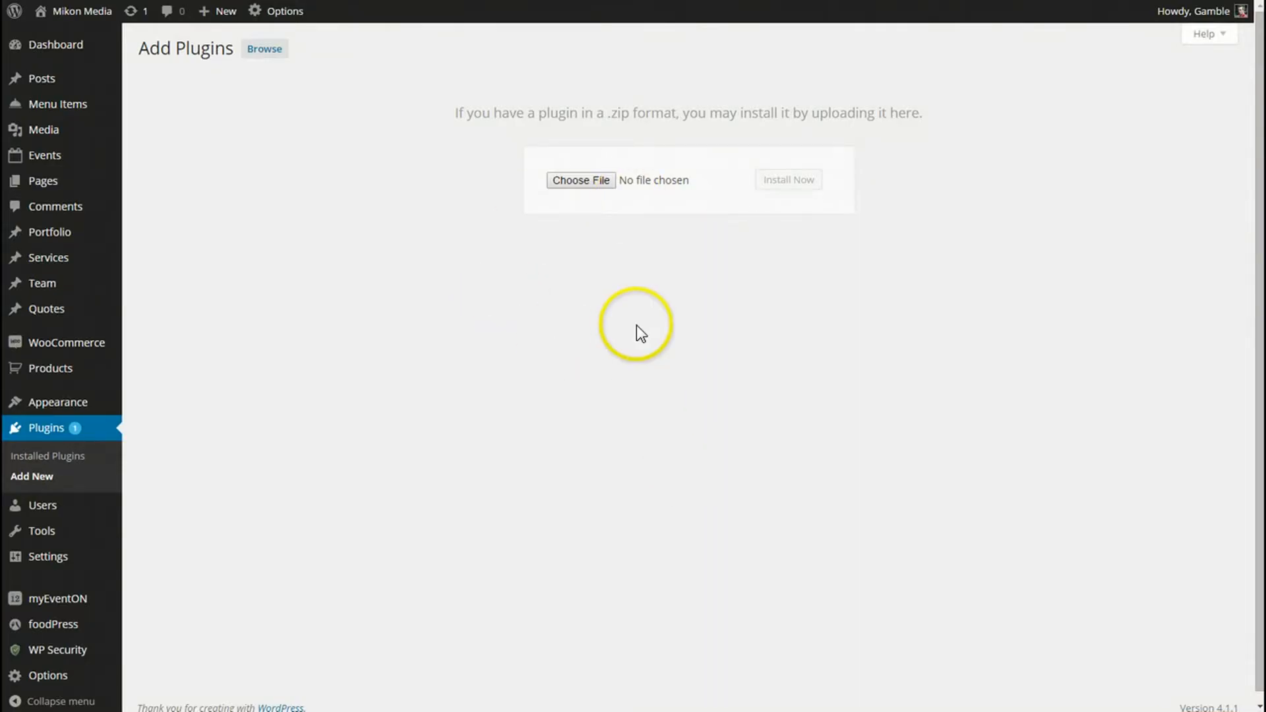
{"action": "mouse_move", "coordinate": [658, 347]}
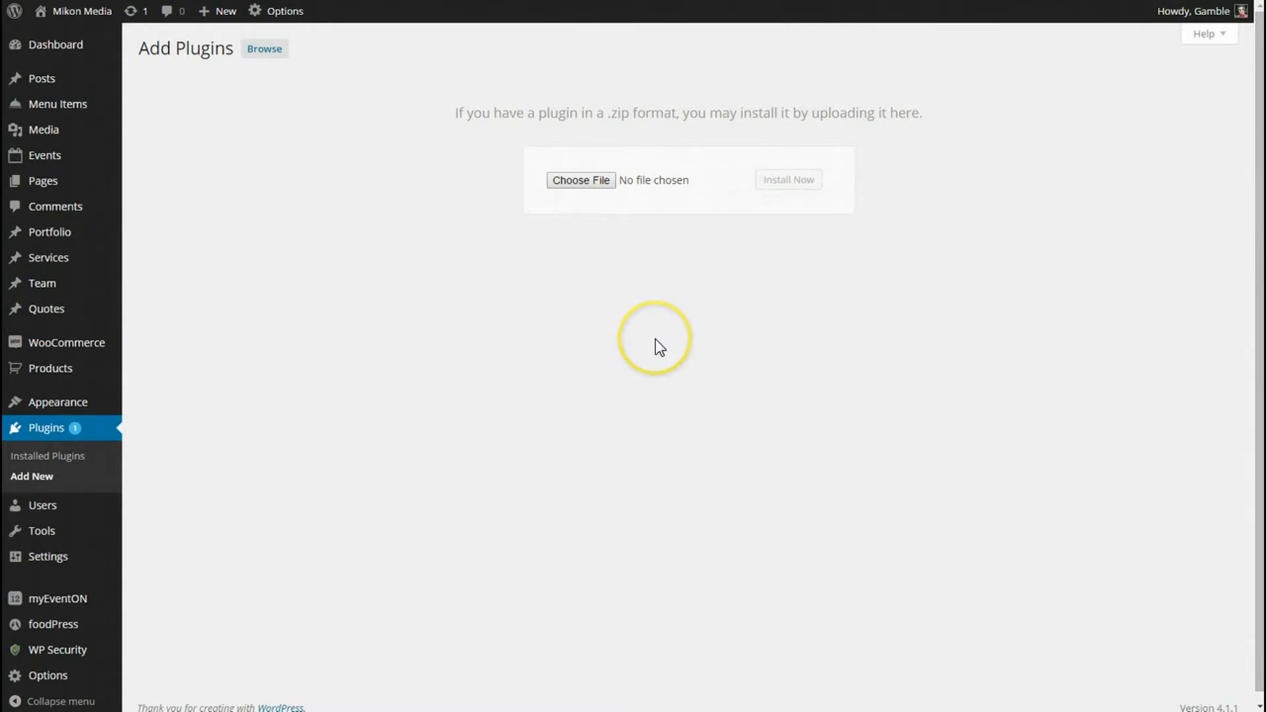
{"action": "mouse_move", "coordinate": [658, 347]}
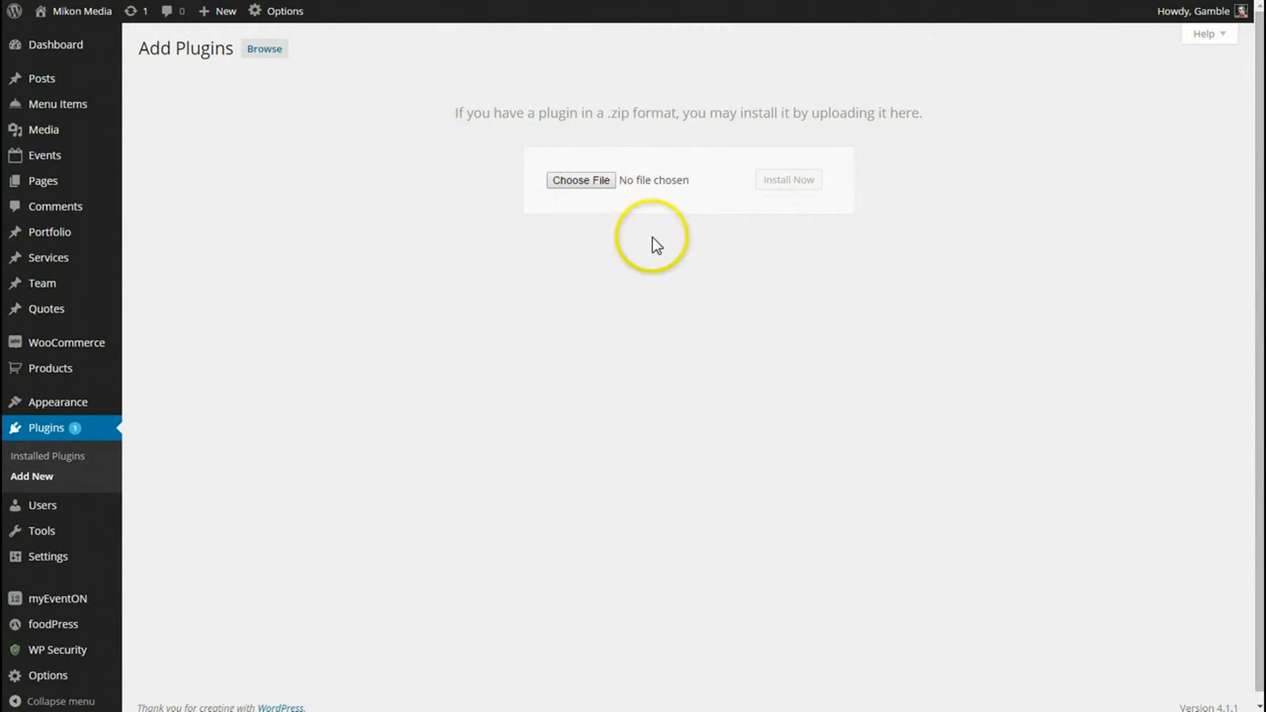
{"action": "mouse_move", "coordinate": [584, 199]}
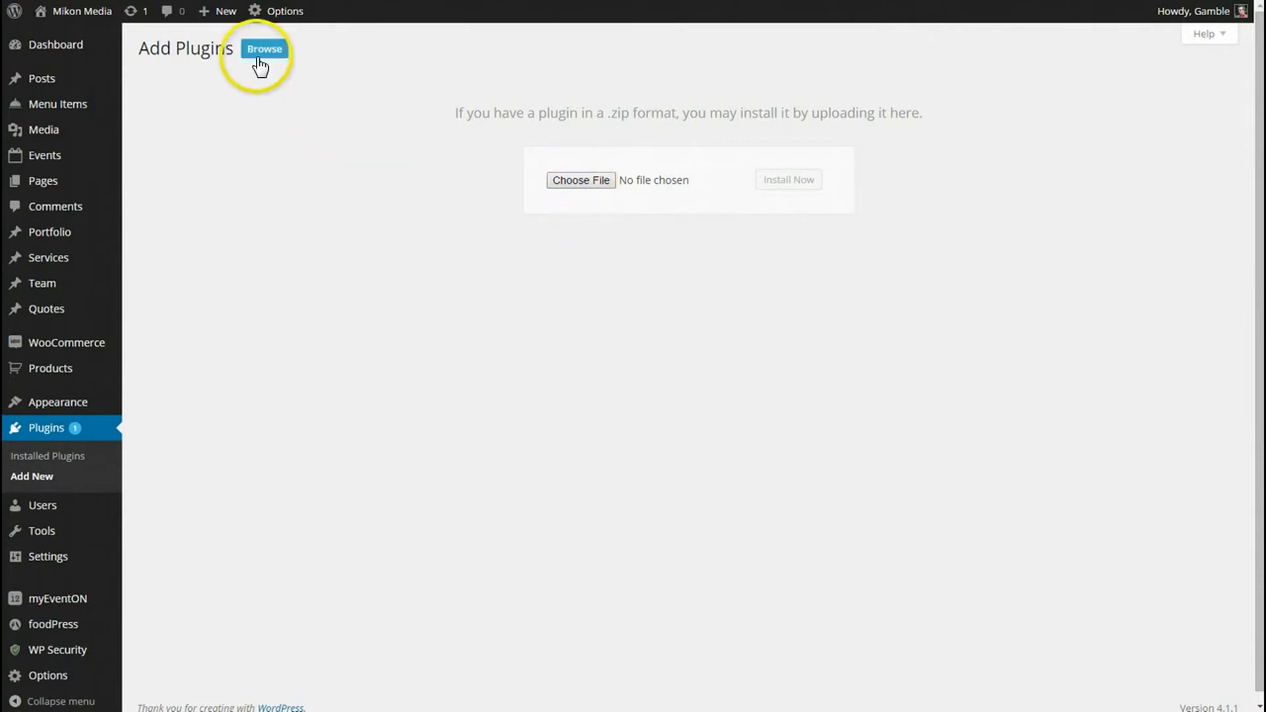
Step: Choose eventon-full-cal.zip from the ALL Eventon Addons folder on the Desktop
{"action": "left_click", "coordinate": [581, 181]}
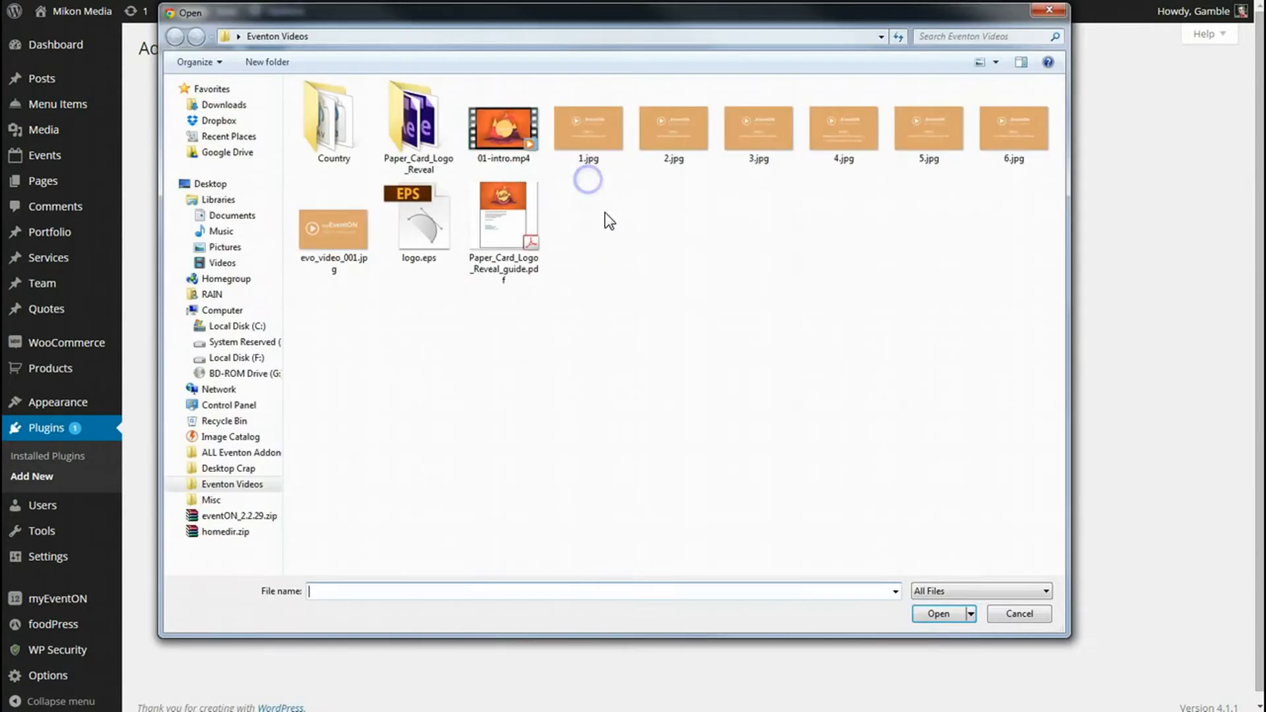
{"action": "left_click", "coordinate": [211, 183]}
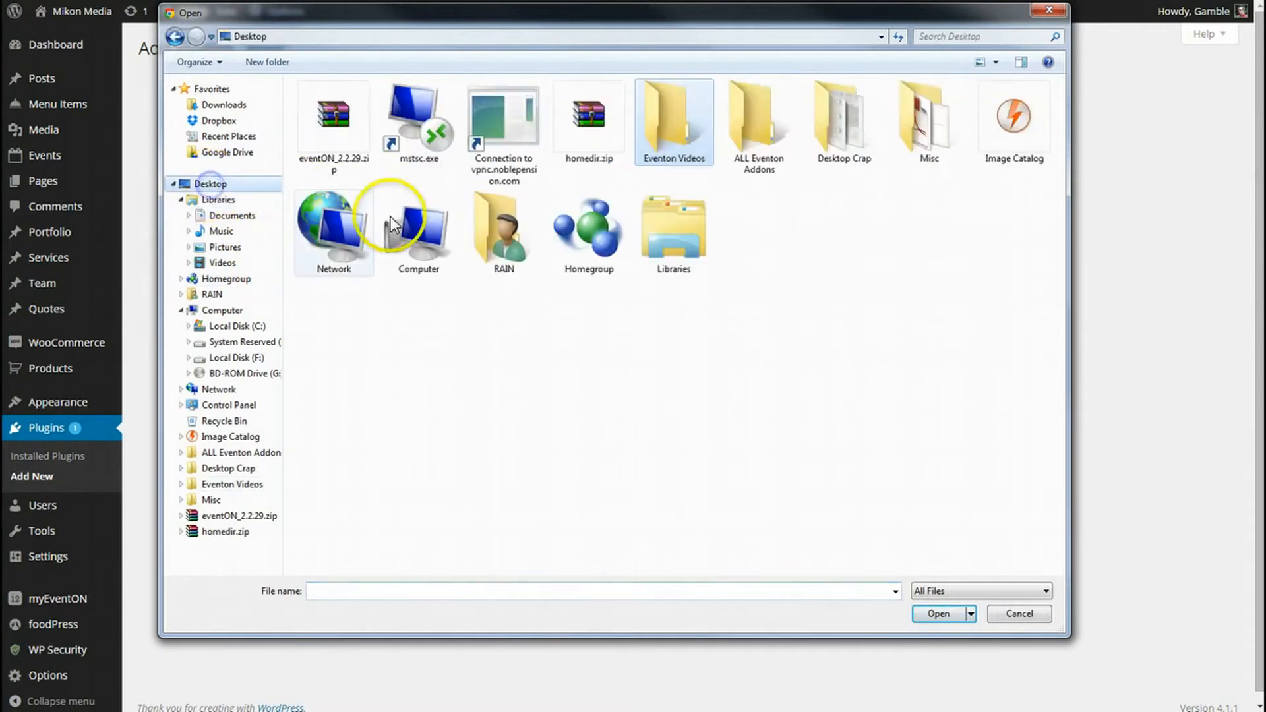
{"action": "left_click", "coordinate": [757, 121]}
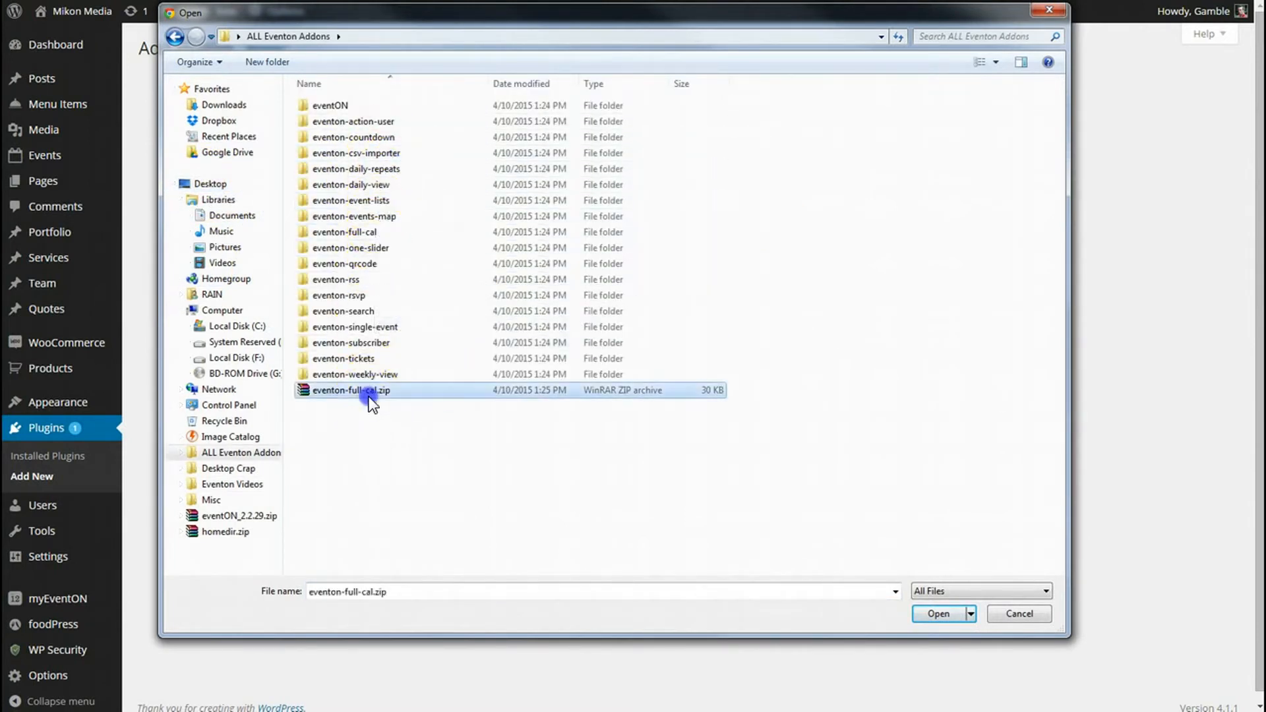
{"action": "left_click", "coordinate": [938, 613]}
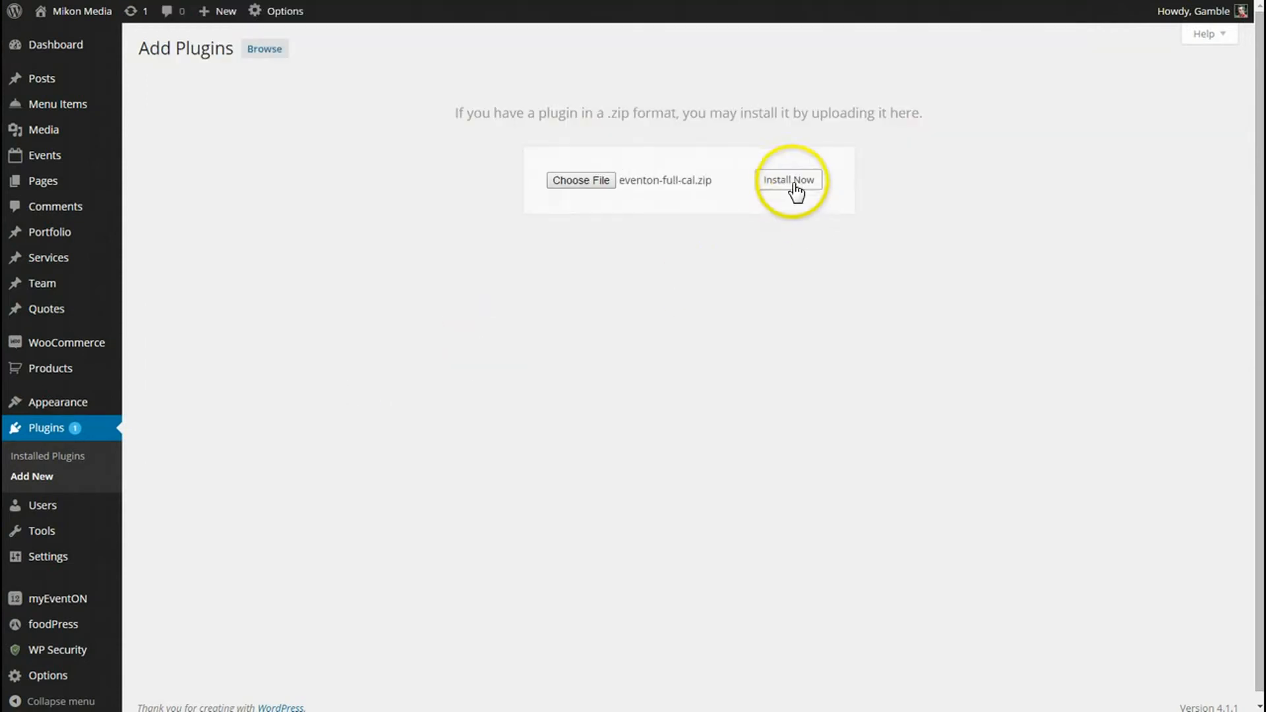
Step: Install the uploaded EventON Full Cal plugin and activate it
{"action": "left_click", "coordinate": [788, 180]}
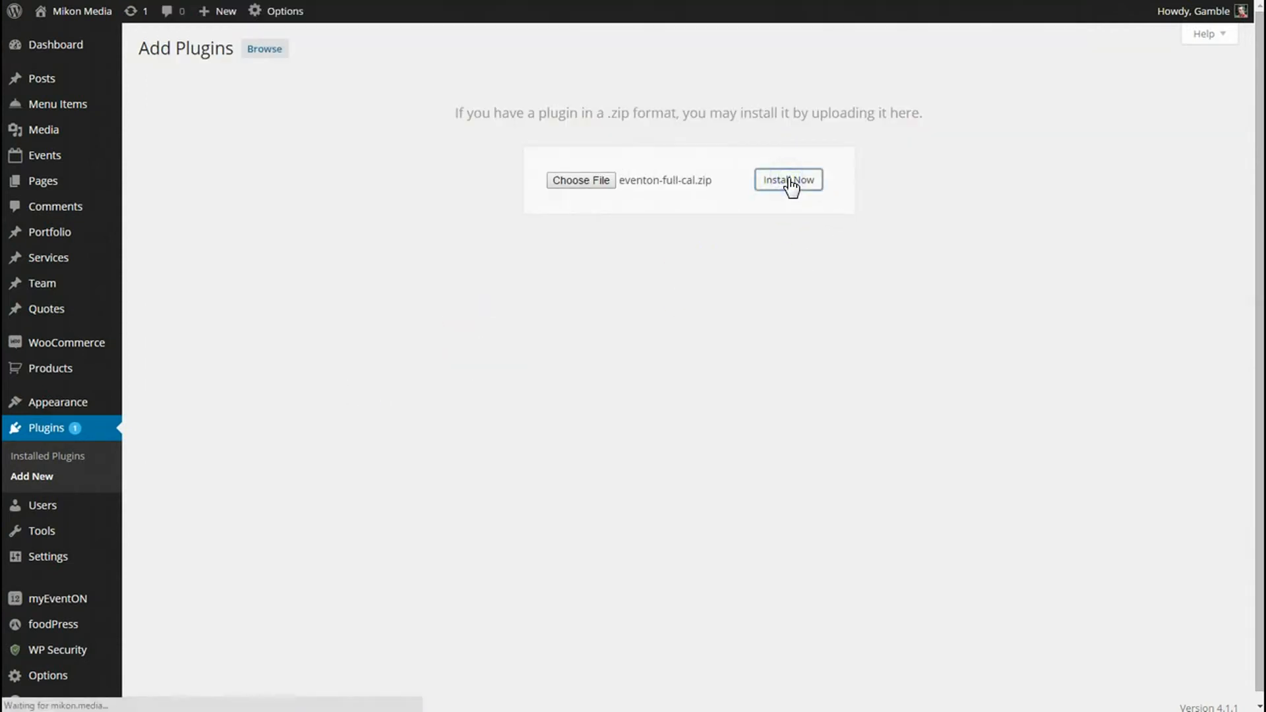
{"action": "left_click", "coordinate": [789, 179]}
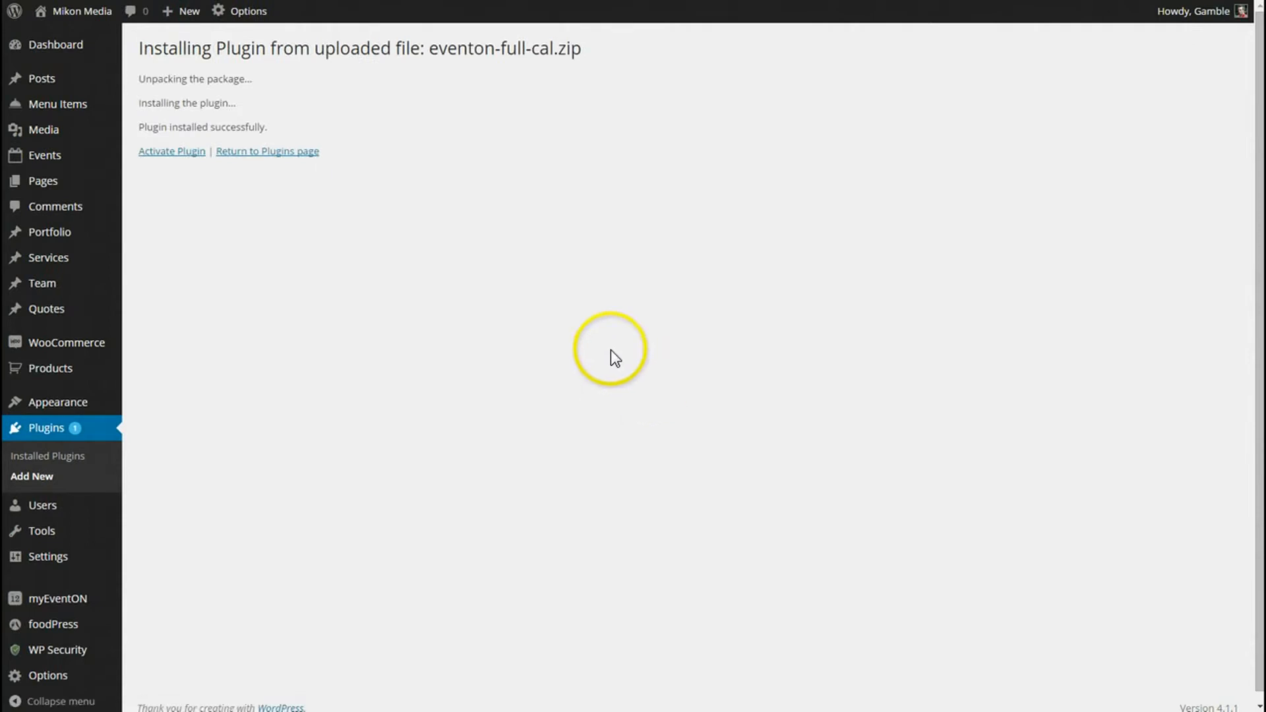
{"action": "left_click", "coordinate": [172, 150]}
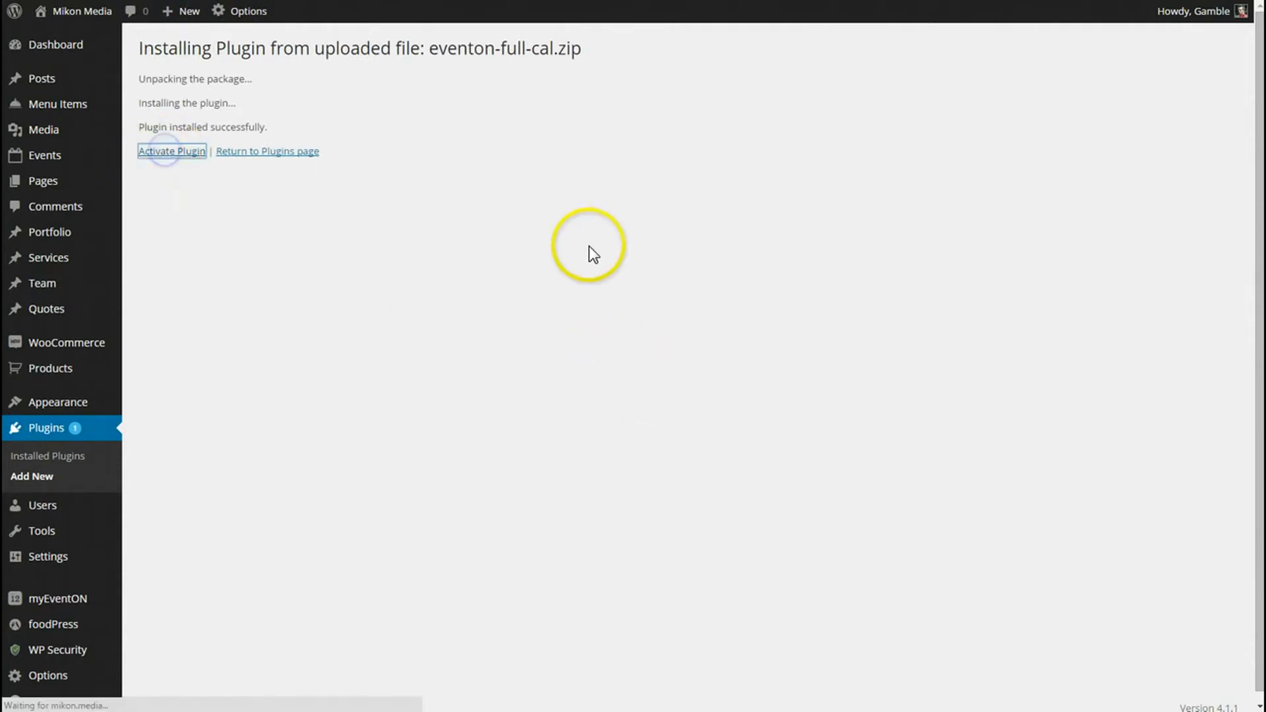
{"action": "left_click", "coordinate": [172, 151]}
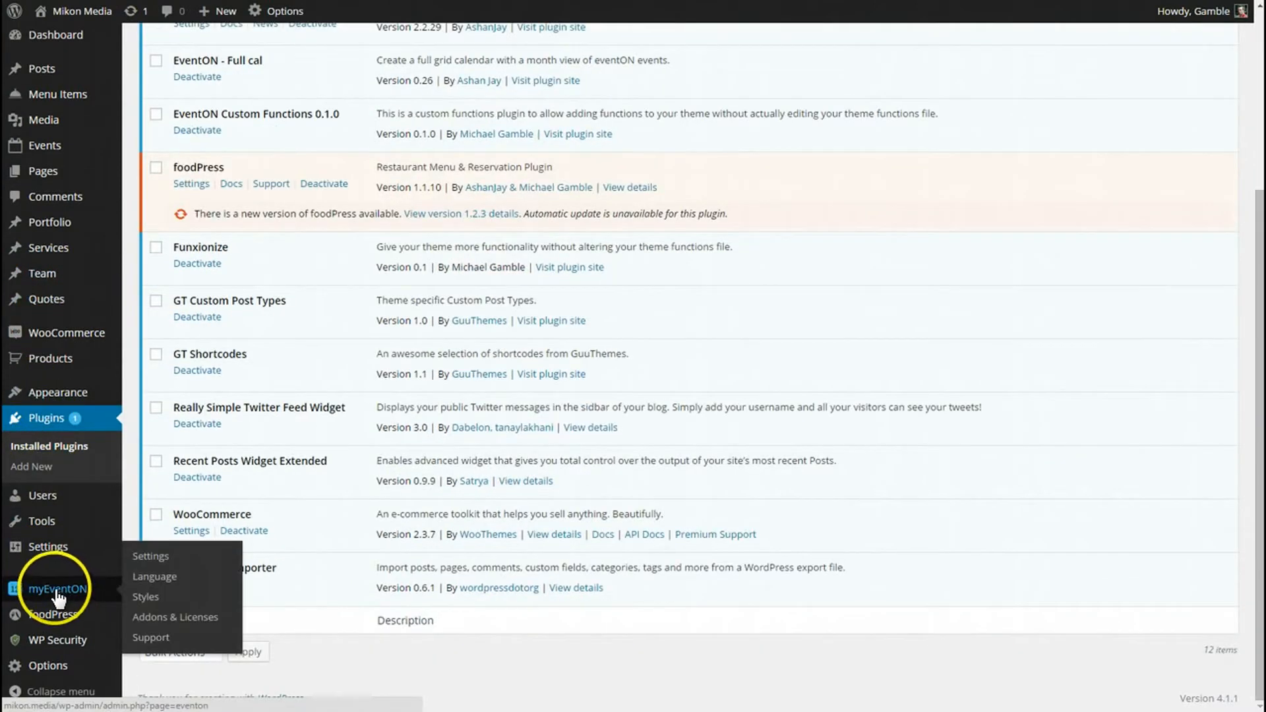
Step: In myEventON Appearance settings, reset the FullCal styles colours to default and save changes
{"action": "left_click", "coordinate": [150, 555]}
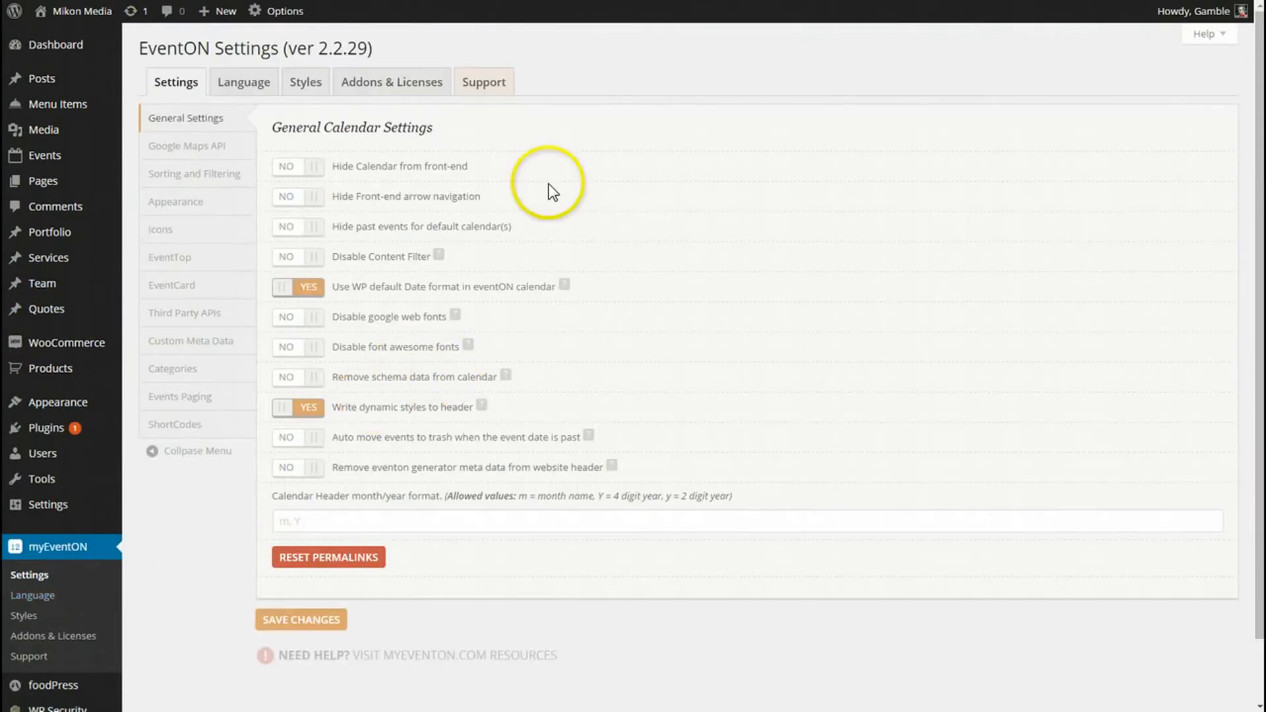
{"action": "mouse_move", "coordinate": [384, 178]}
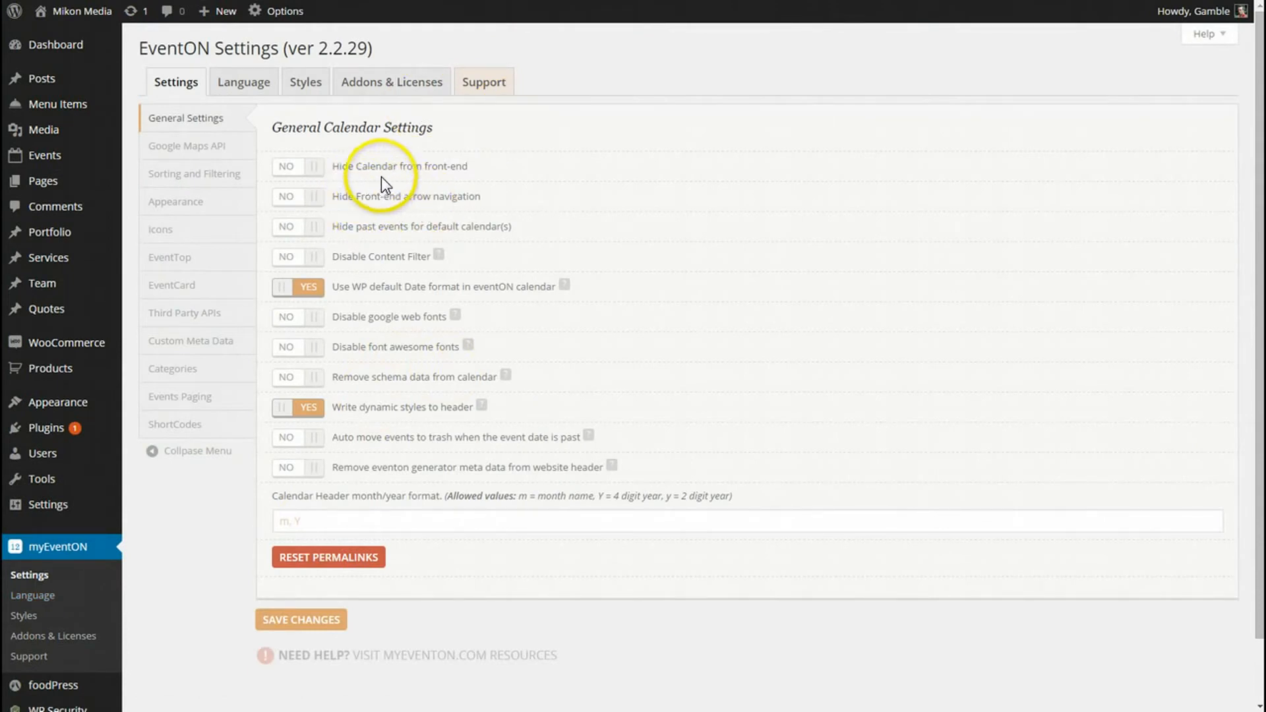
{"action": "mouse_move", "coordinate": [186, 221]}
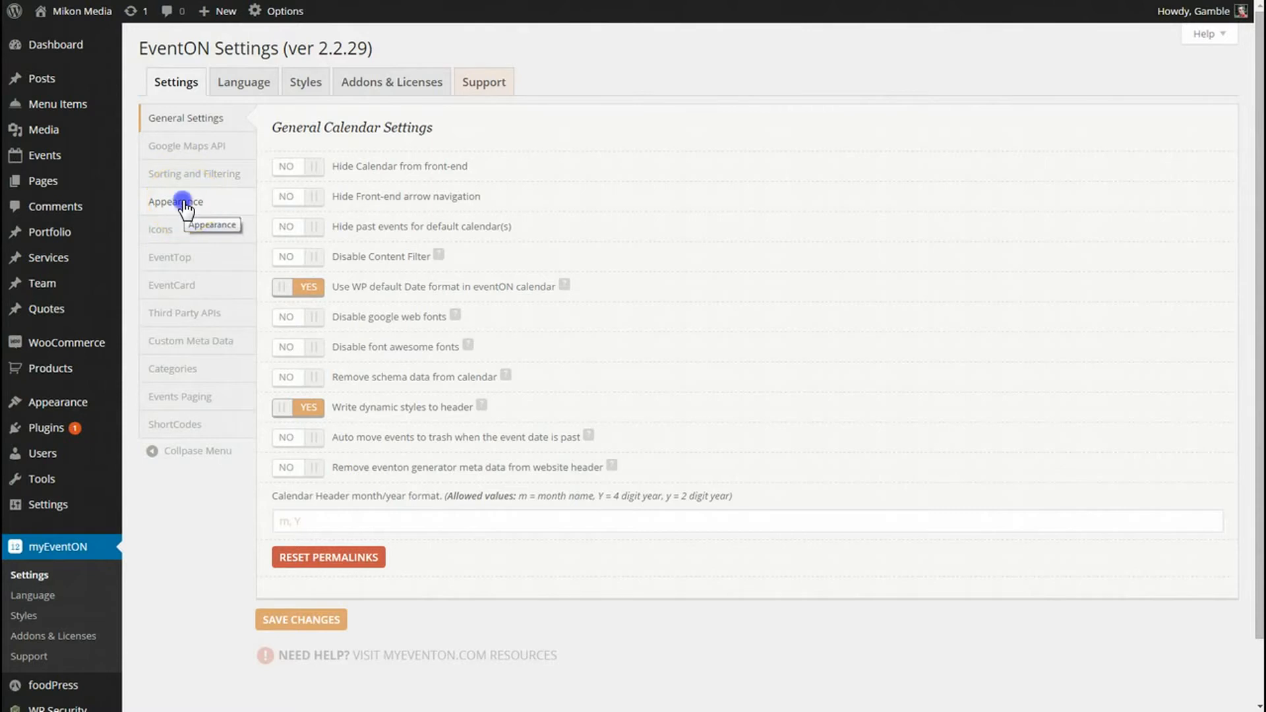
{"action": "left_click", "coordinate": [174, 201]}
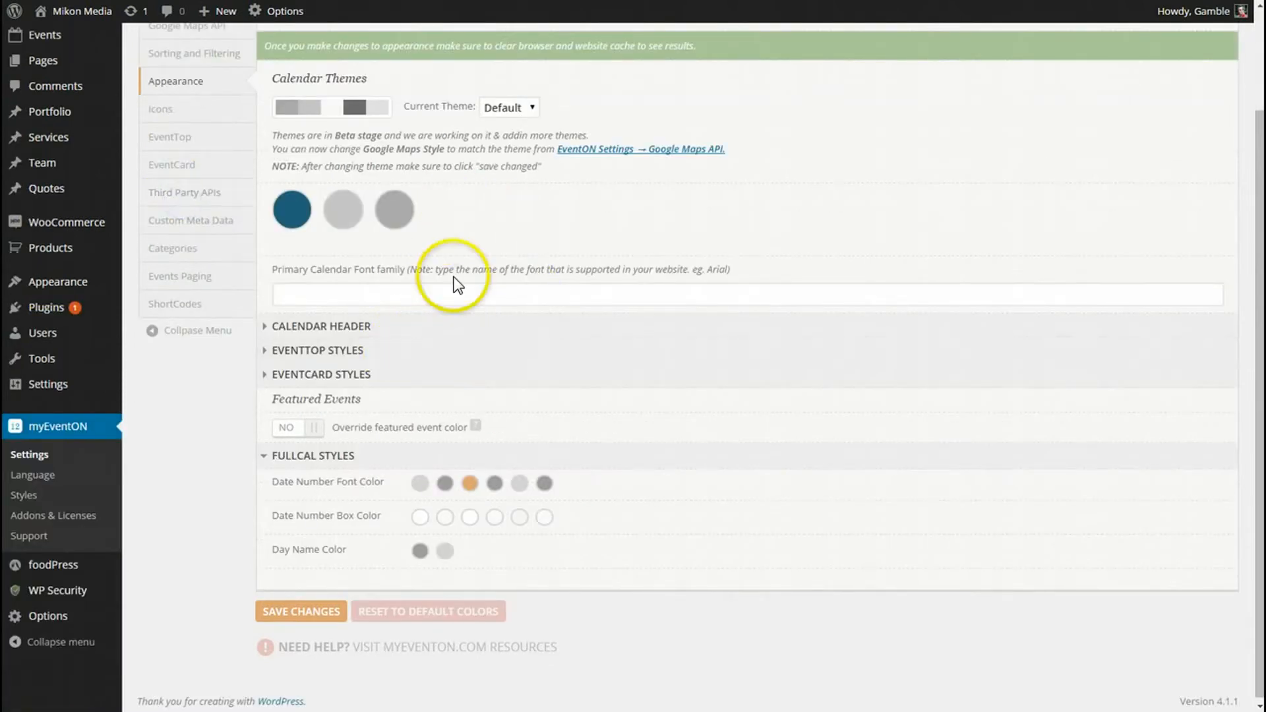
{"action": "mouse_move", "coordinate": [346, 477]}
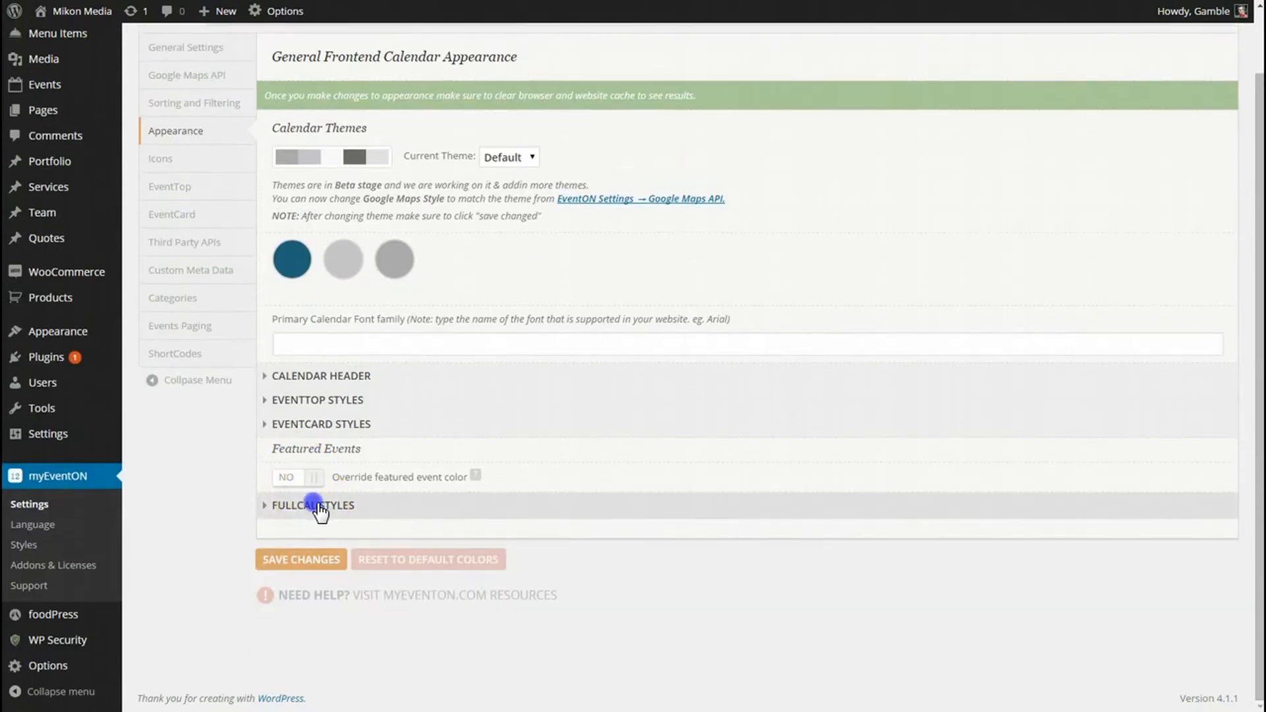
{"action": "left_click", "coordinate": [312, 505]}
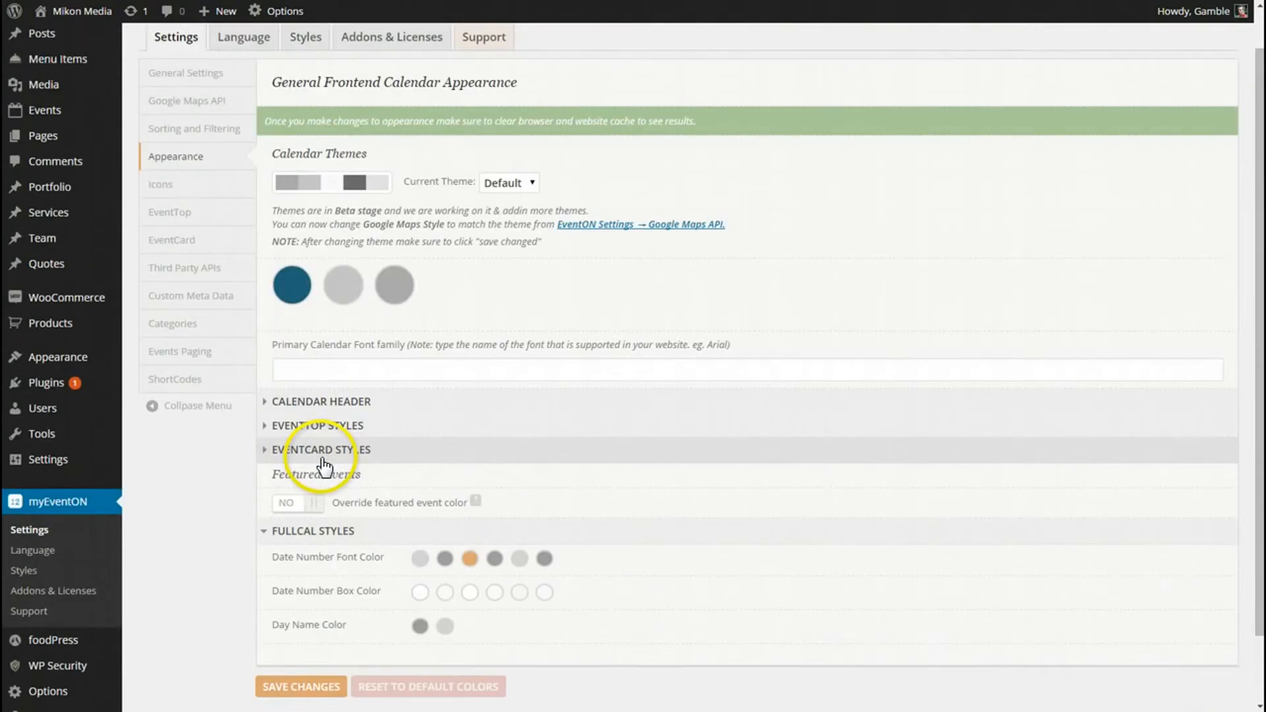
{"action": "scroll", "scroll_direction": "down", "scroll_amount": 3}
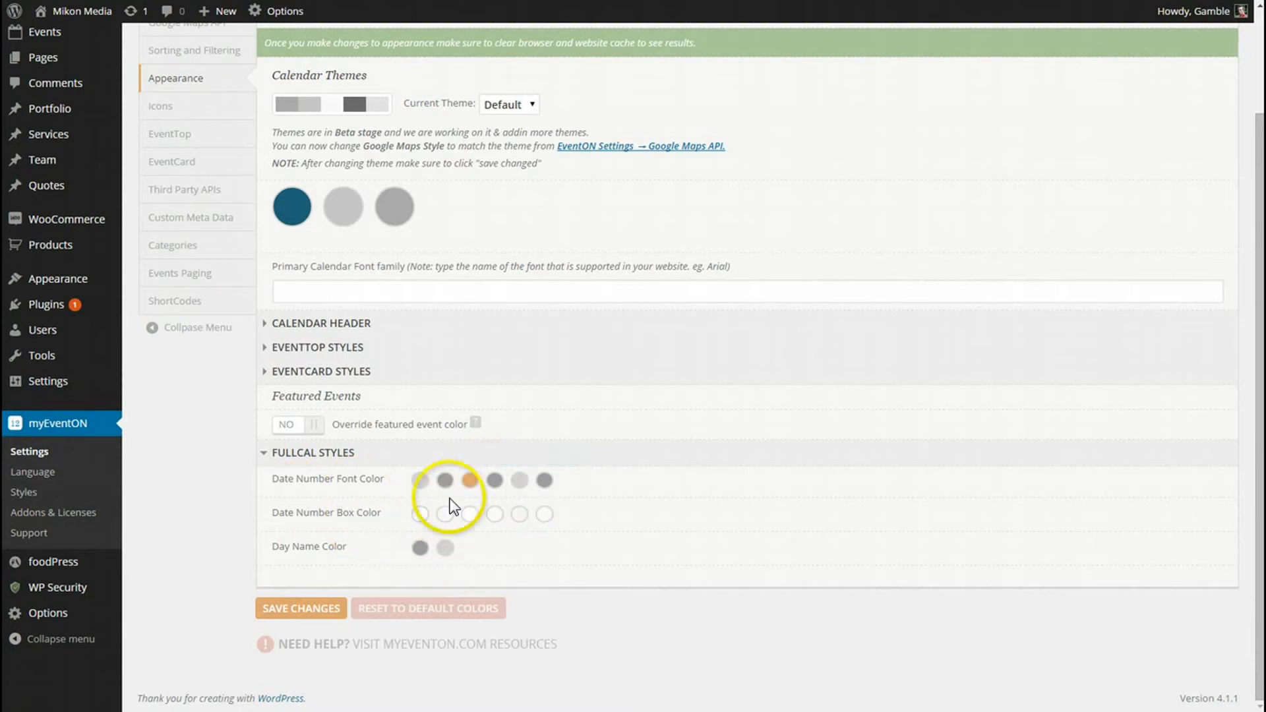
{"action": "mouse_move", "coordinate": [309, 128]}
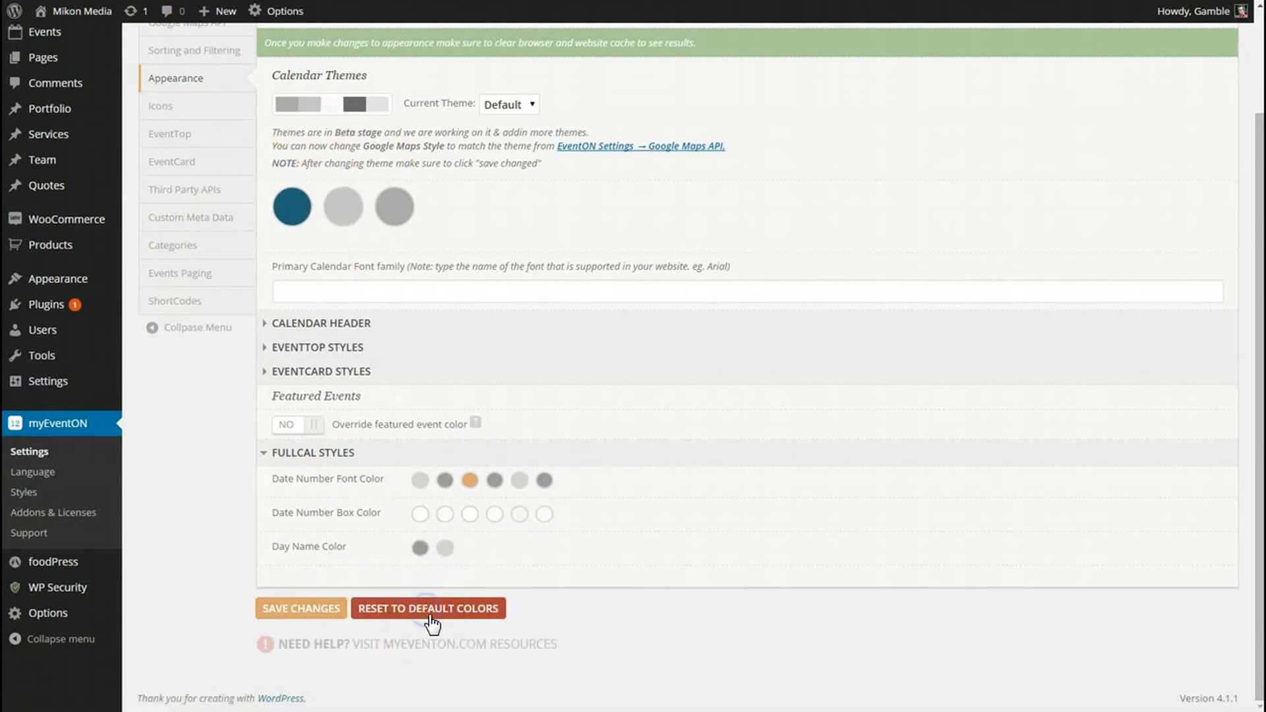
{"action": "left_click", "coordinate": [428, 608]}
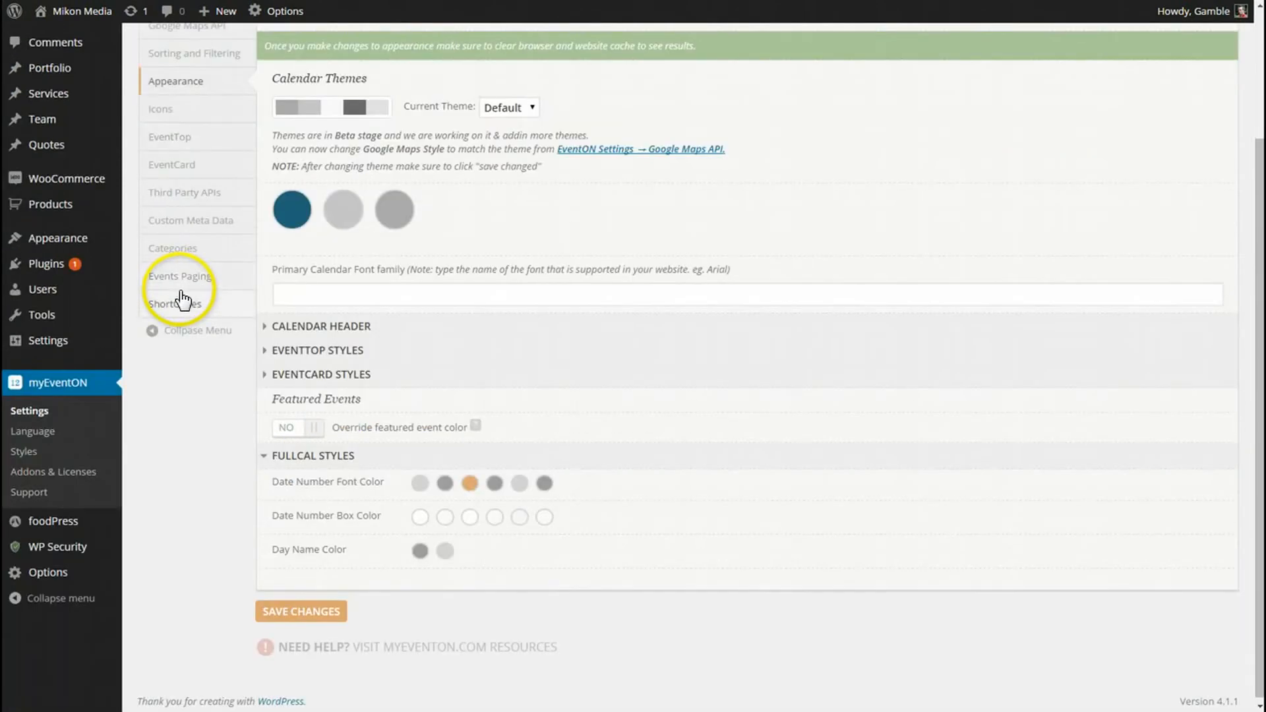
{"action": "left_click", "coordinate": [301, 611]}
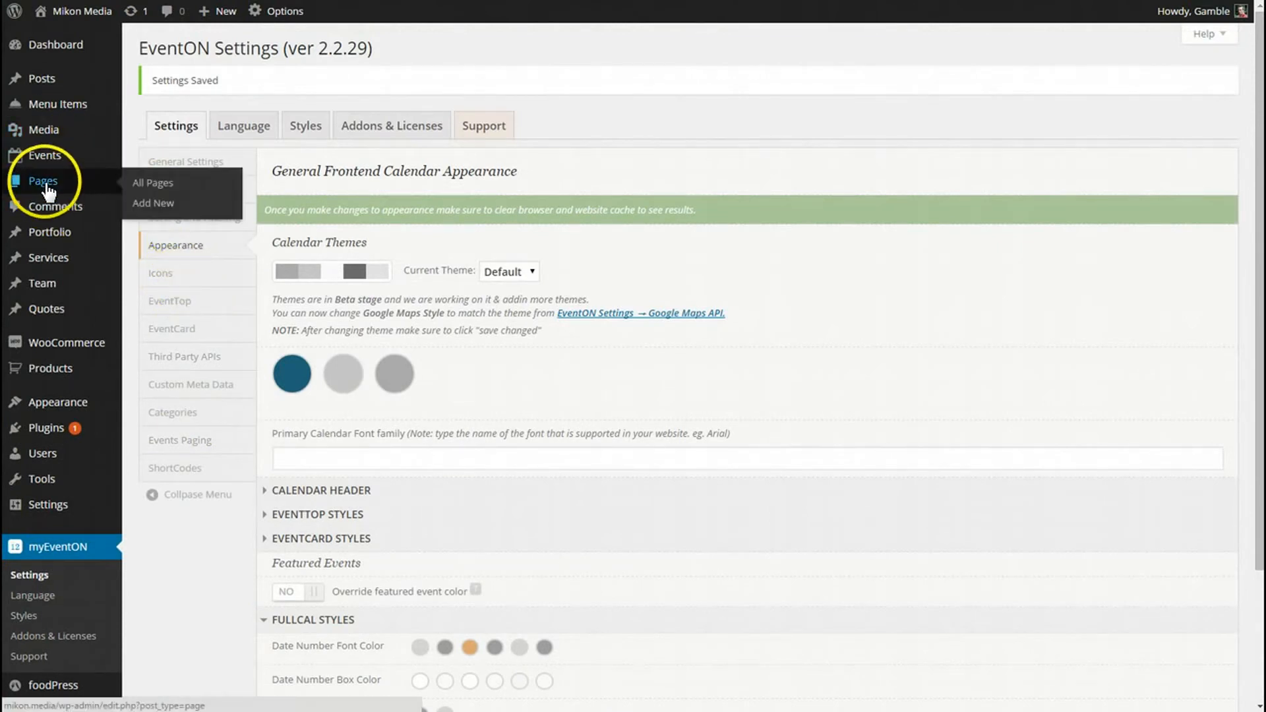
Step: Add a new page from Pages and title it 'Full Calendar Page'
{"action": "left_click", "coordinate": [152, 182]}
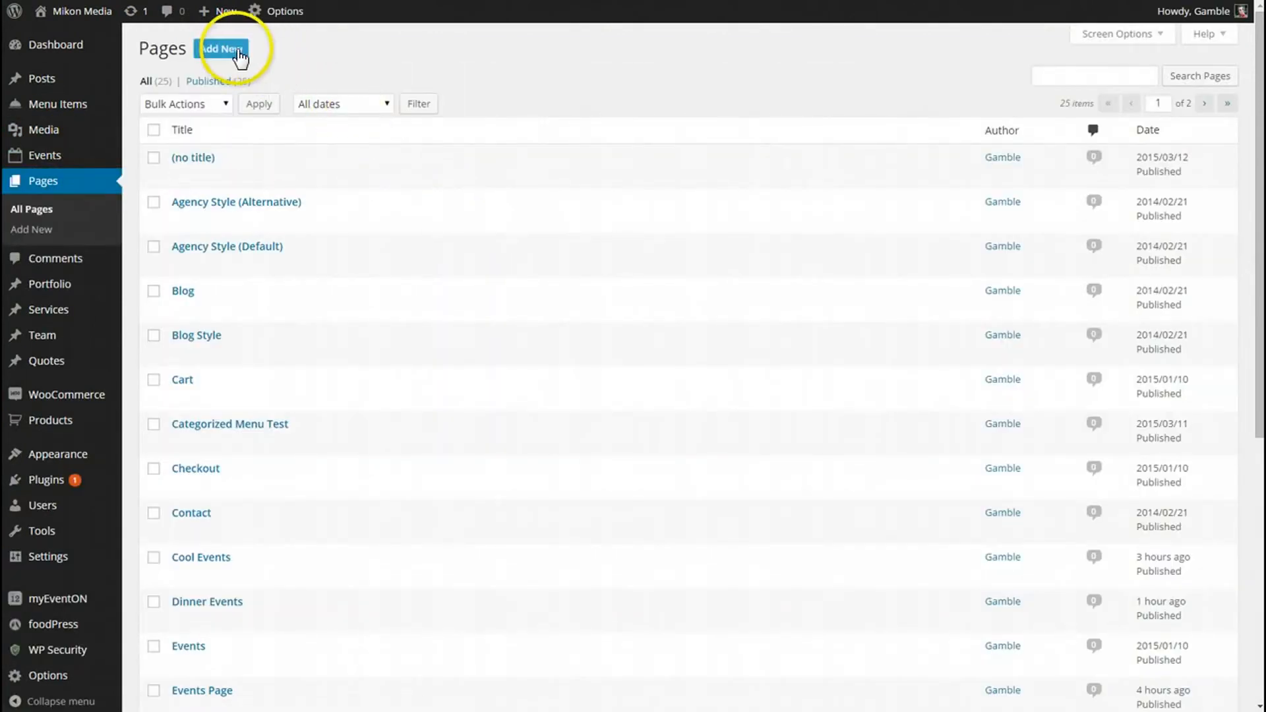
{"action": "left_click", "coordinate": [225, 49]}
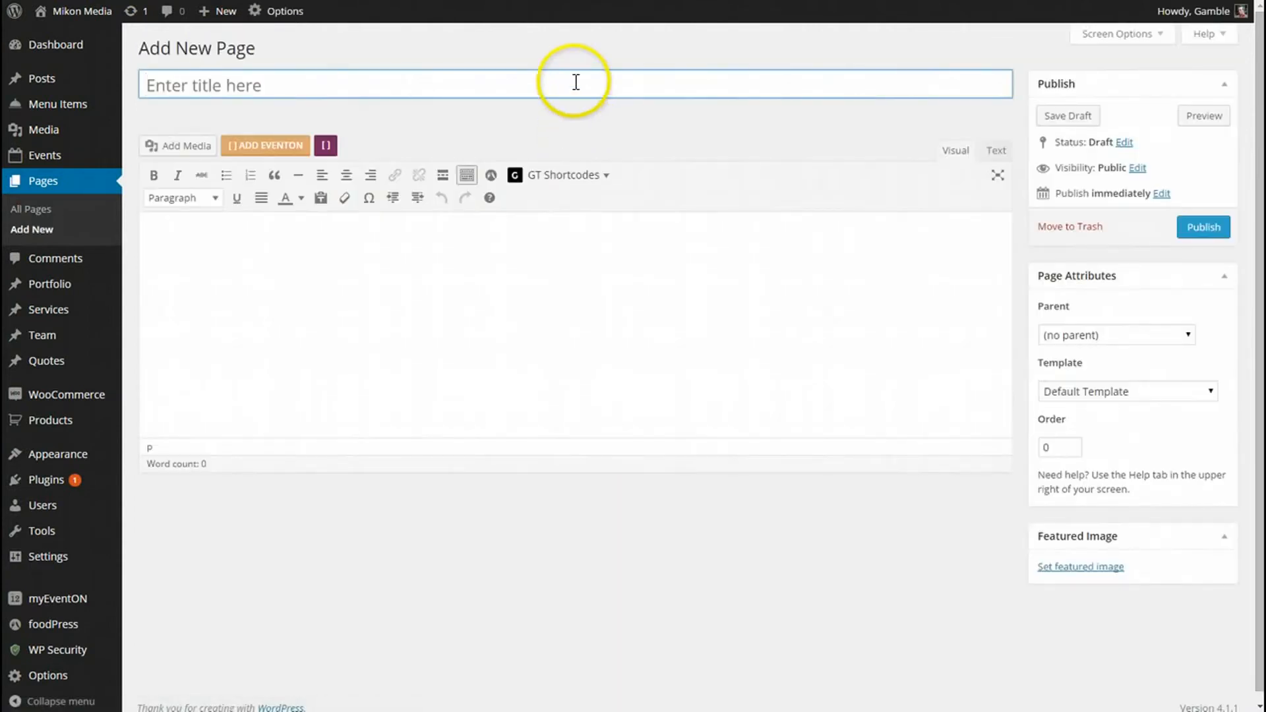
{"action": "type", "text": "Full Ca"}
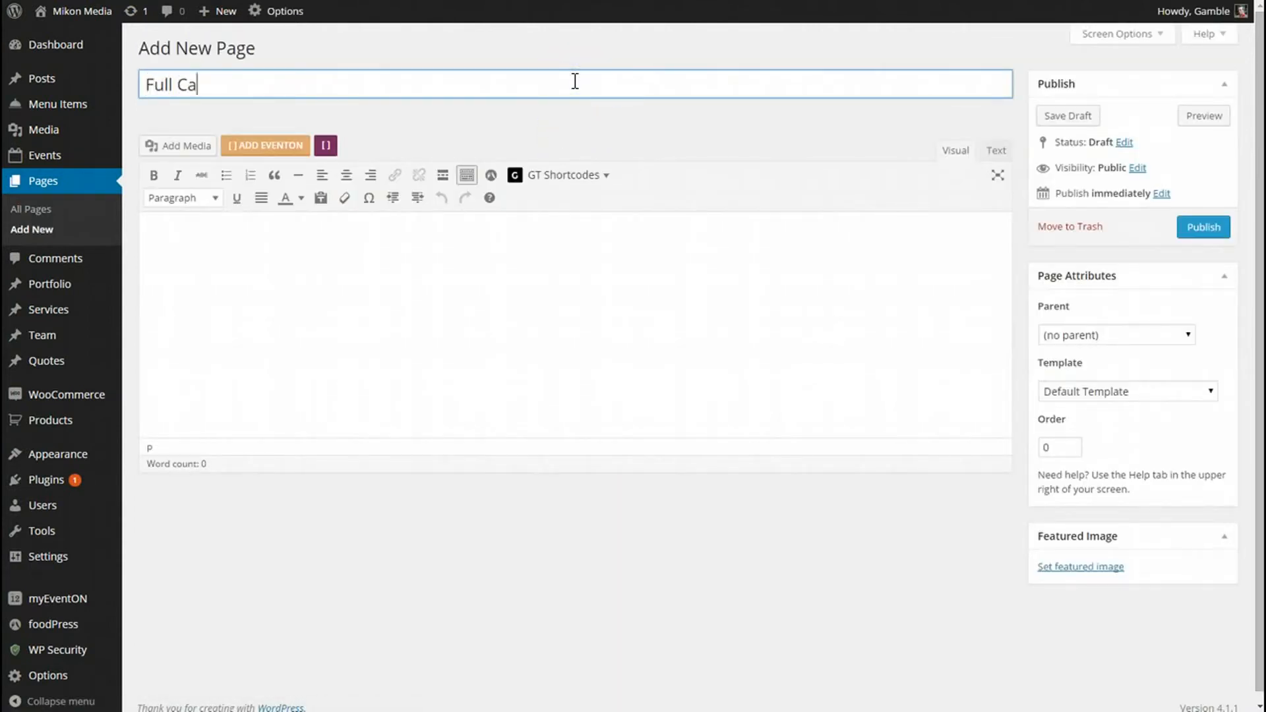
{"action": "type", "text": "lendar"}
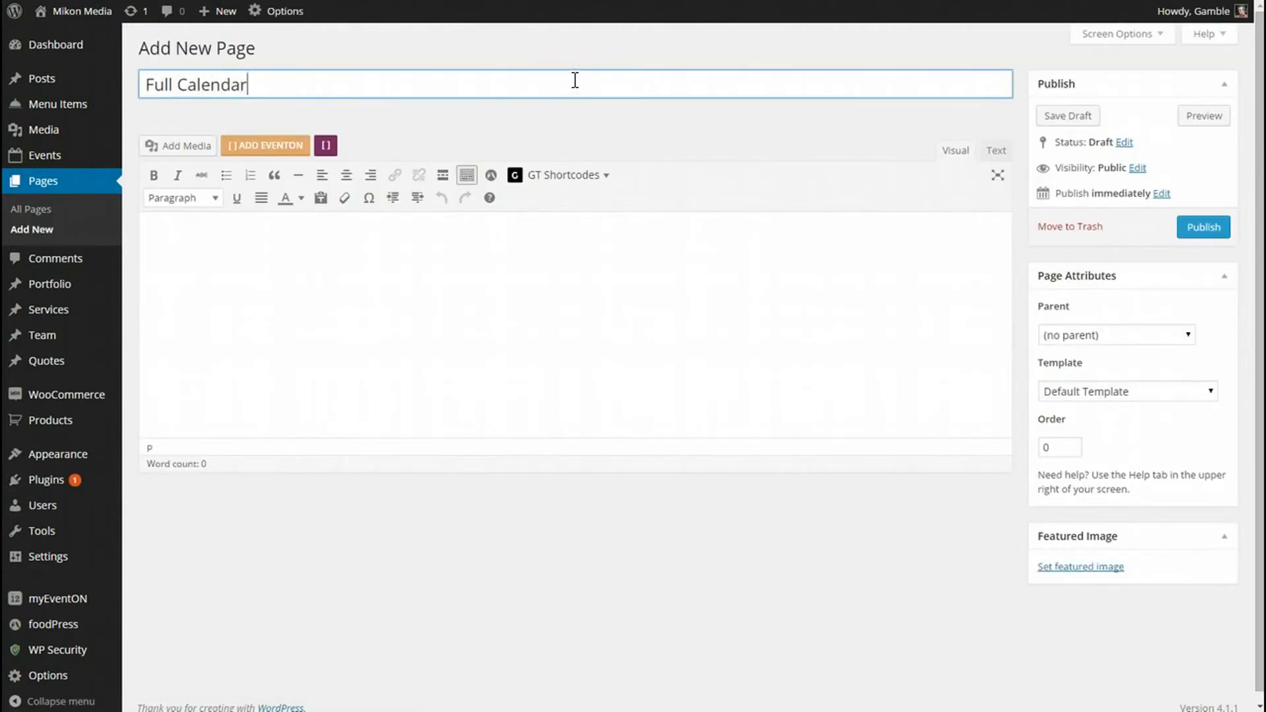
{"action": "type", "text": "Page"}
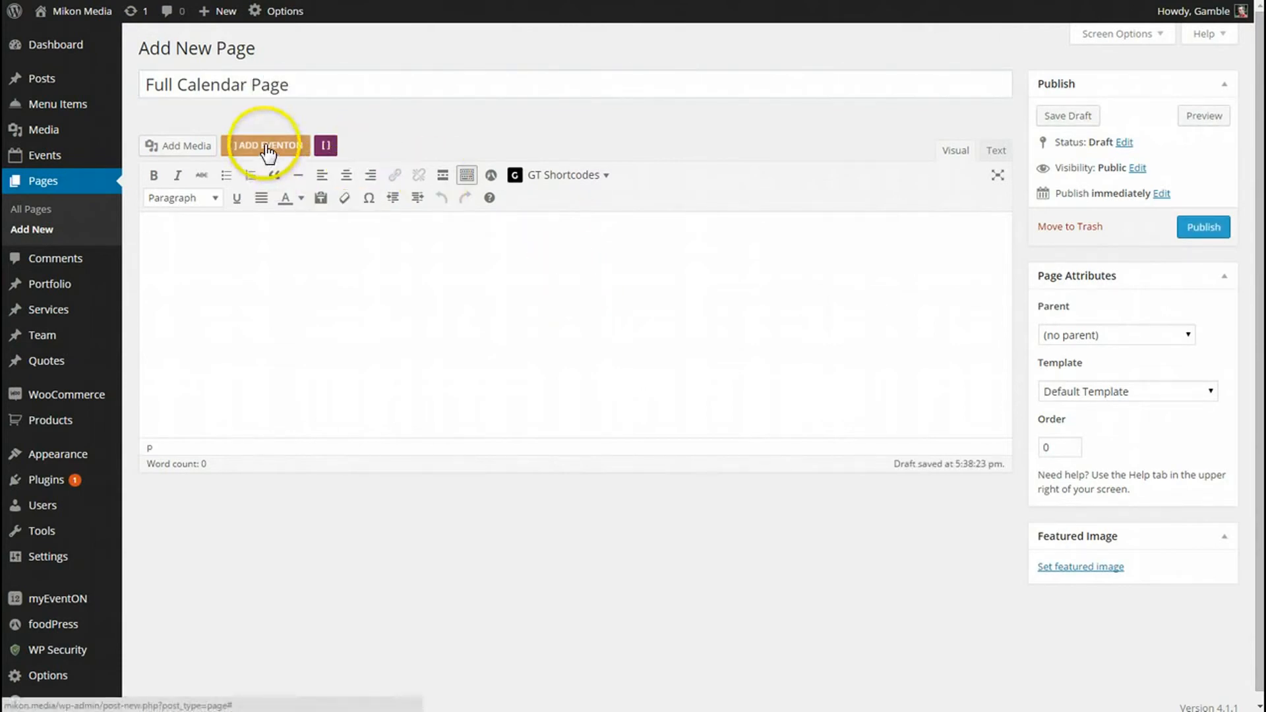
Step: Start a FullCal shortcode in the EventON generator with calendar ID Fulcal1
{"action": "left_click", "coordinate": [268, 146]}
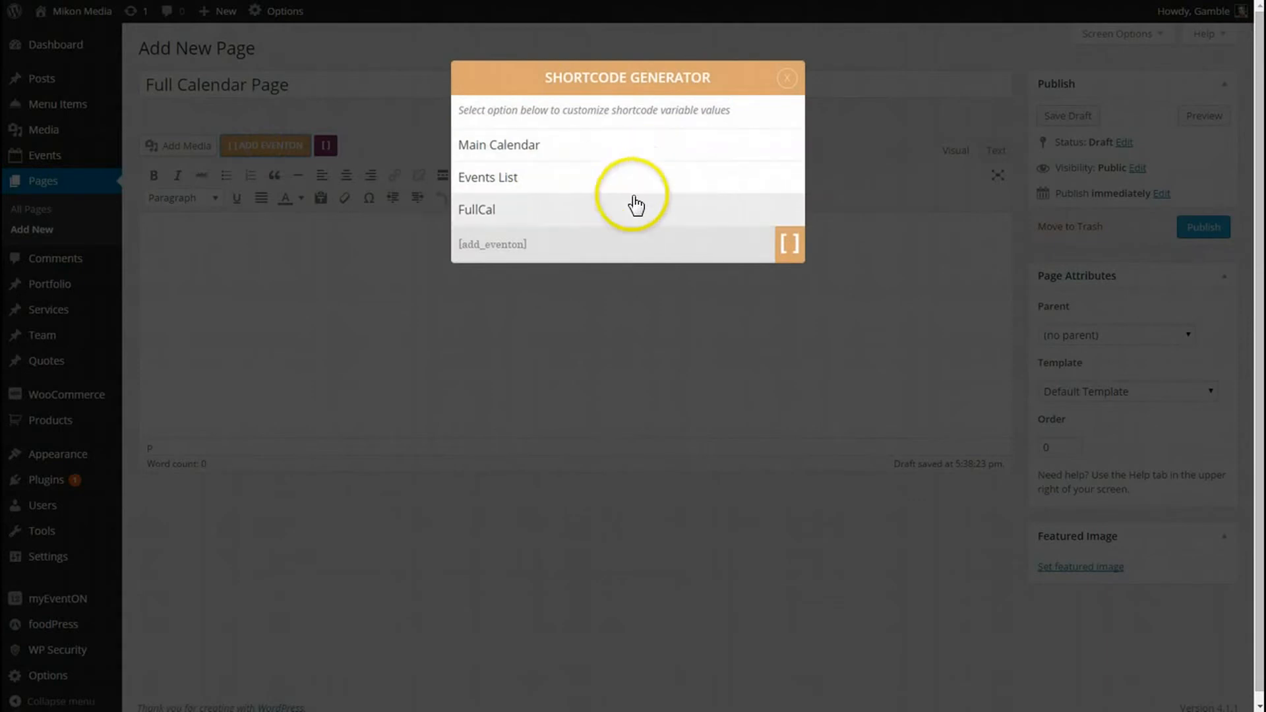
{"action": "mouse_move", "coordinate": [610, 221]}
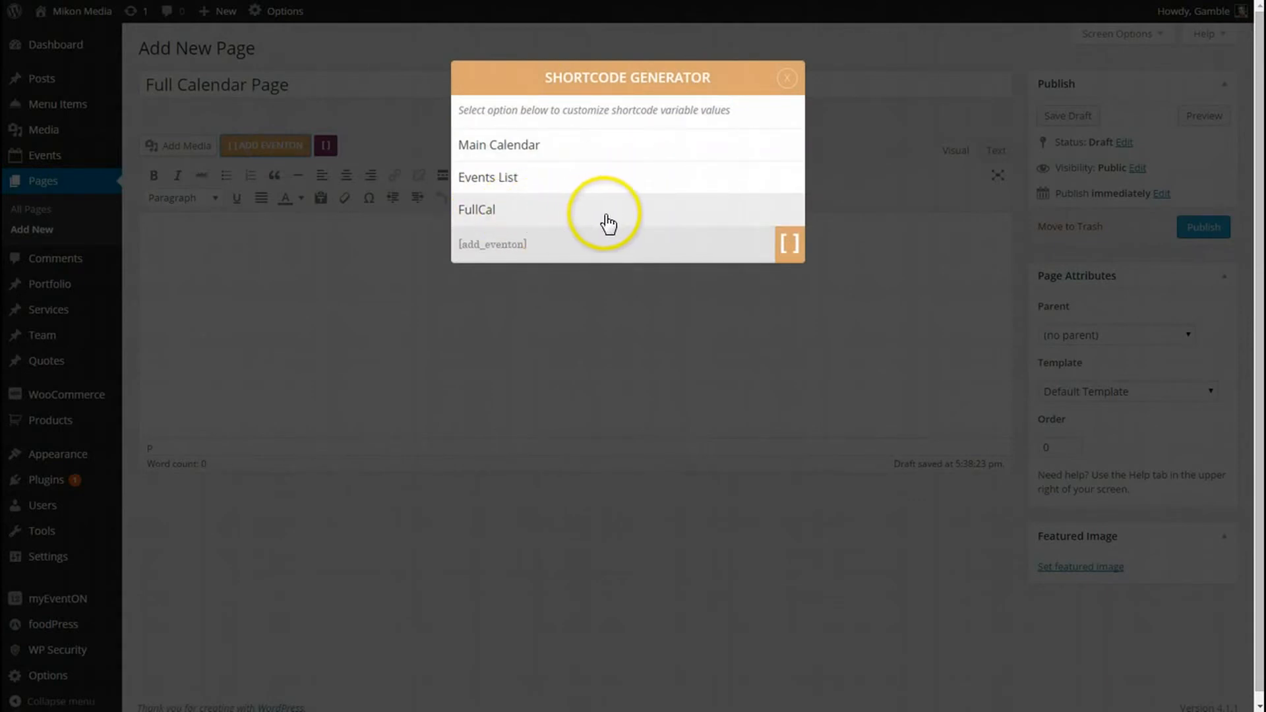
{"action": "left_click", "coordinate": [476, 209]}
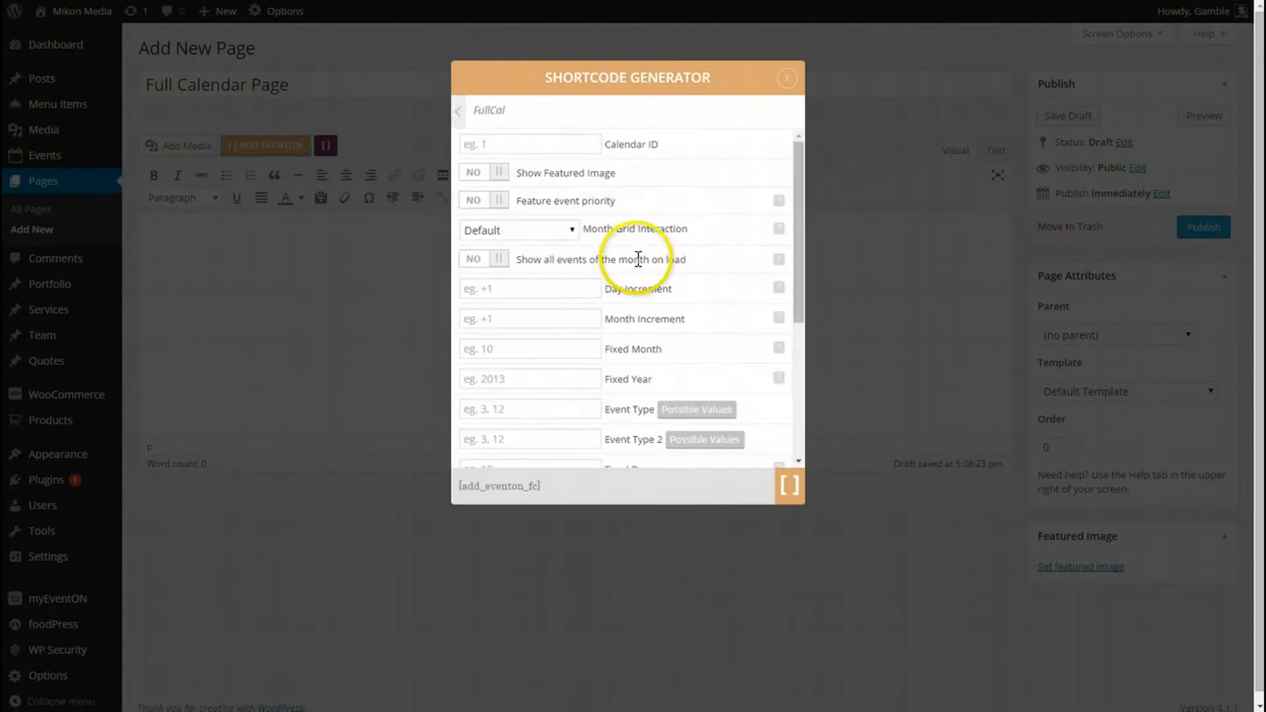
{"action": "left_click", "coordinate": [529, 143]}
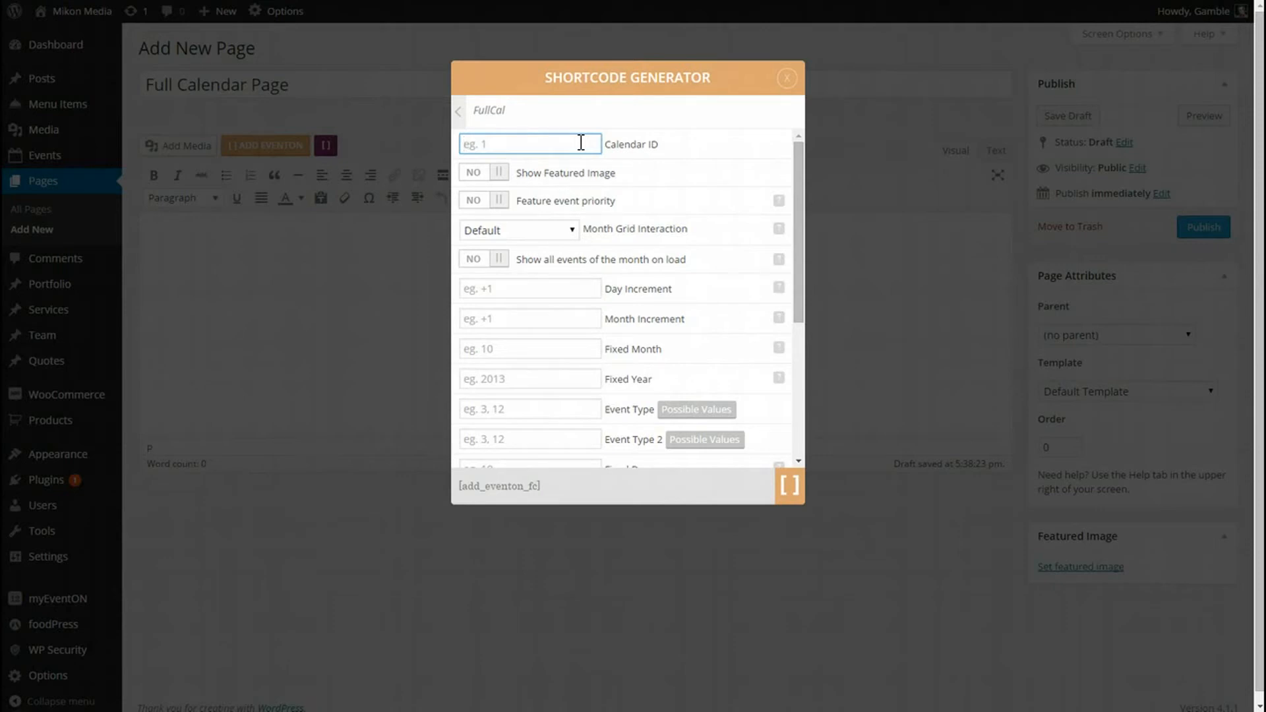
{"action": "type", "text": "Fulcal"}
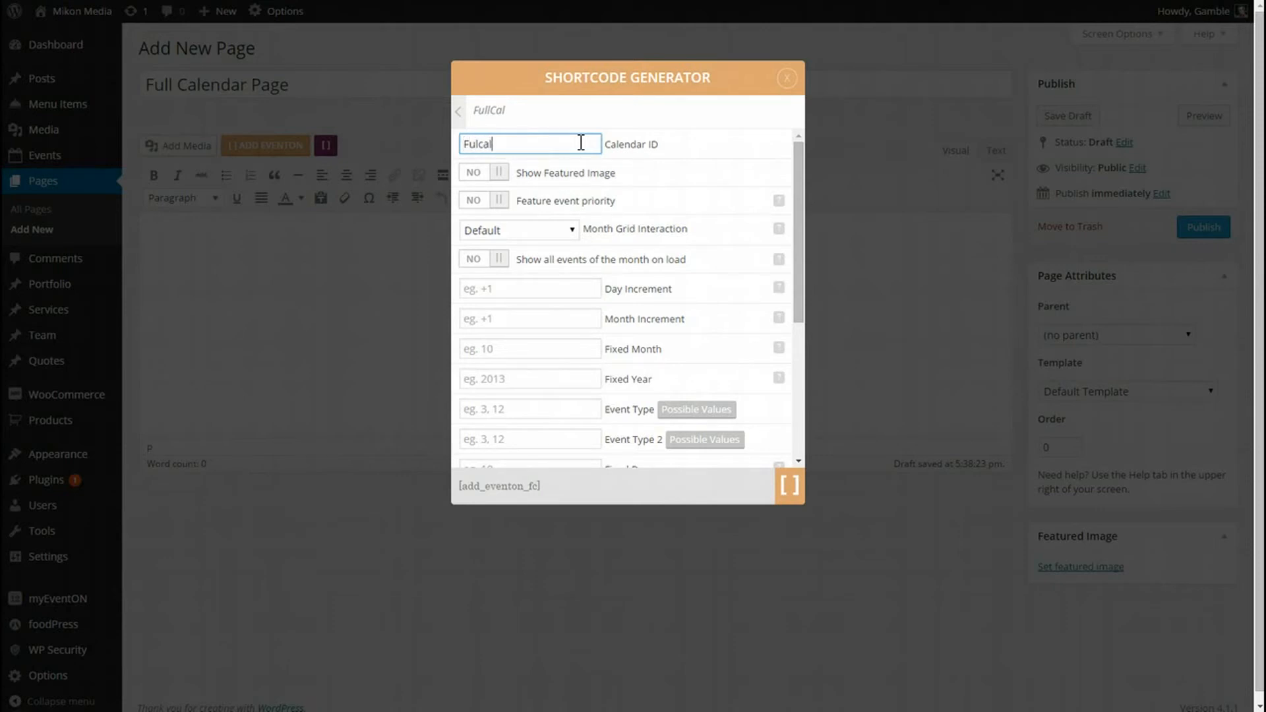
{"action": "type", "text": "1"}
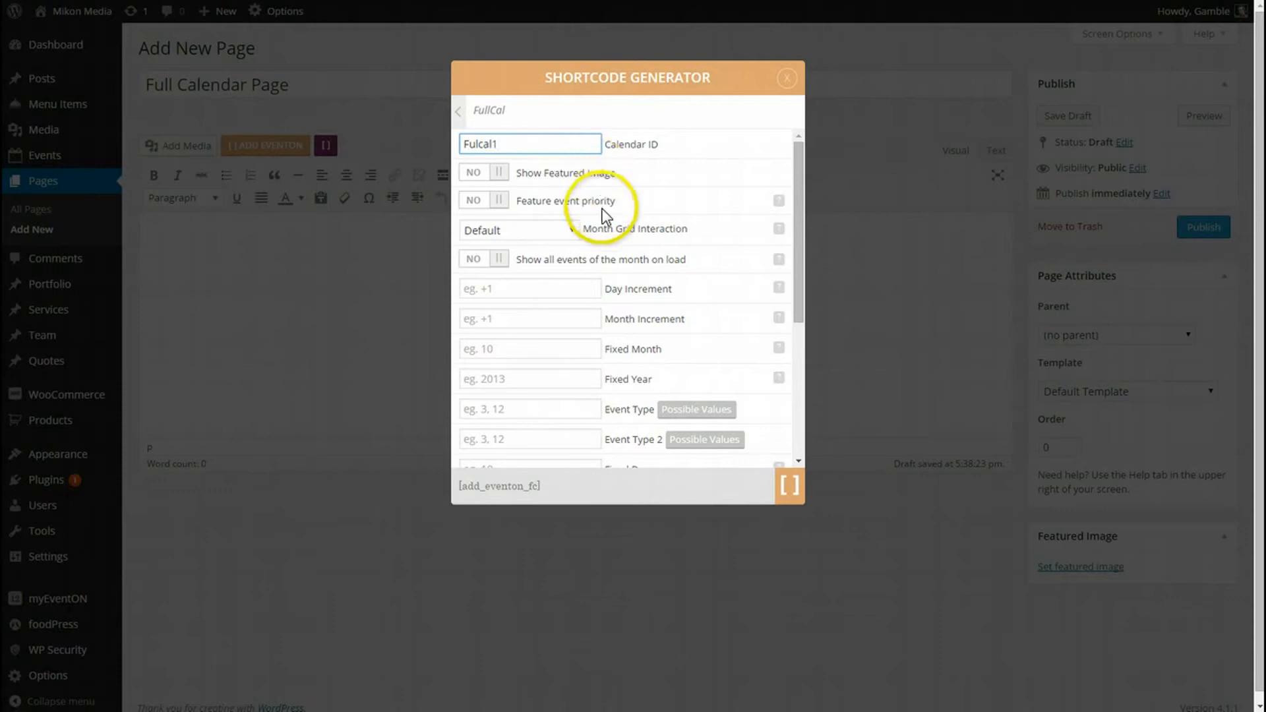
Step: Turn Show Featured Image to YES and leave Month Grid Interaction at Default
{"action": "left_click", "coordinate": [492, 171]}
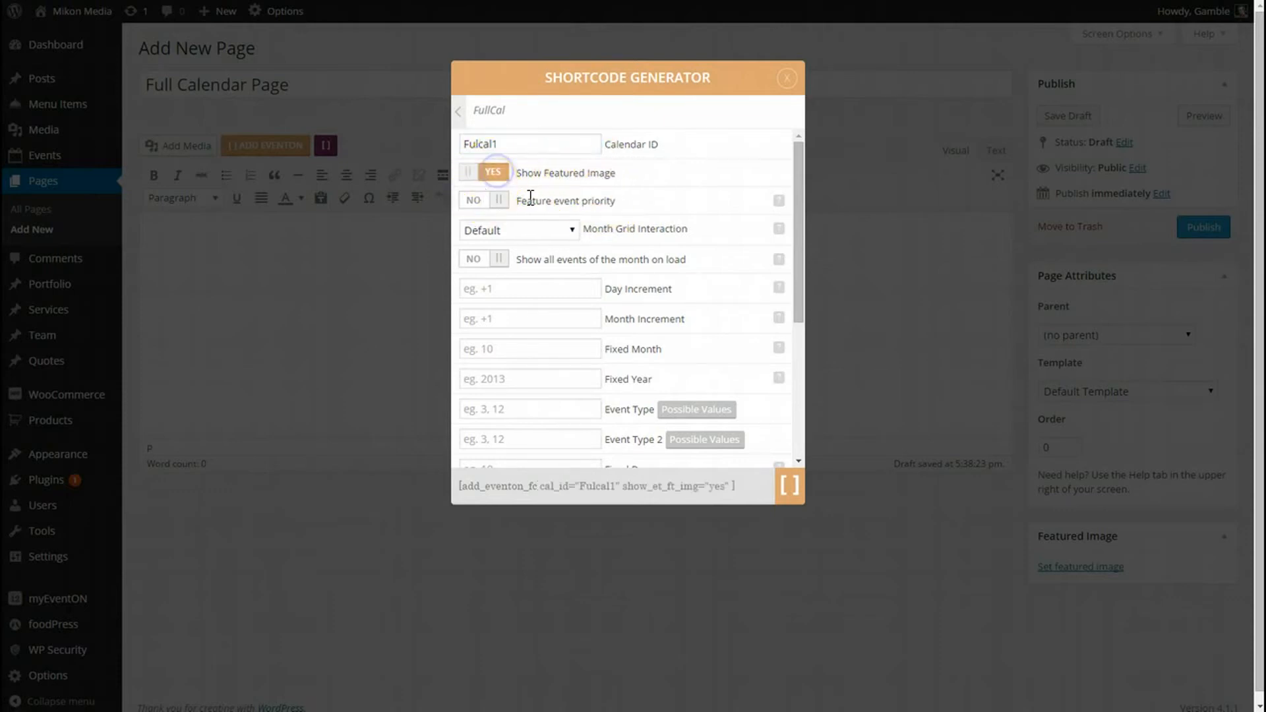
{"action": "mouse_move", "coordinate": [641, 200]}
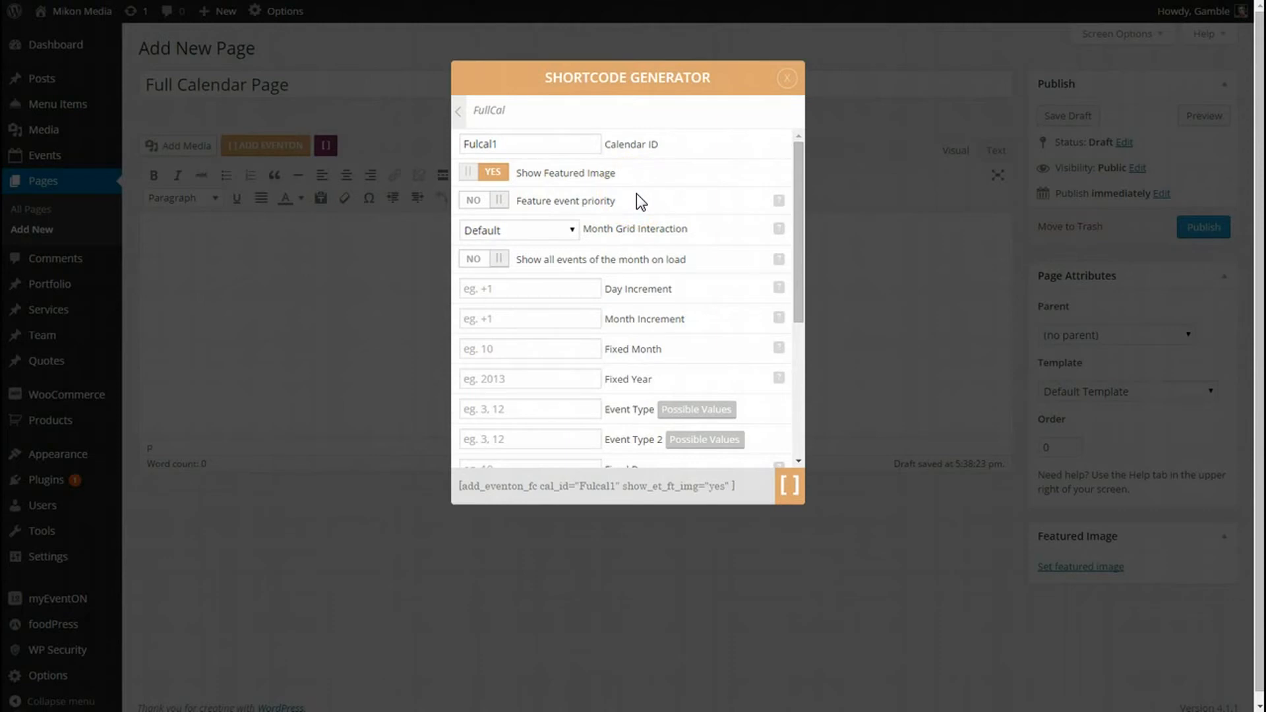
{"action": "mouse_move", "coordinate": [574, 201]}
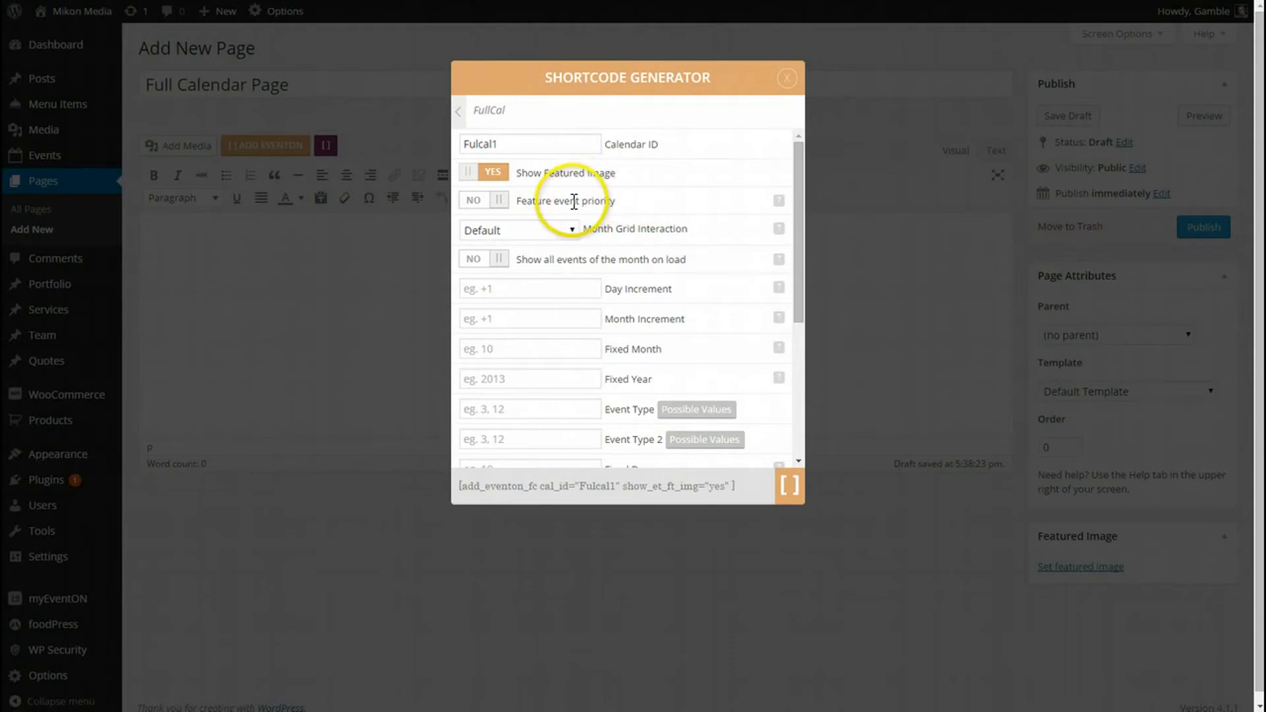
{"action": "mouse_move", "coordinate": [666, 224]}
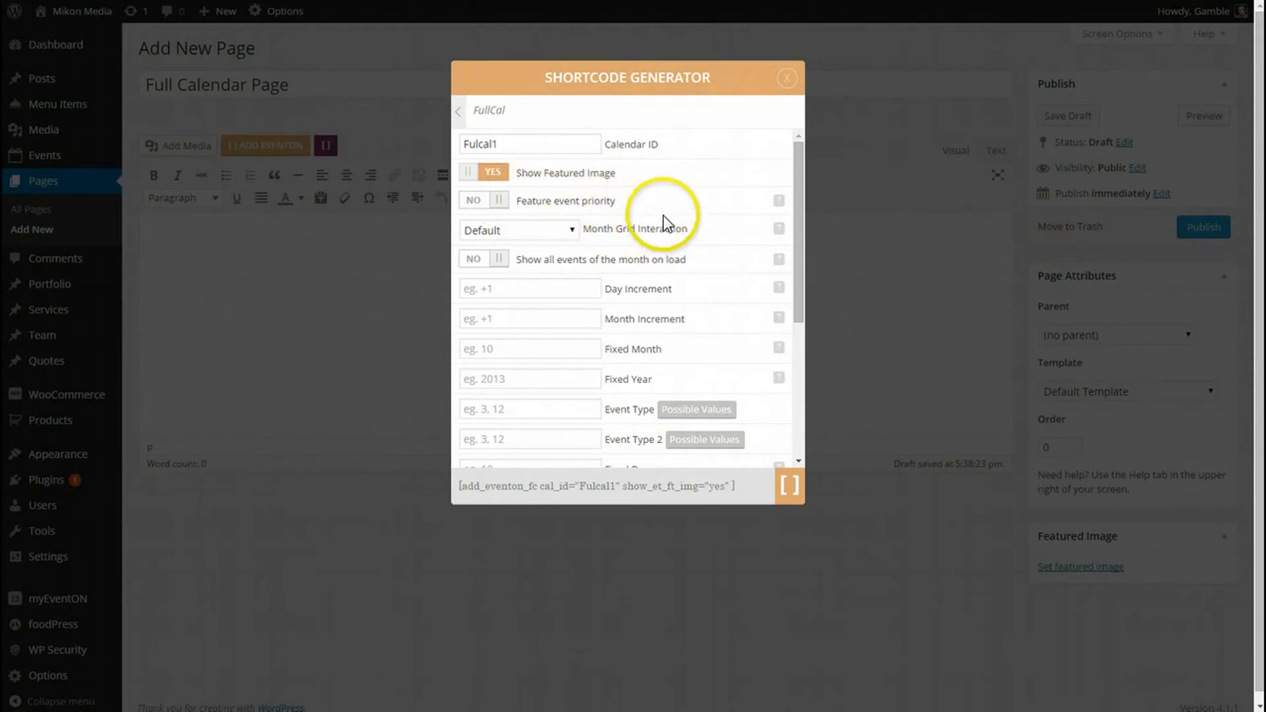
{"action": "mouse_move", "coordinate": [600, 207]}
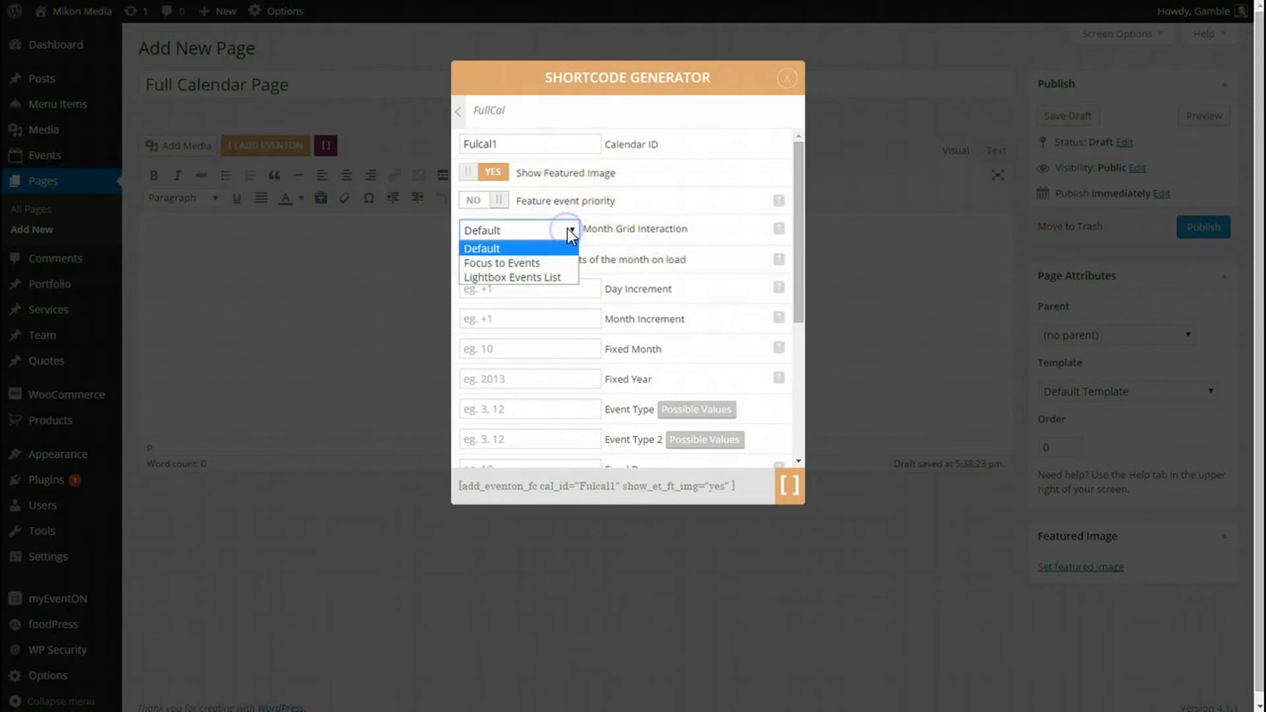
{"action": "mouse_move", "coordinate": [517, 262]}
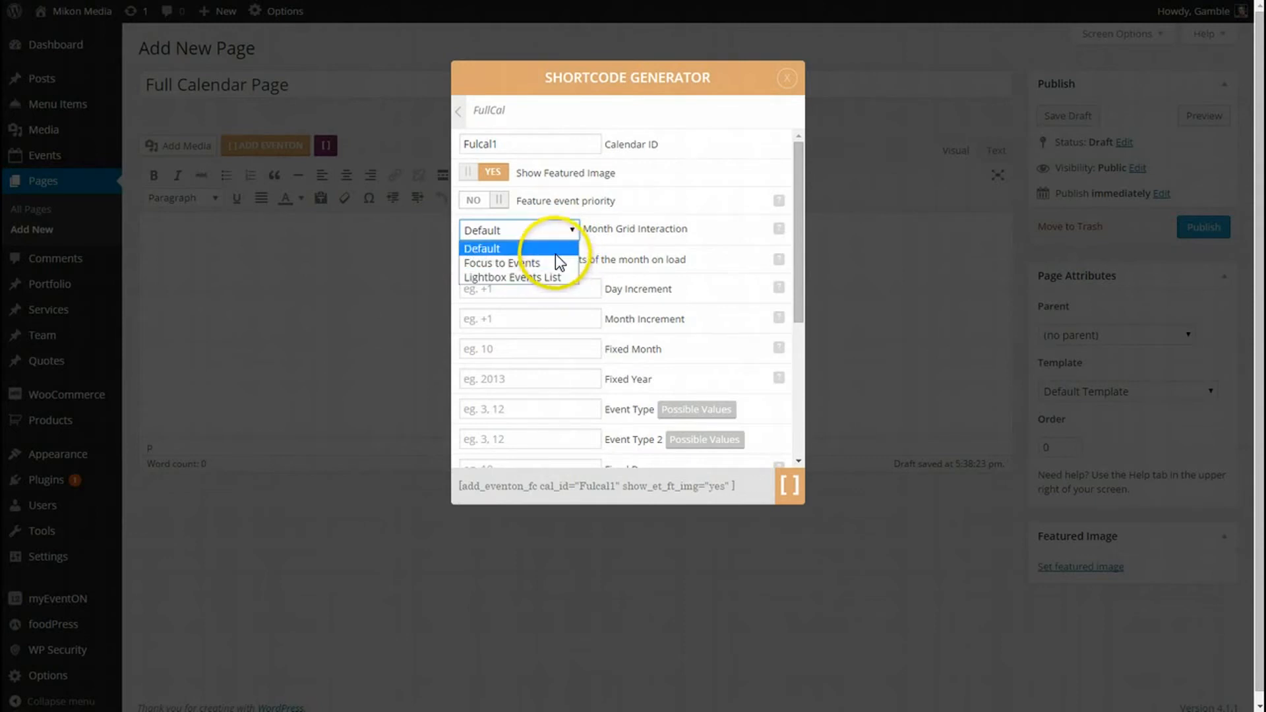
{"action": "left_click", "coordinate": [481, 230]}
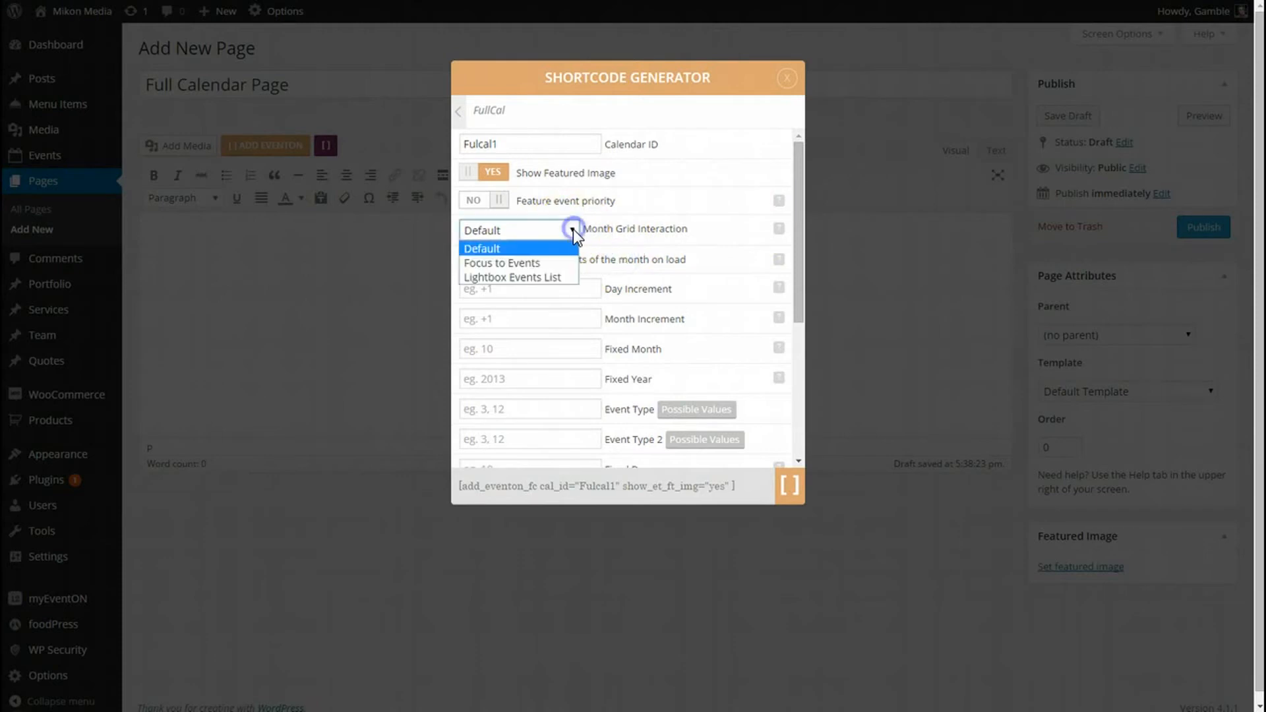
{"action": "left_click", "coordinate": [517, 230]}
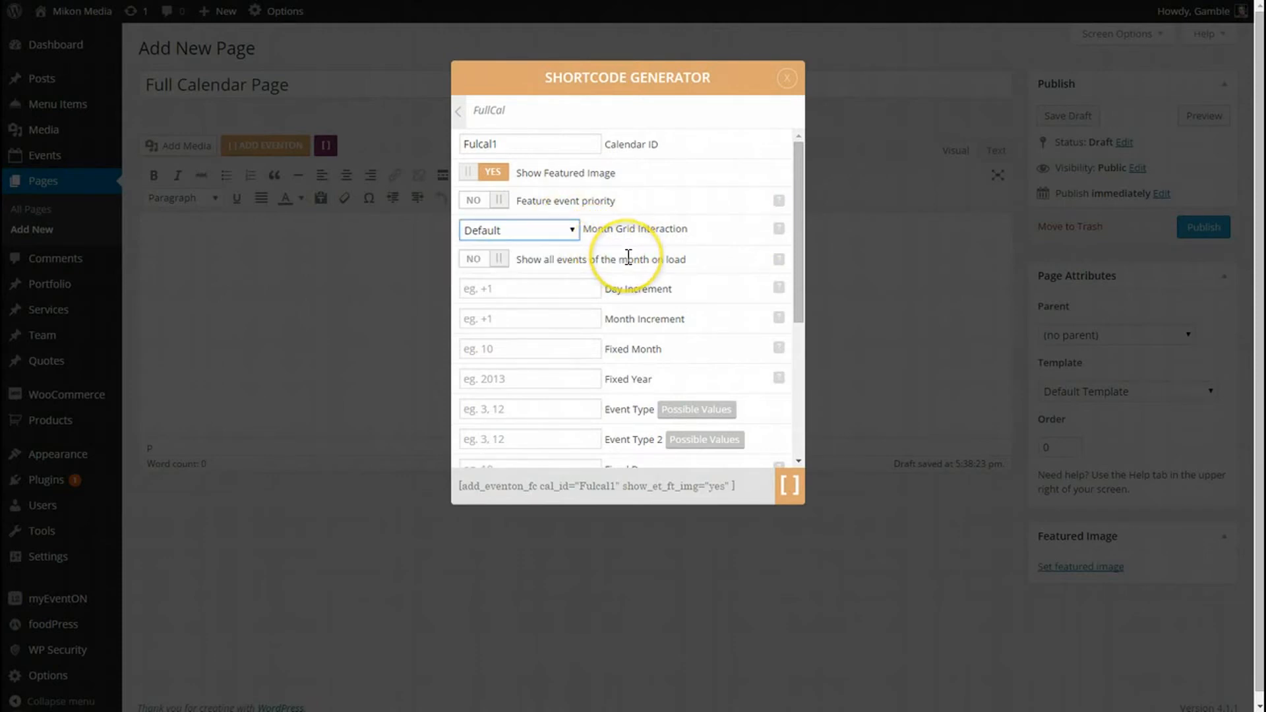
Step: Turn on Show jump months option and Switch to first of month
{"action": "scroll", "scroll_direction": "down", "scroll_amount": 3}
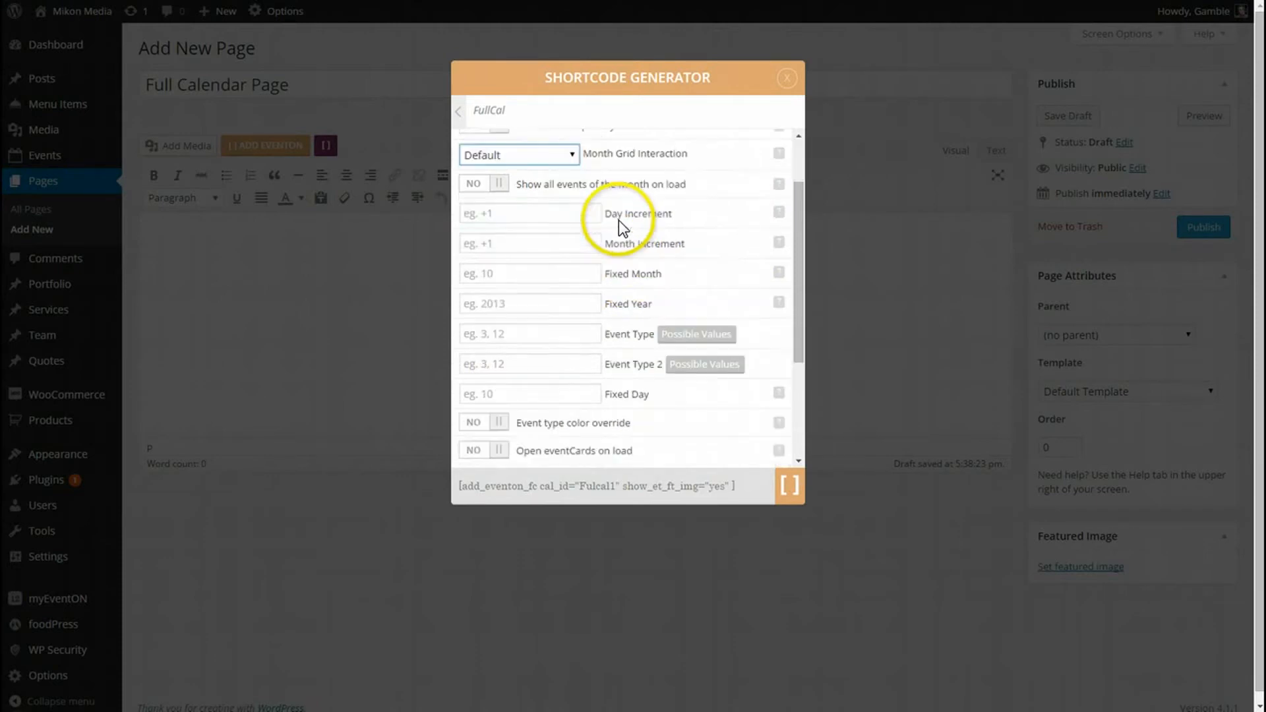
{"action": "scroll", "scroll_direction": "down", "scroll_amount": 3}
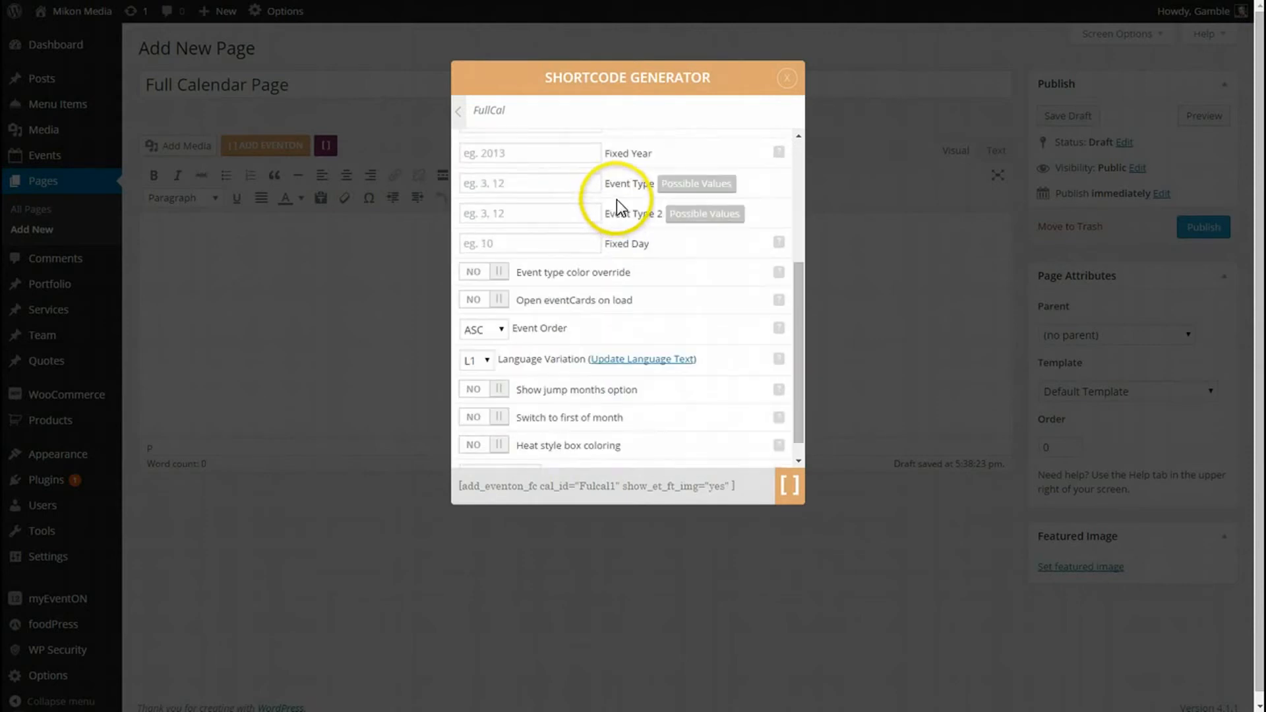
{"action": "scroll", "scroll_direction": "down", "scroll_amount": 3}
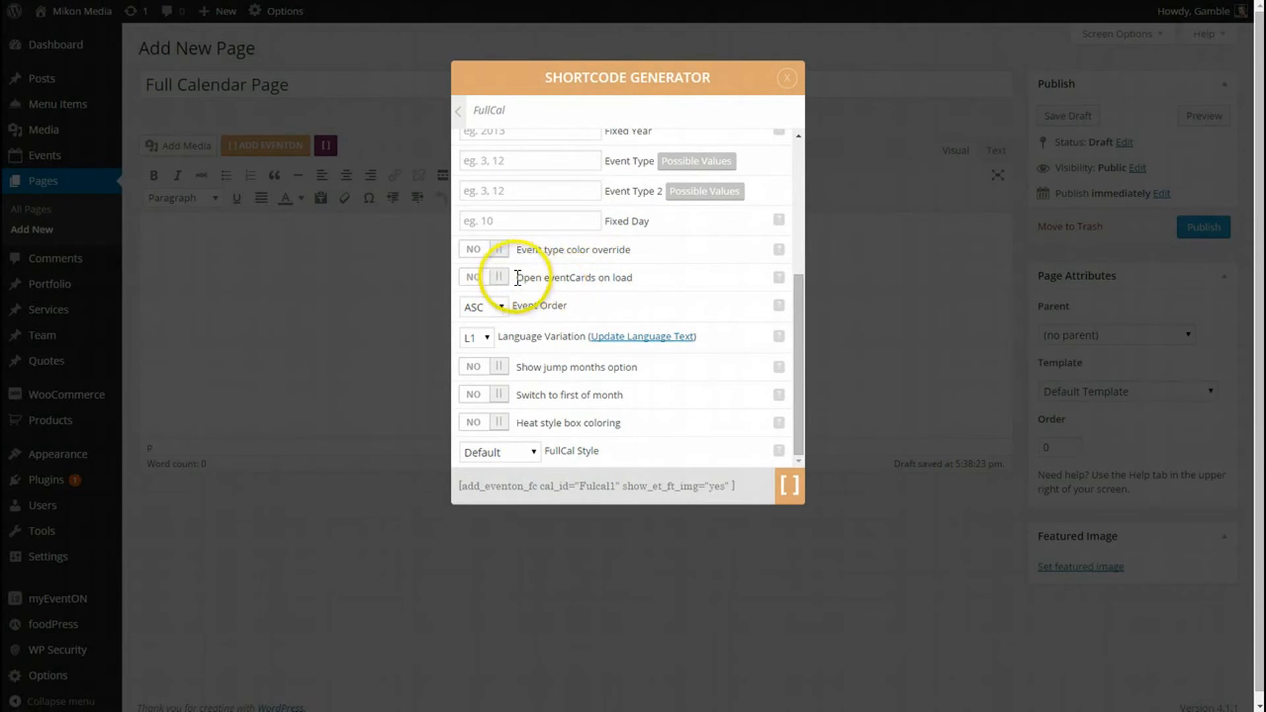
{"action": "mouse_move", "coordinate": [611, 361]}
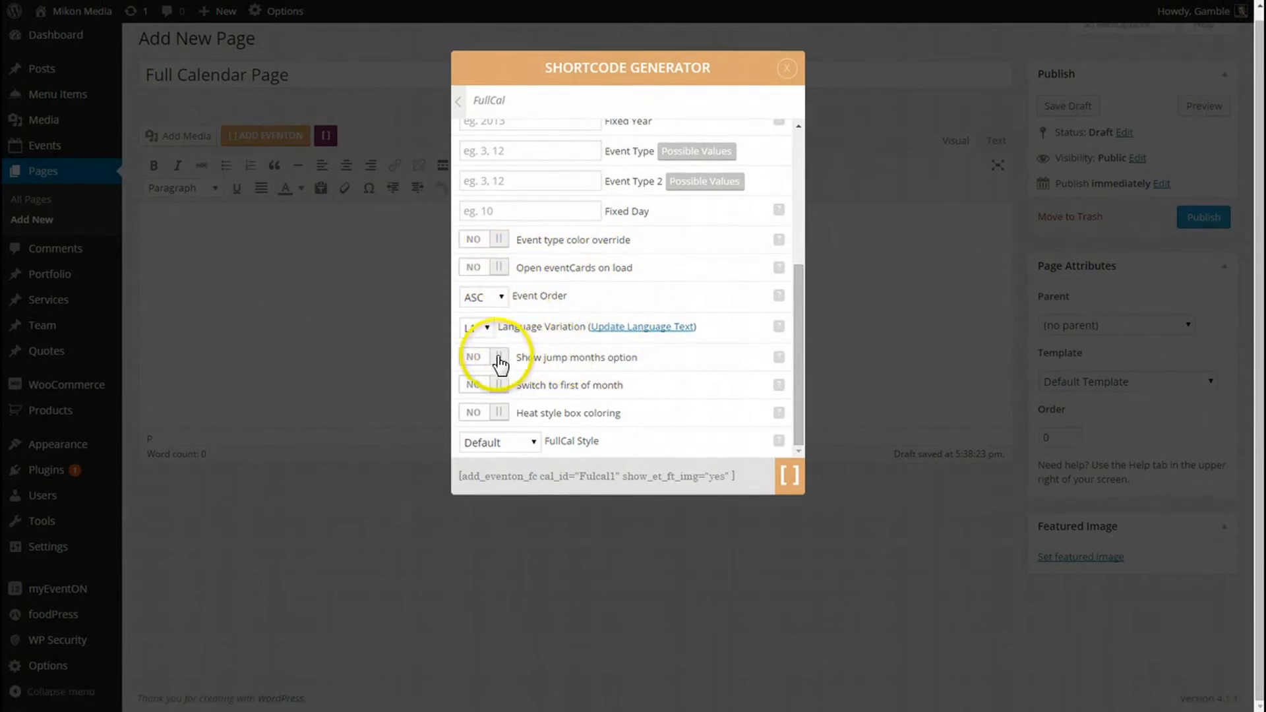
{"action": "left_click", "coordinate": [484, 358]}
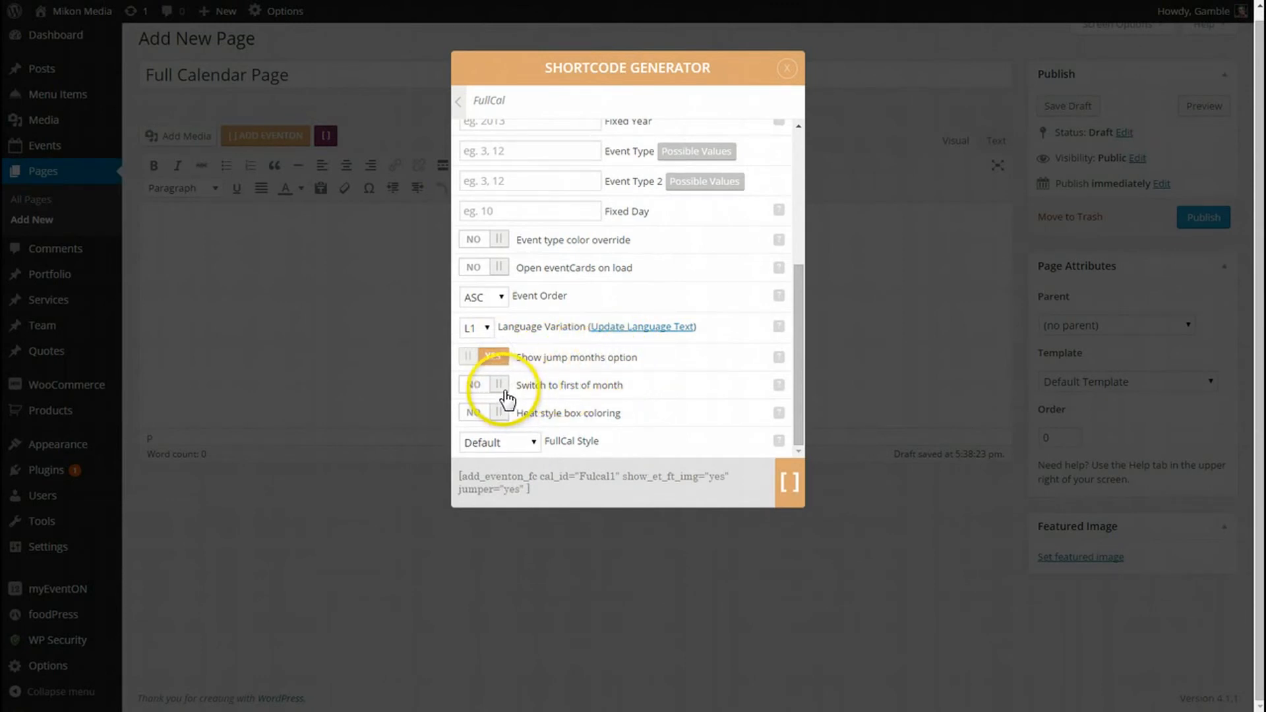
{"action": "left_click", "coordinate": [492, 357]}
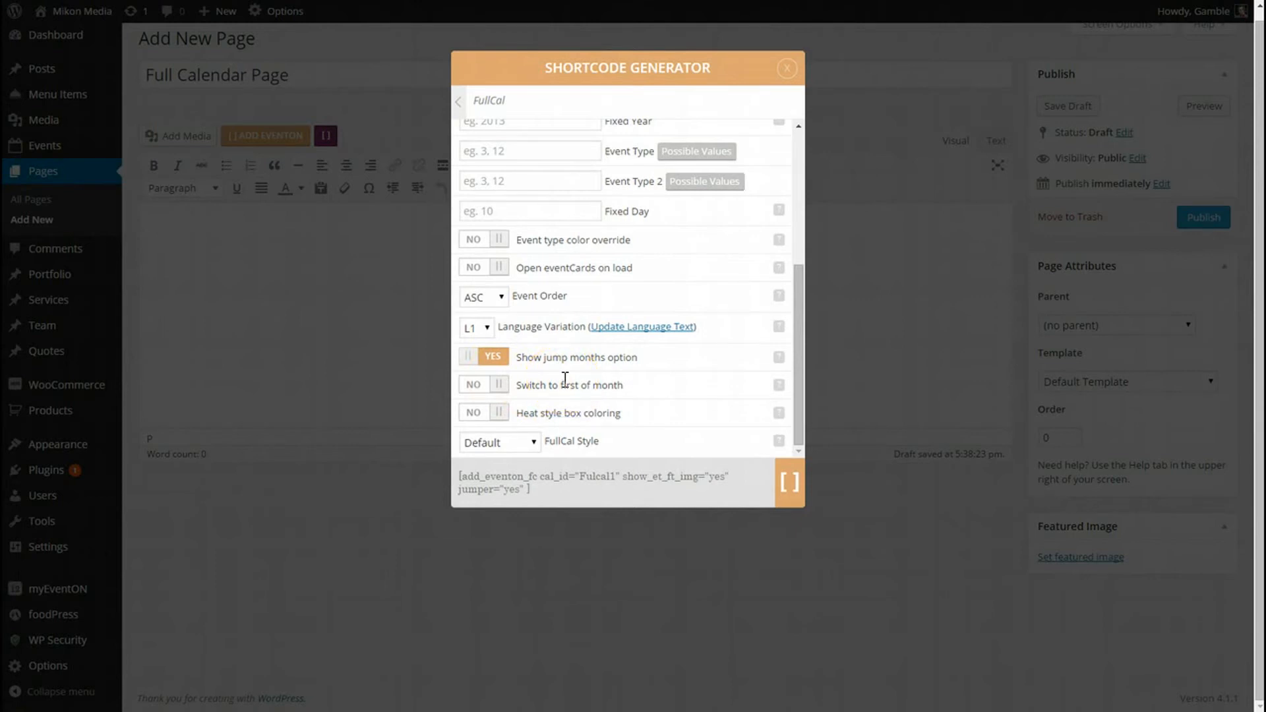
{"action": "mouse_move", "coordinate": [571, 414]}
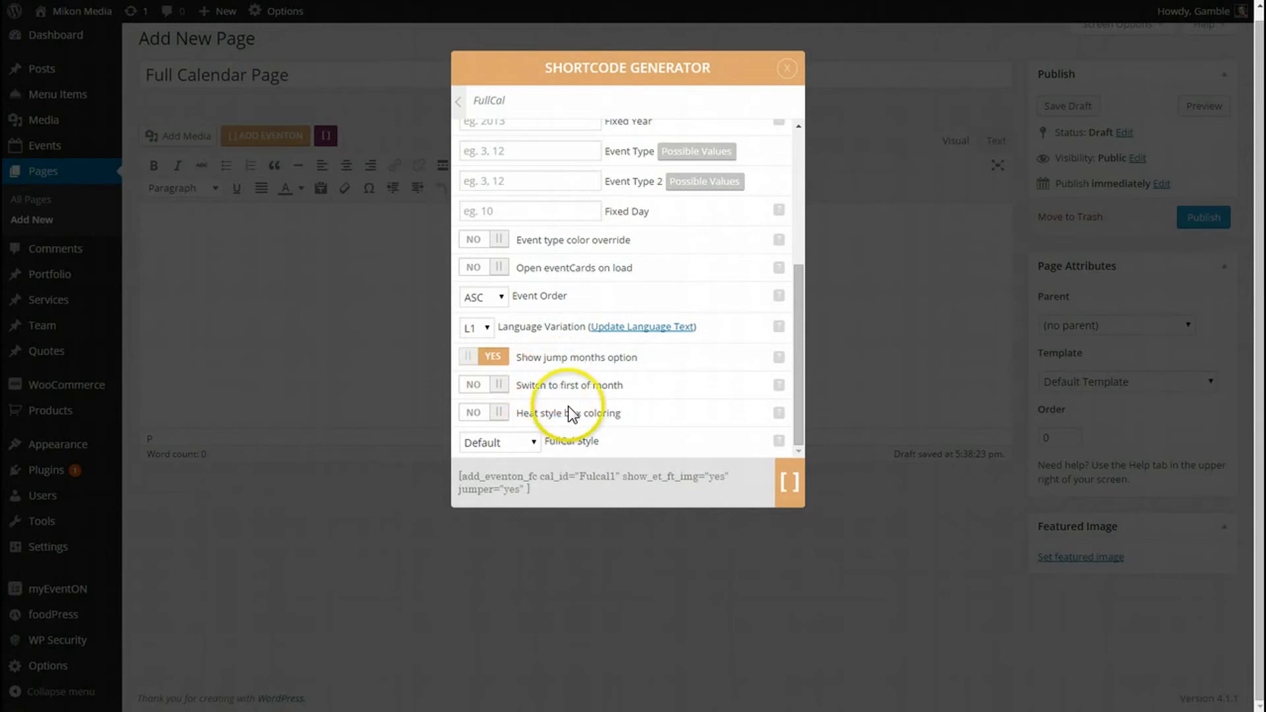
{"action": "left_click", "coordinate": [483, 384]}
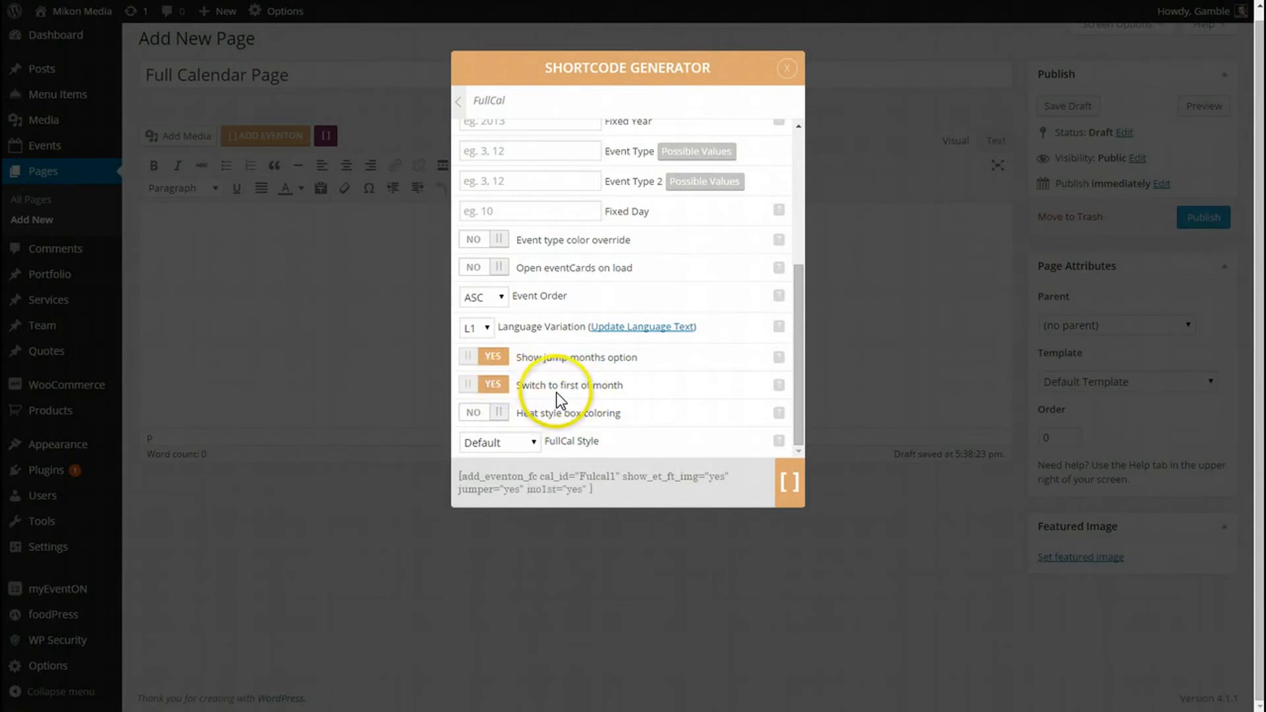
{"action": "mouse_move", "coordinate": [690, 491]}
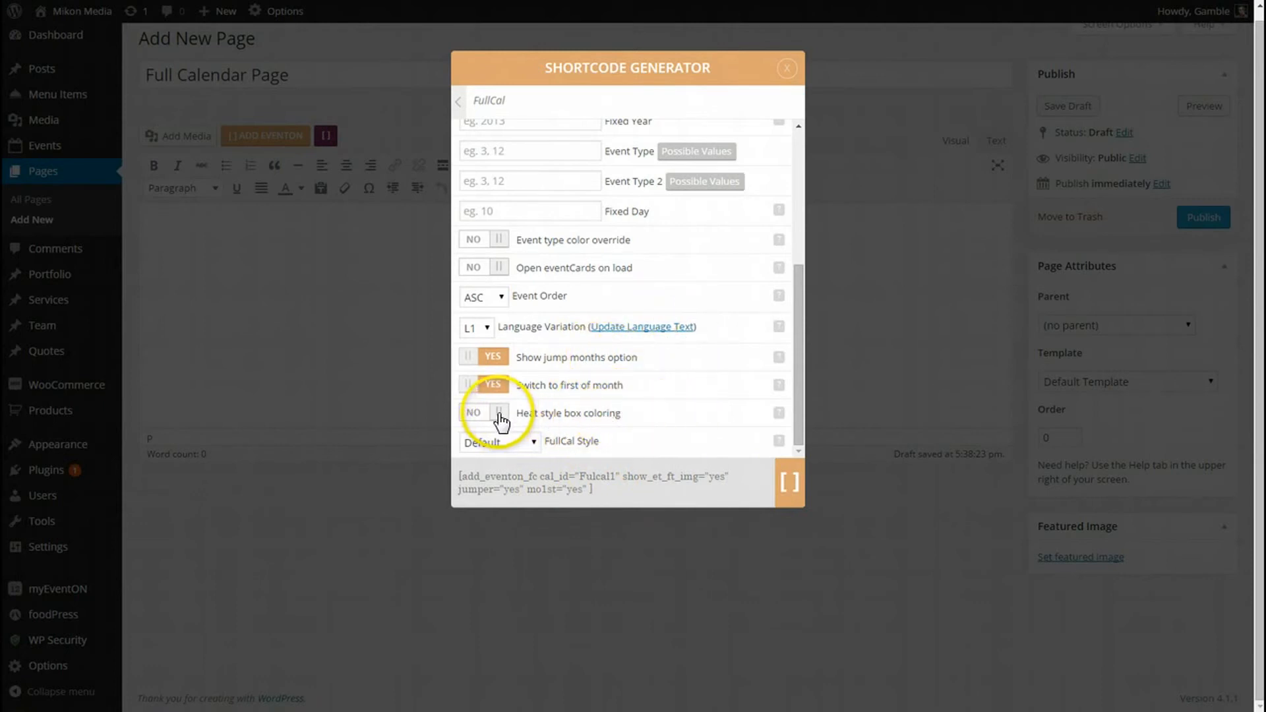
{"action": "mouse_move", "coordinate": [573, 428]}
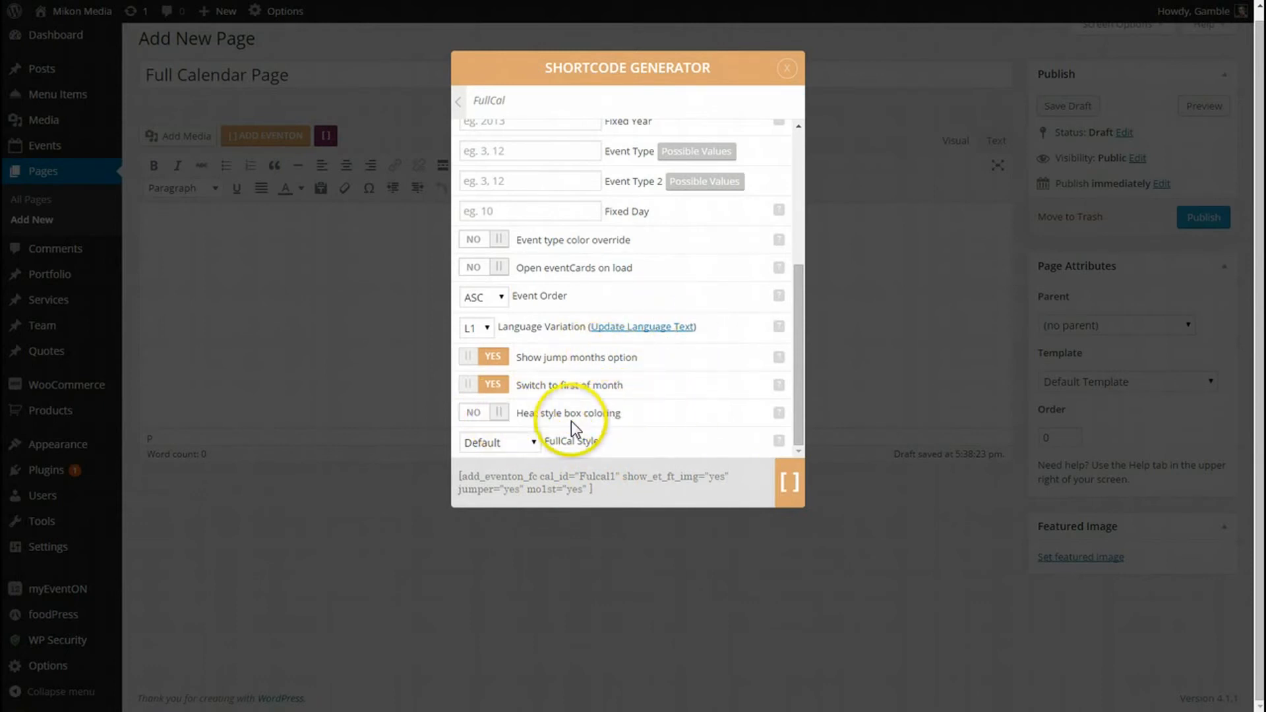
{"action": "mouse_move", "coordinate": [507, 419]}
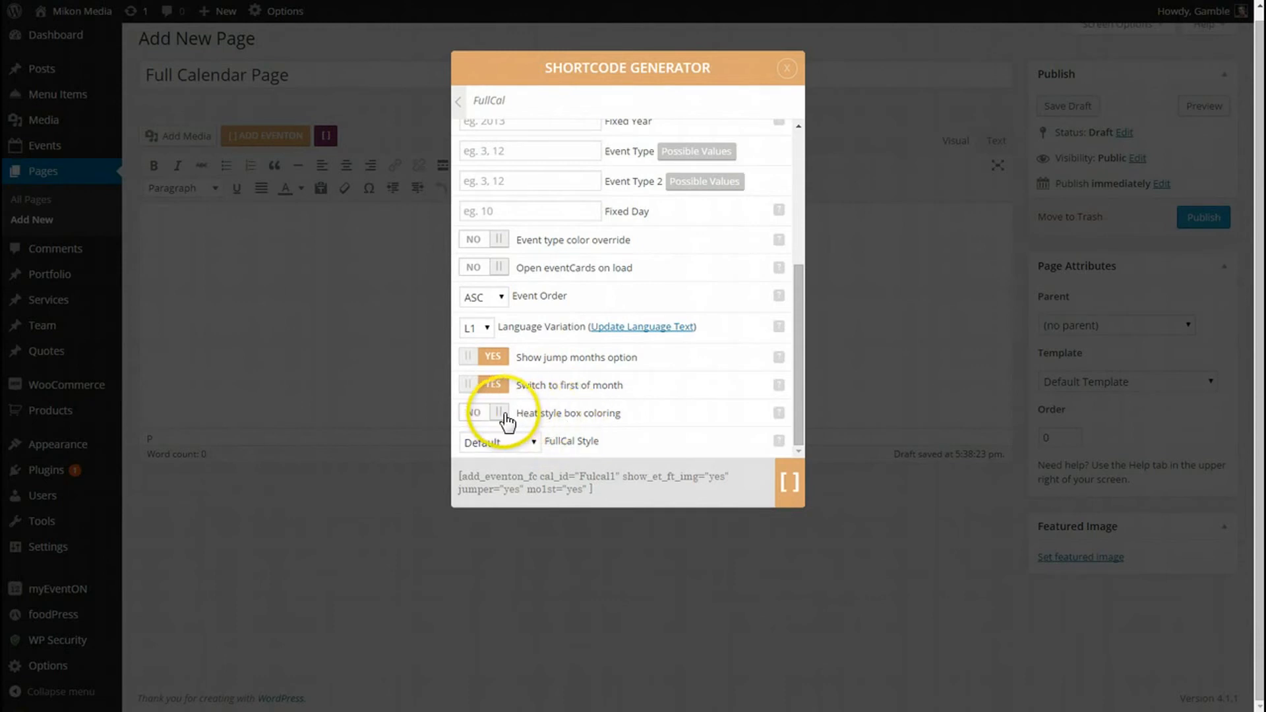
Step: Turn on Heat style box coloring and keep FullCal Style at Default
{"action": "left_click", "coordinate": [483, 413]}
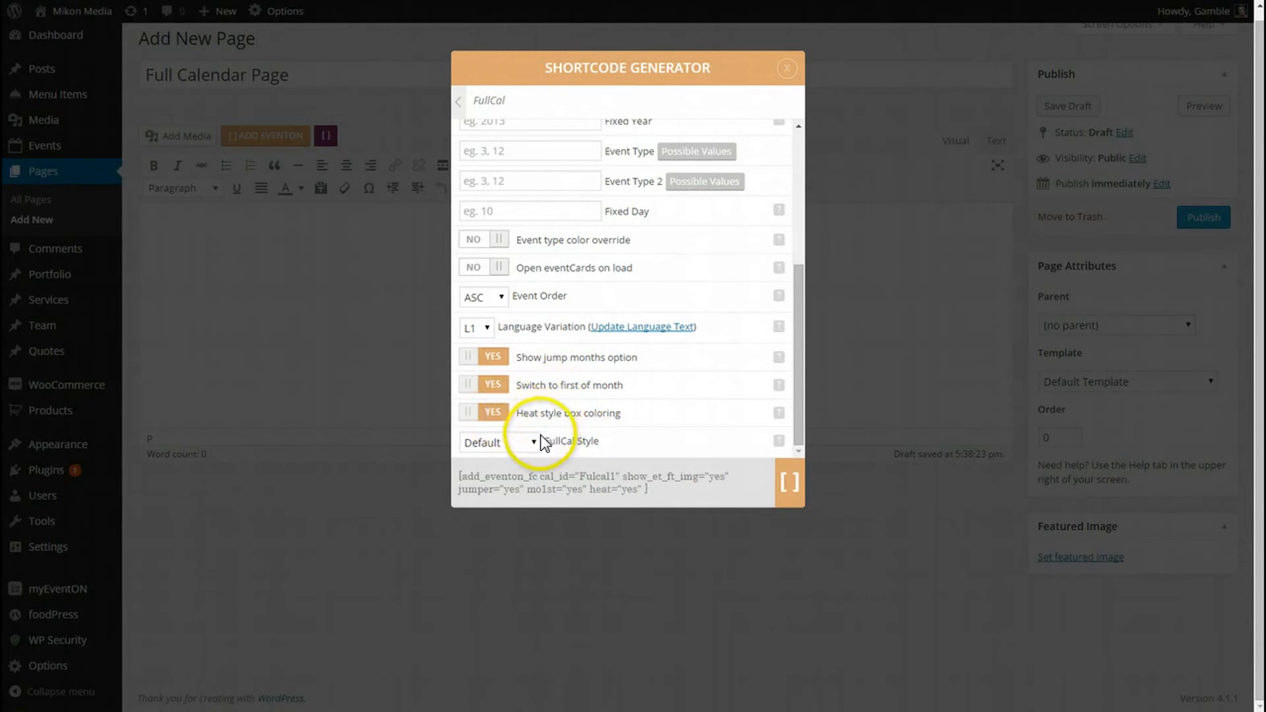
{"action": "left_click", "coordinate": [498, 442]}
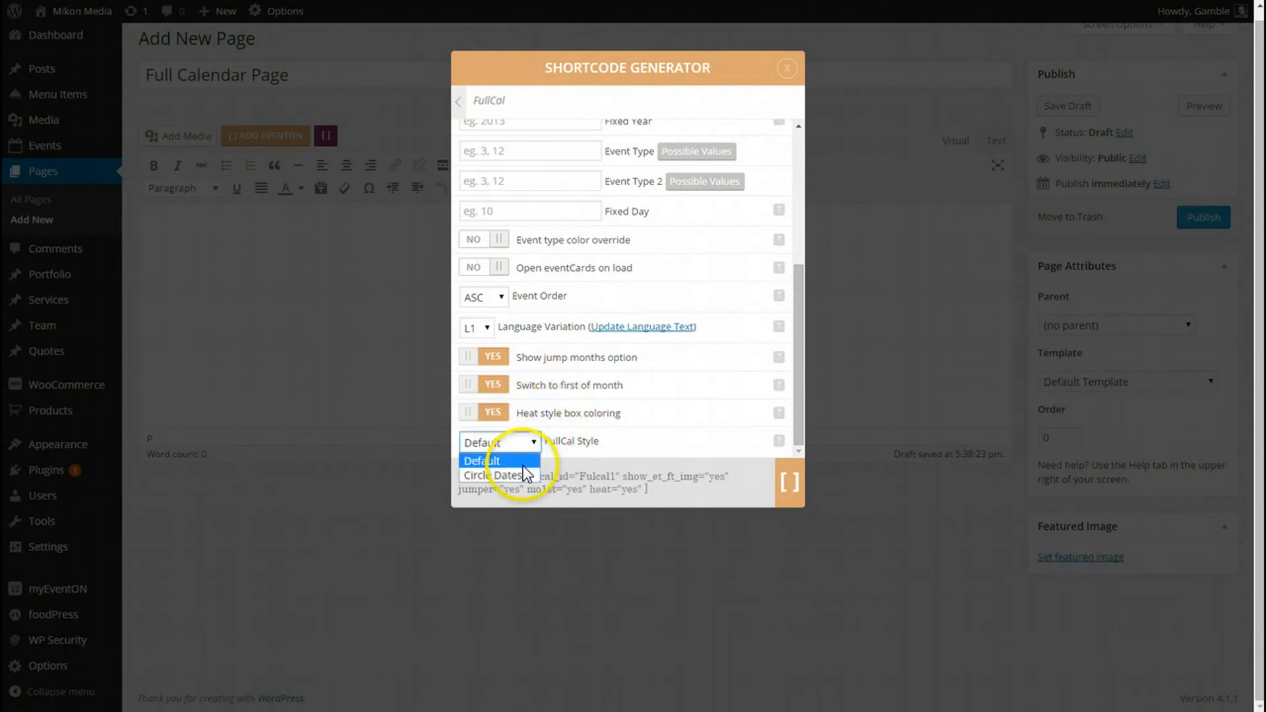
{"action": "left_click", "coordinate": [499, 442]}
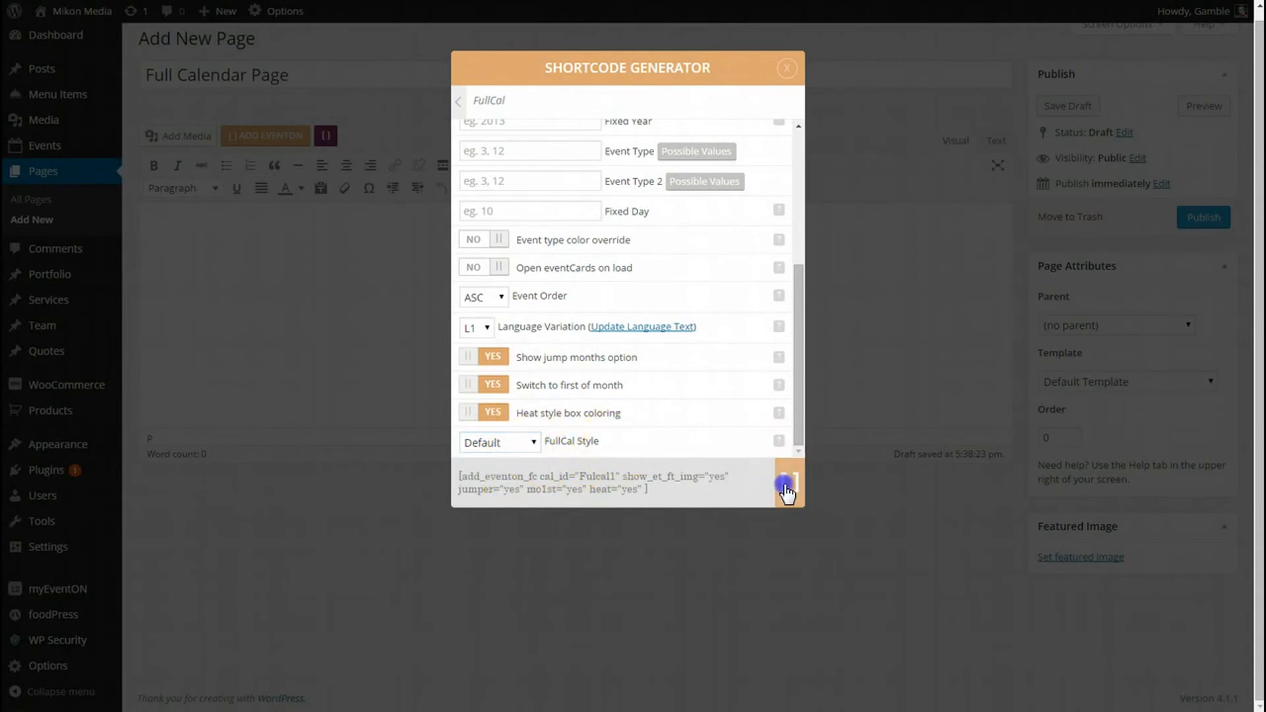
Step: Insert the generated shortcode into the page body, publish it and view the page
{"action": "left_click", "coordinate": [786, 484]}
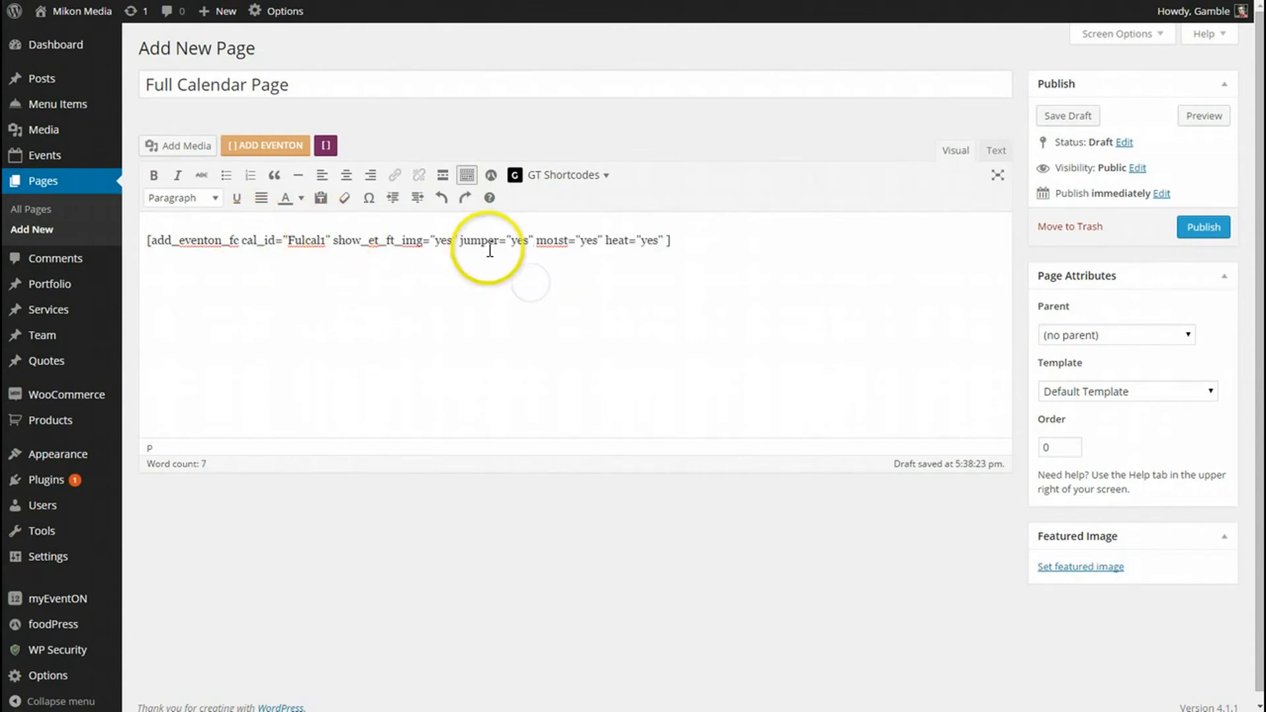
{"action": "left_click", "coordinate": [1203, 227]}
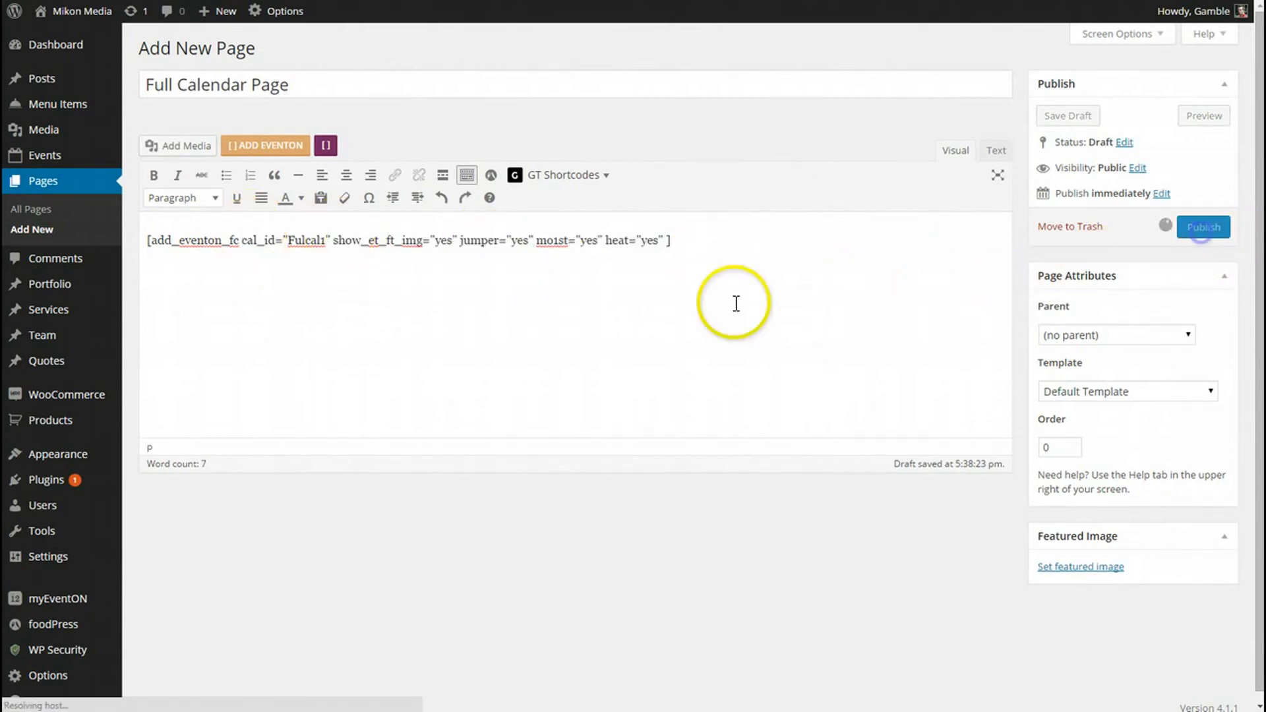
{"action": "left_click", "coordinate": [1203, 227]}
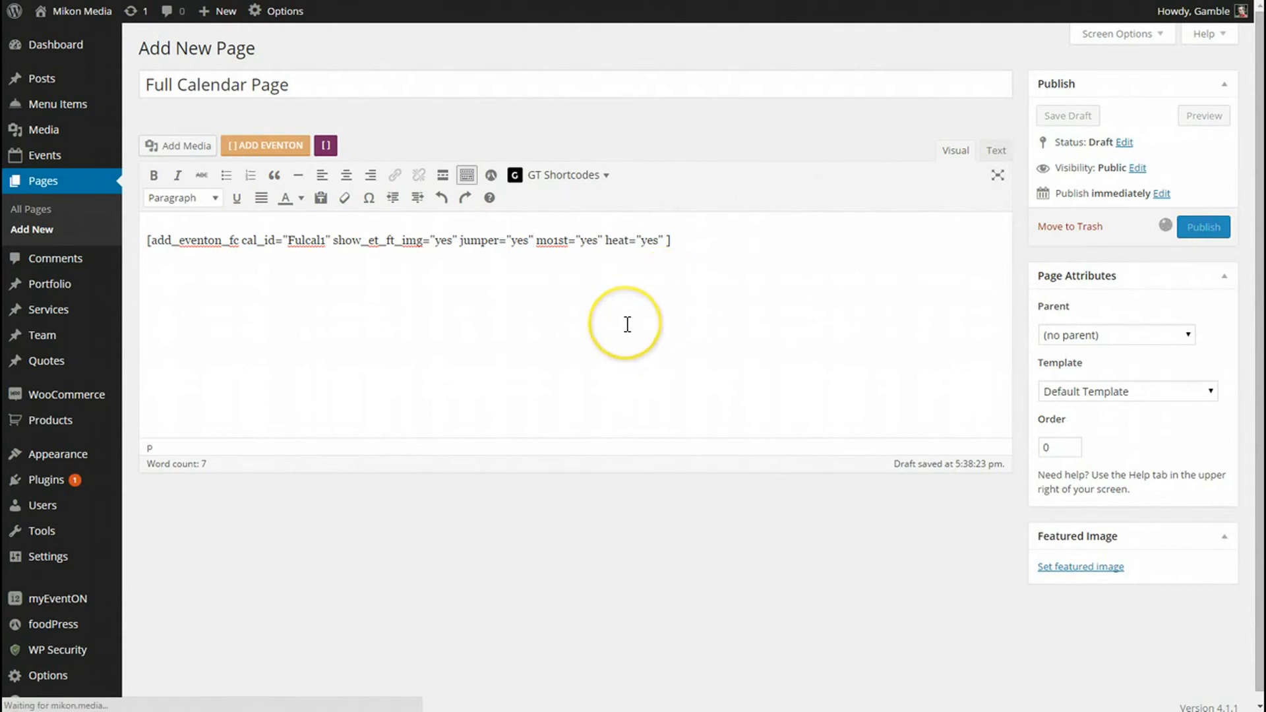
{"action": "left_click", "coordinate": [1203, 226]}
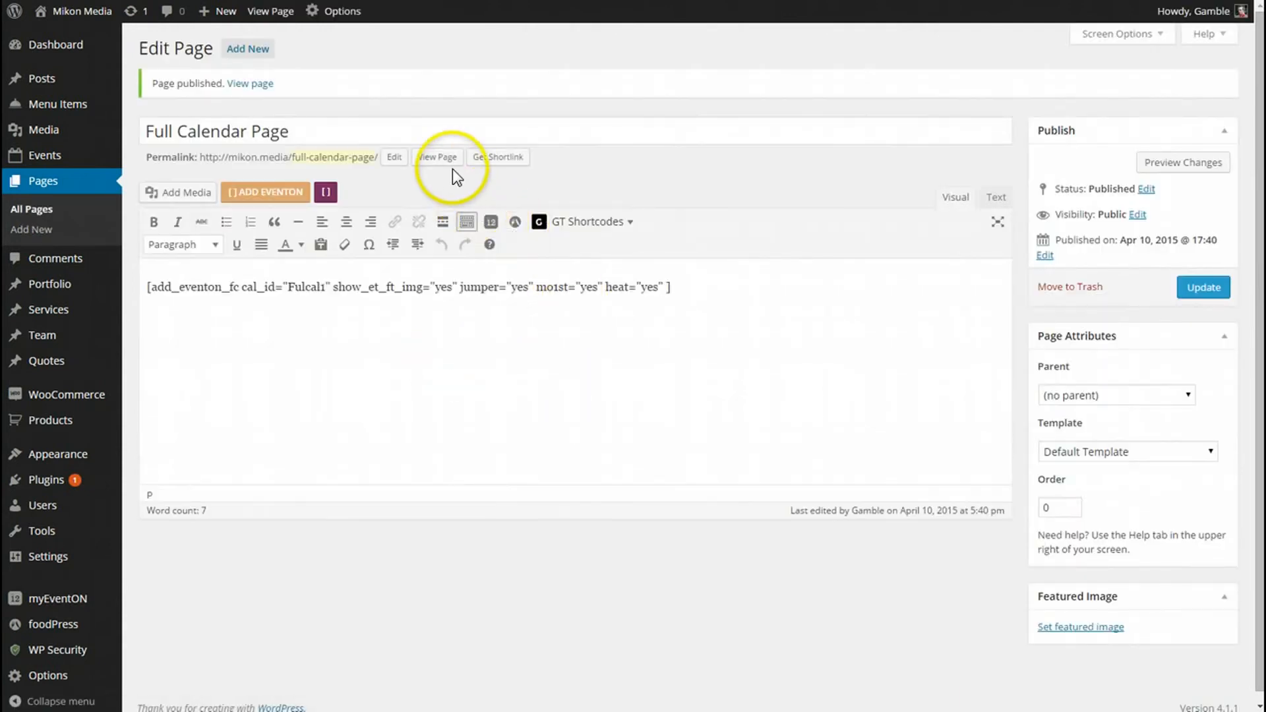
{"action": "left_click", "coordinate": [438, 157]}
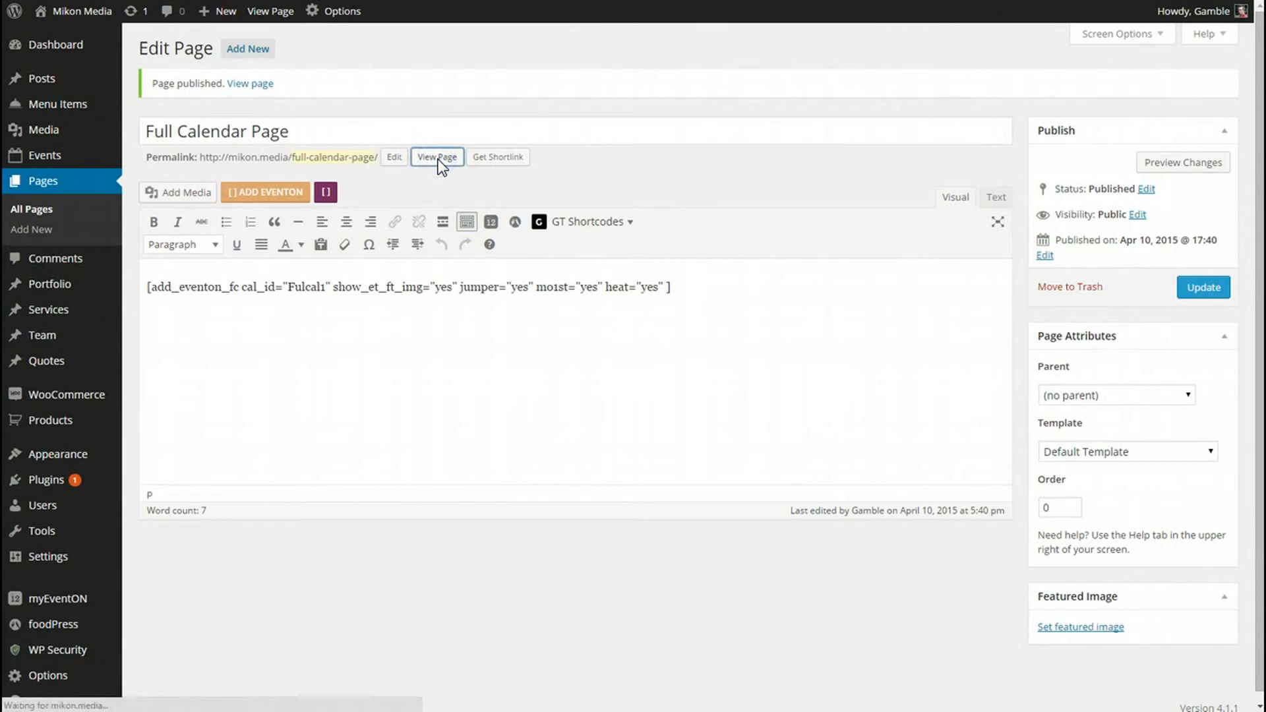
Step: Show and hide Jump Months, browse forward to May 2015 and back to April
{"action": "left_click", "coordinate": [436, 157]}
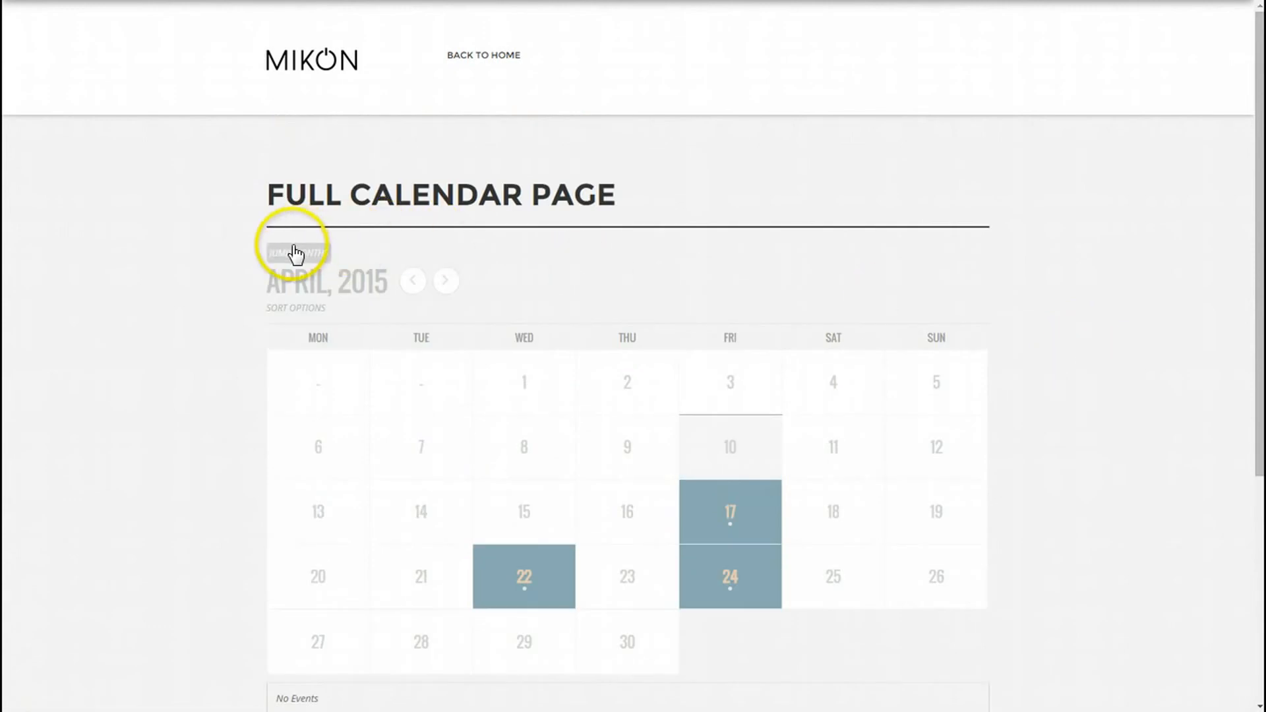
{"action": "left_click", "coordinate": [297, 252]}
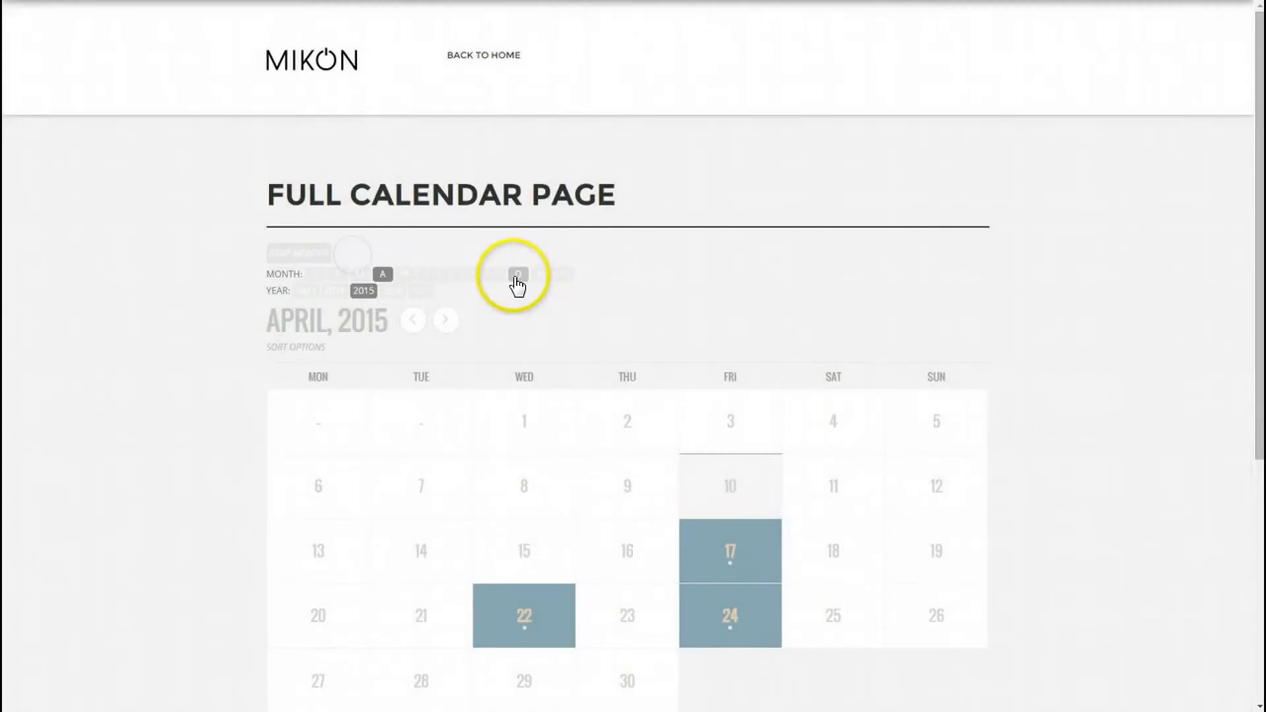
{"action": "mouse_move", "coordinate": [582, 267]}
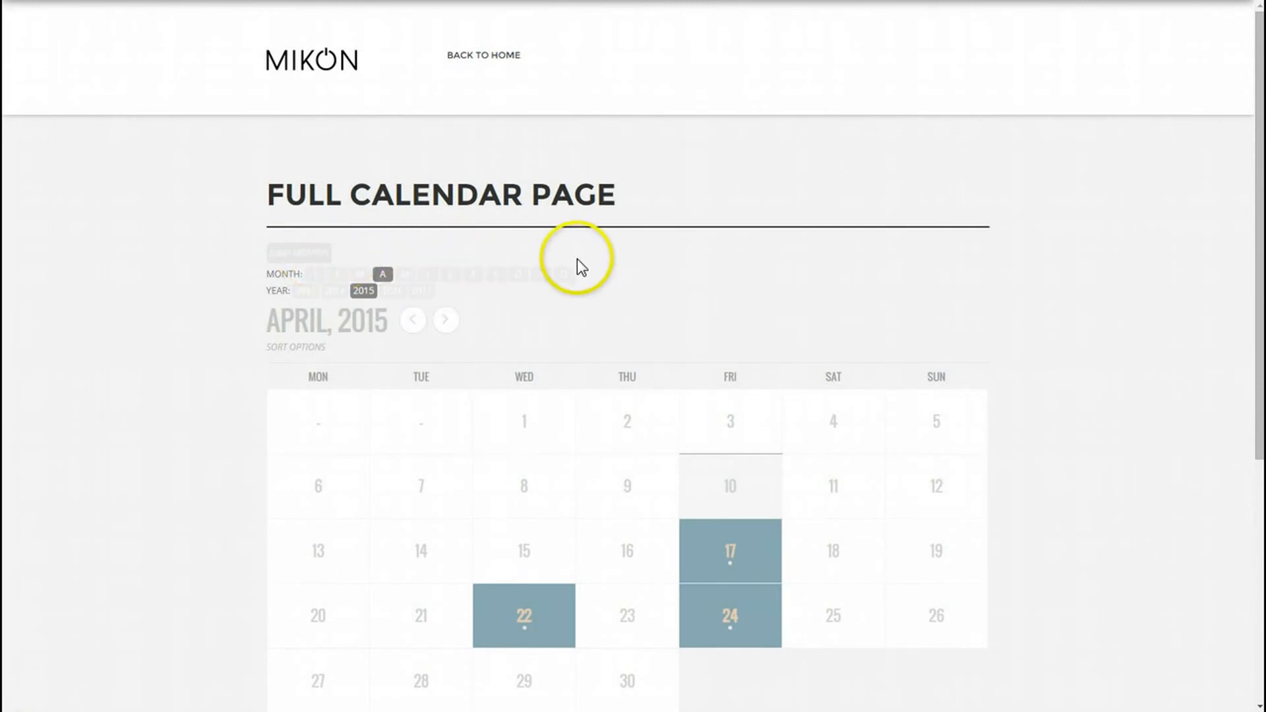
{"action": "mouse_move", "coordinate": [606, 277]}
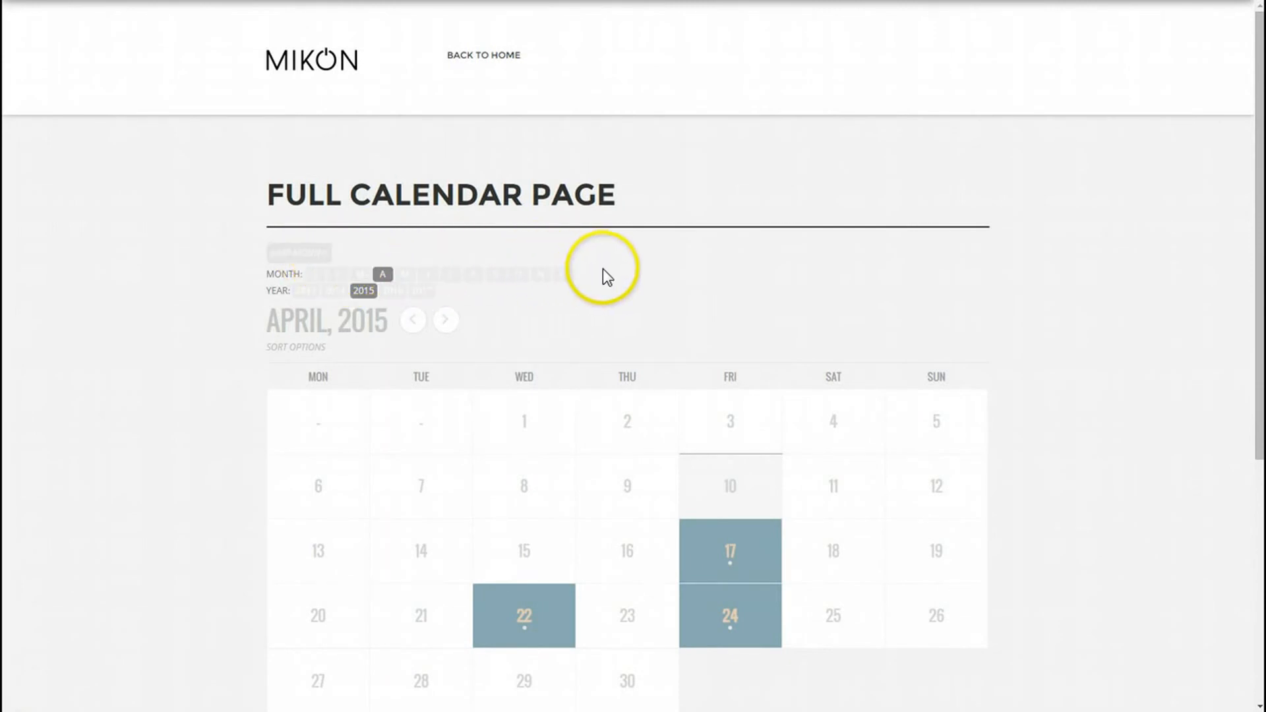
{"action": "mouse_move", "coordinate": [620, 313]}
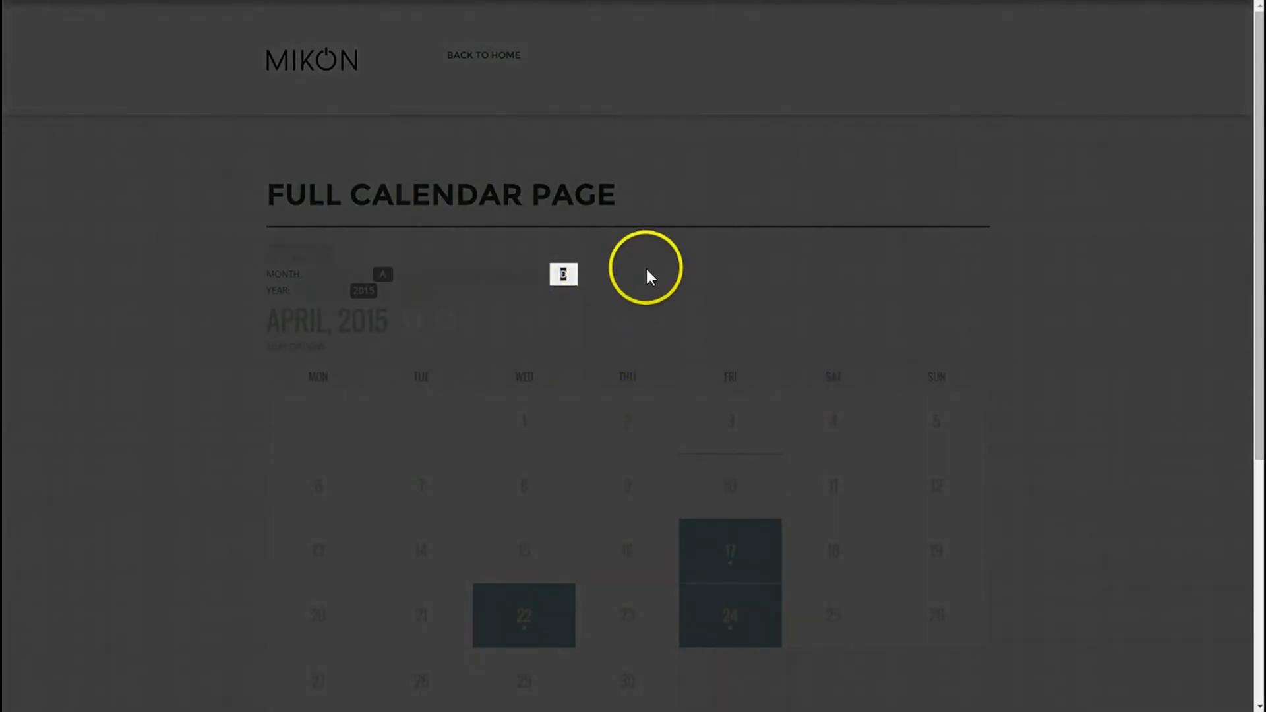
{"action": "left_click", "coordinate": [316, 253]}
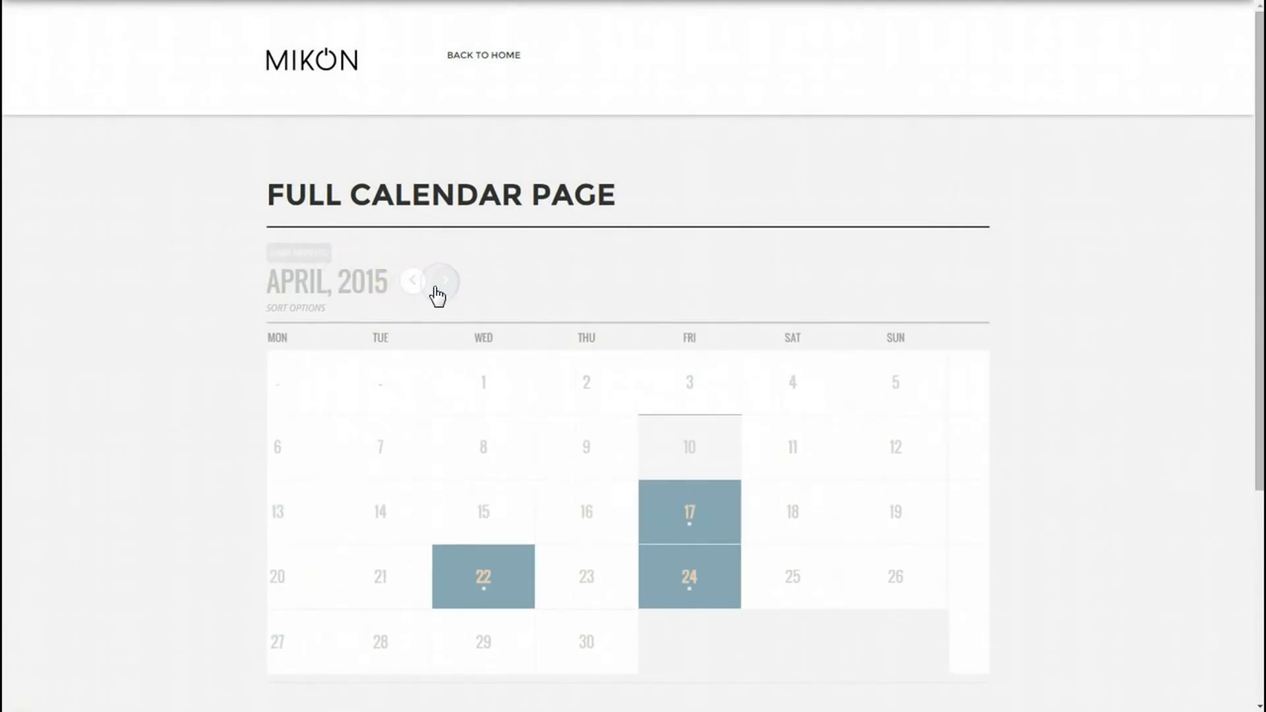
{"action": "left_click", "coordinate": [431, 281]}
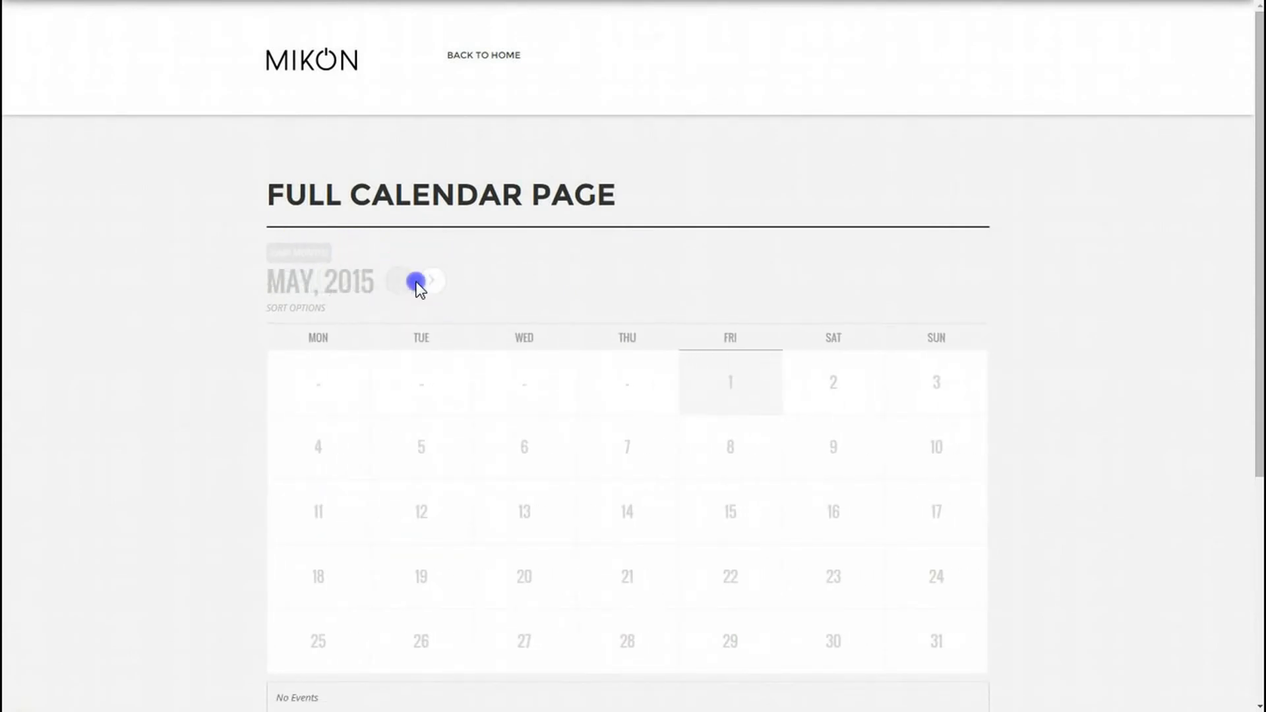
{"action": "left_click", "coordinate": [415, 281]}
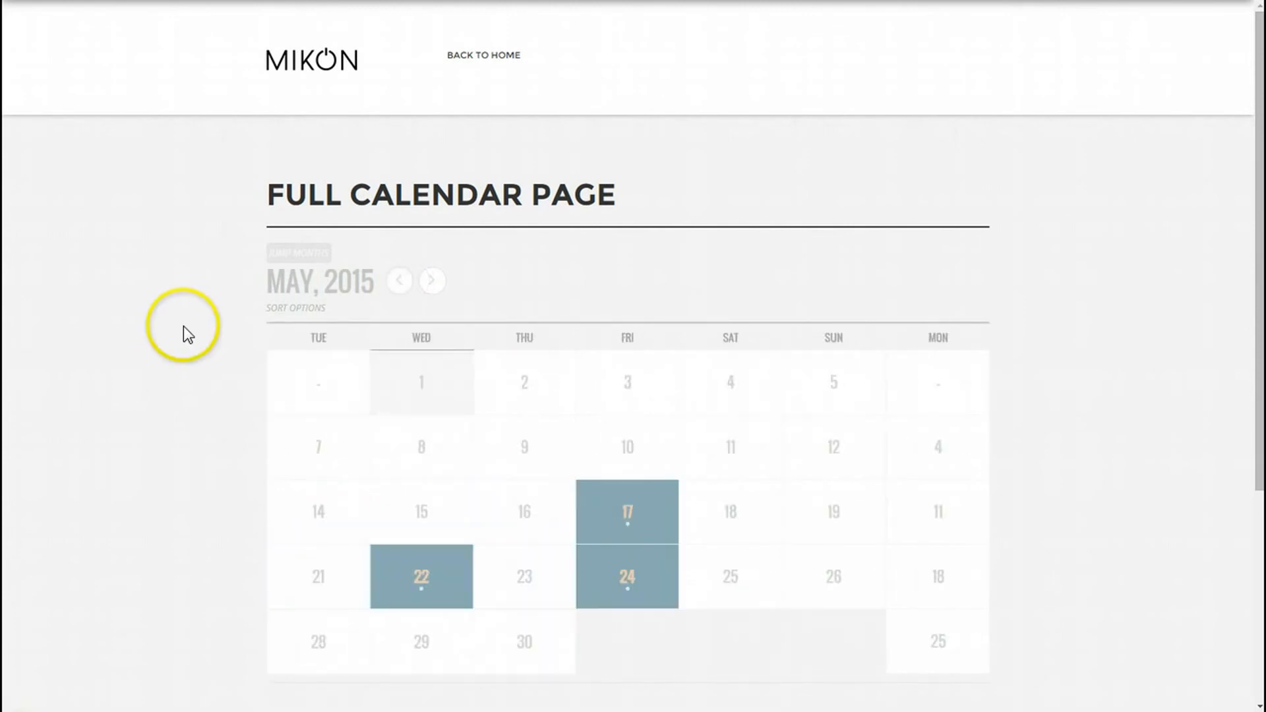
{"action": "left_click", "coordinate": [398, 281]}
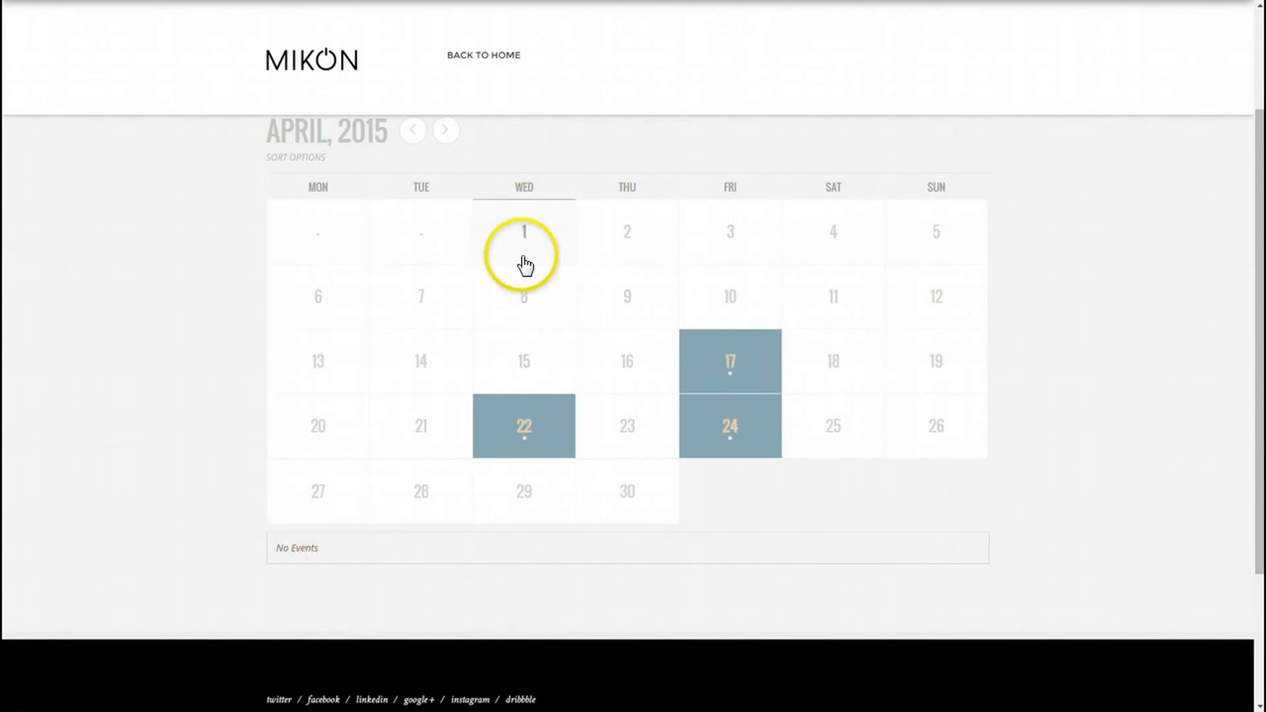
{"action": "mouse_move", "coordinate": [725, 234]}
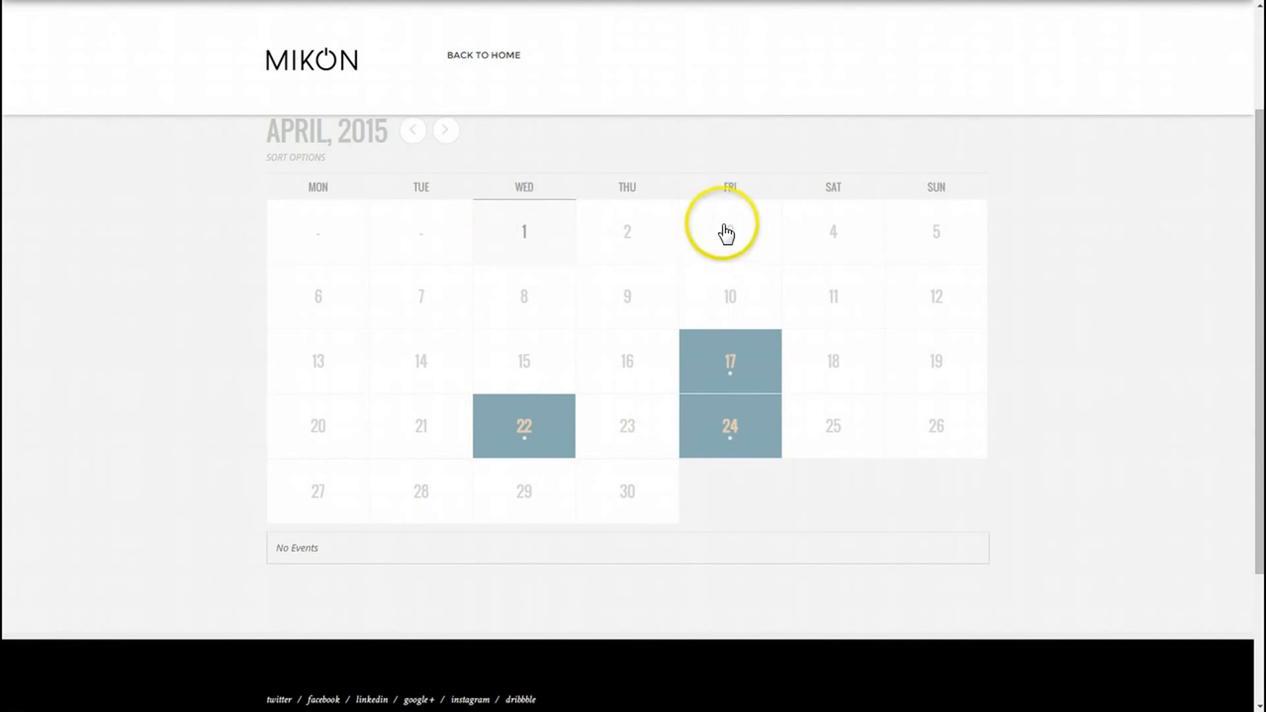
Step: Select April 24 and view the Spaghetti Dinner lightbox details, then close it
{"action": "left_click", "coordinate": [728, 361]}
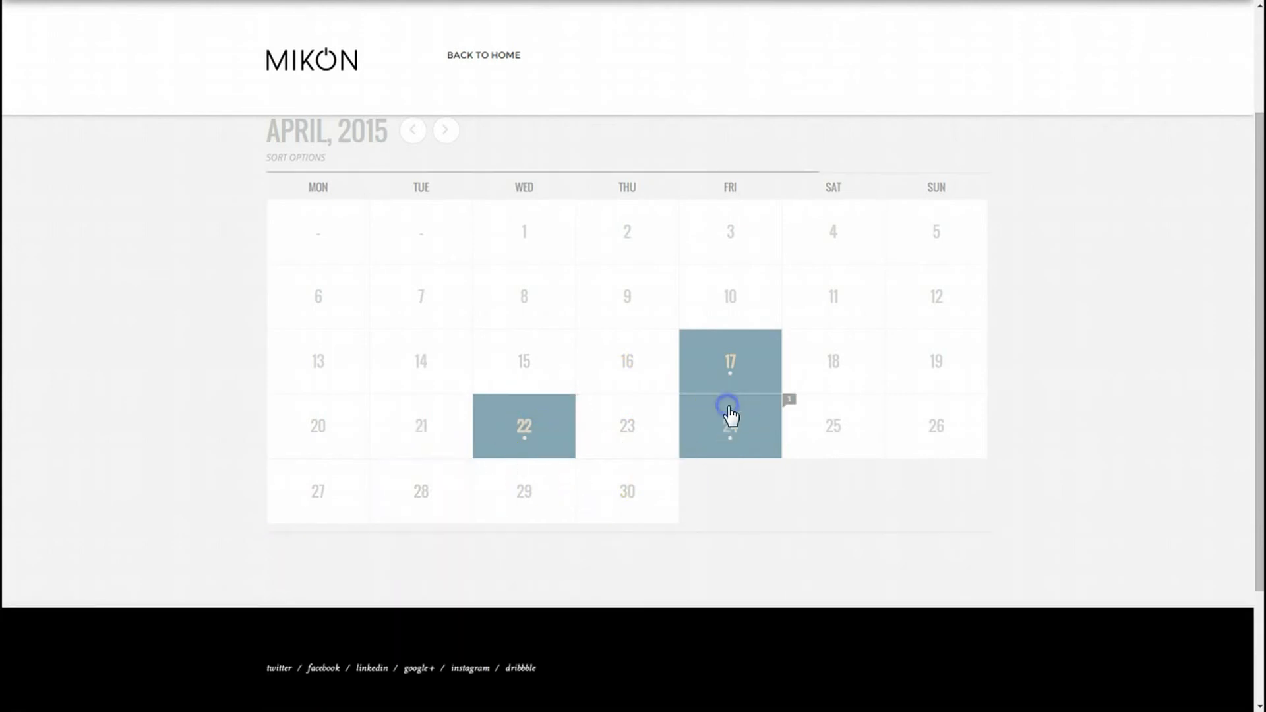
{"action": "left_click", "coordinate": [730, 426]}
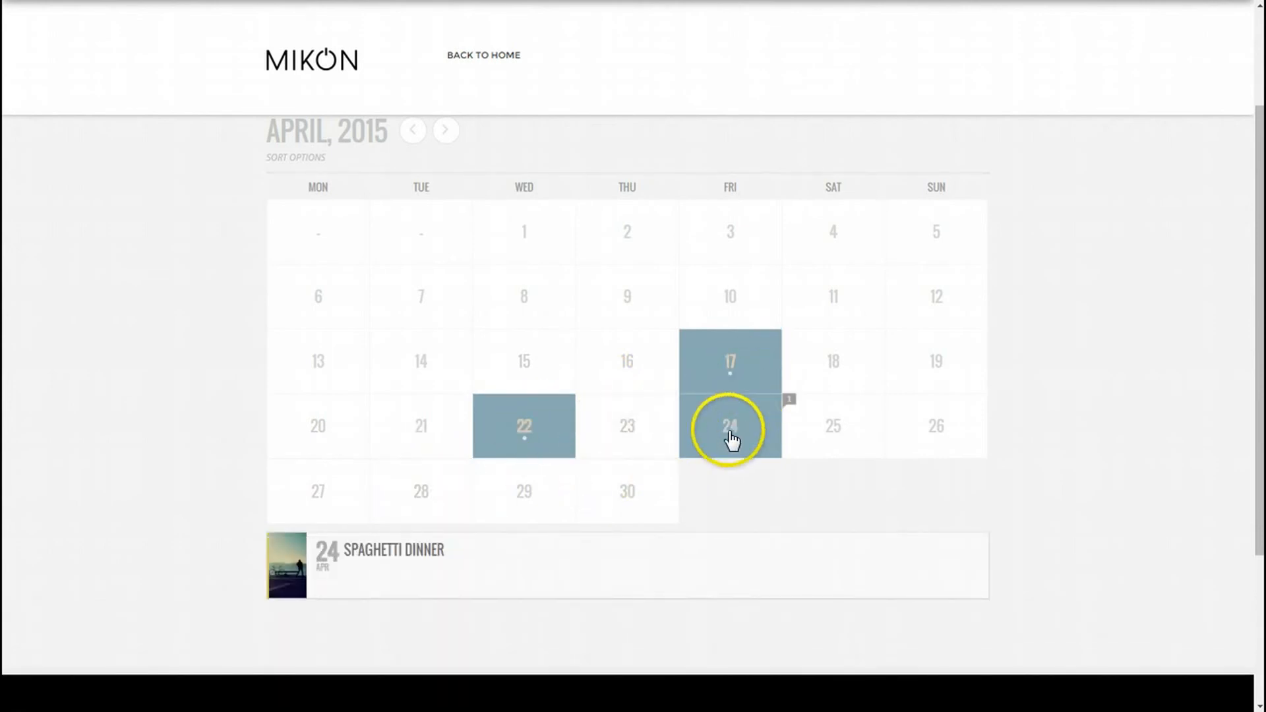
{"action": "left_click", "coordinate": [730, 426]}
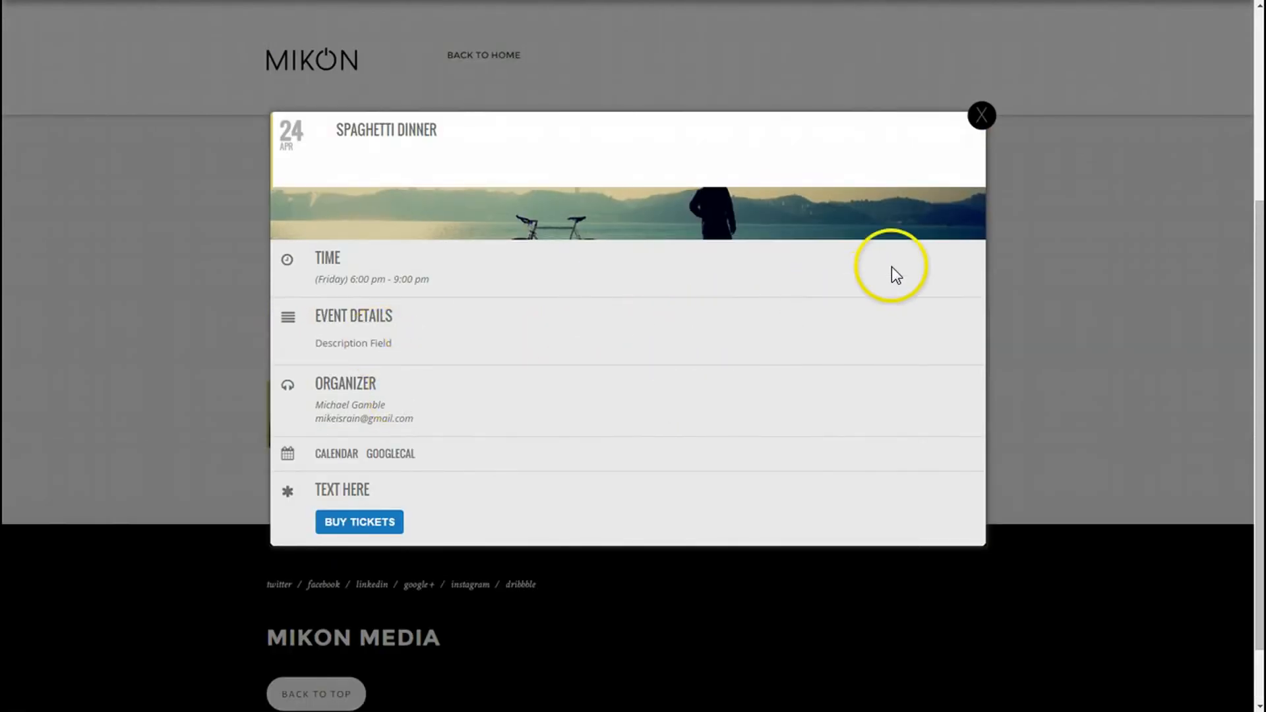
{"action": "mouse_move", "coordinate": [876, 273]}
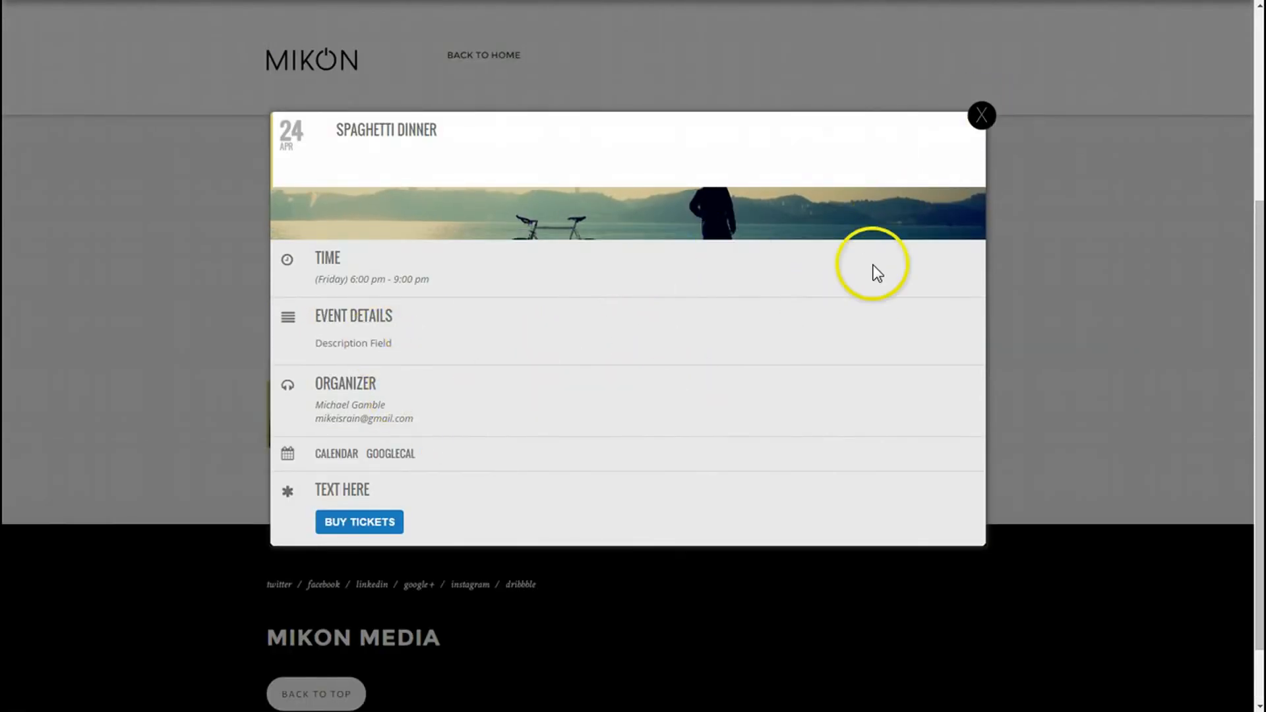
{"action": "left_click", "coordinate": [981, 114]}
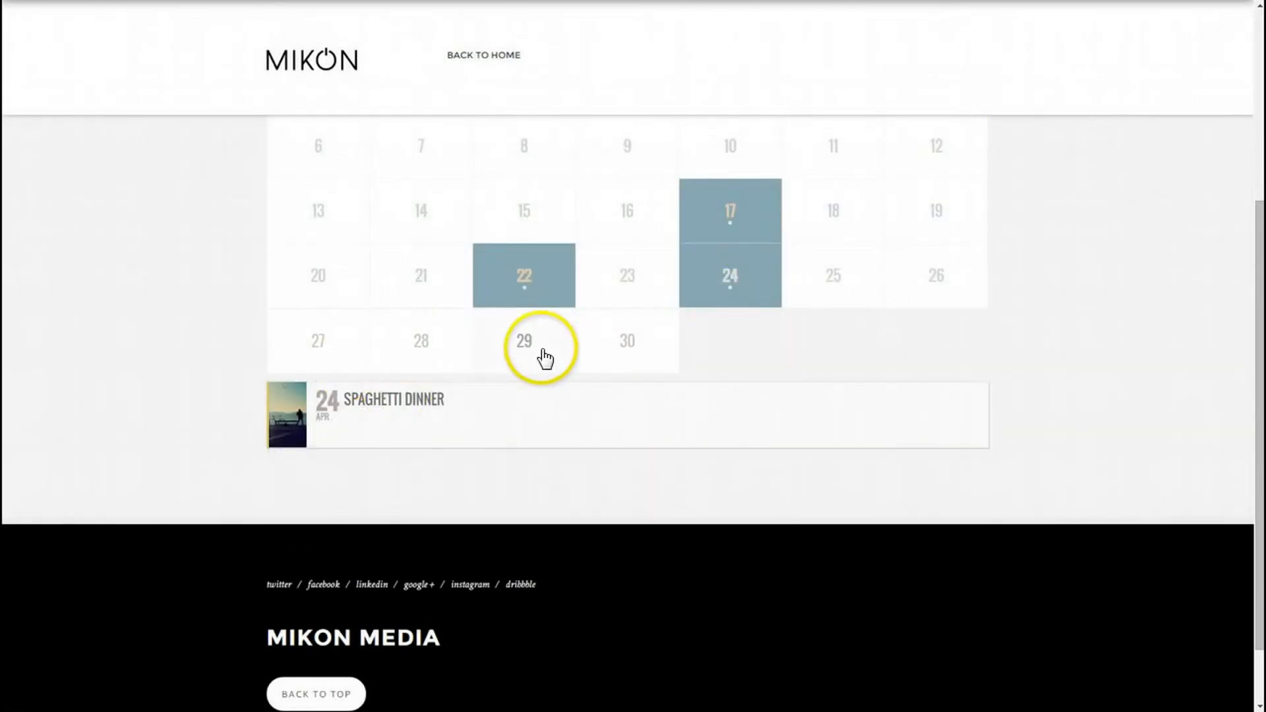
Step: Select April 22 and expand the Macaroni Dinner event card below the grid
{"action": "left_click", "coordinate": [523, 274]}
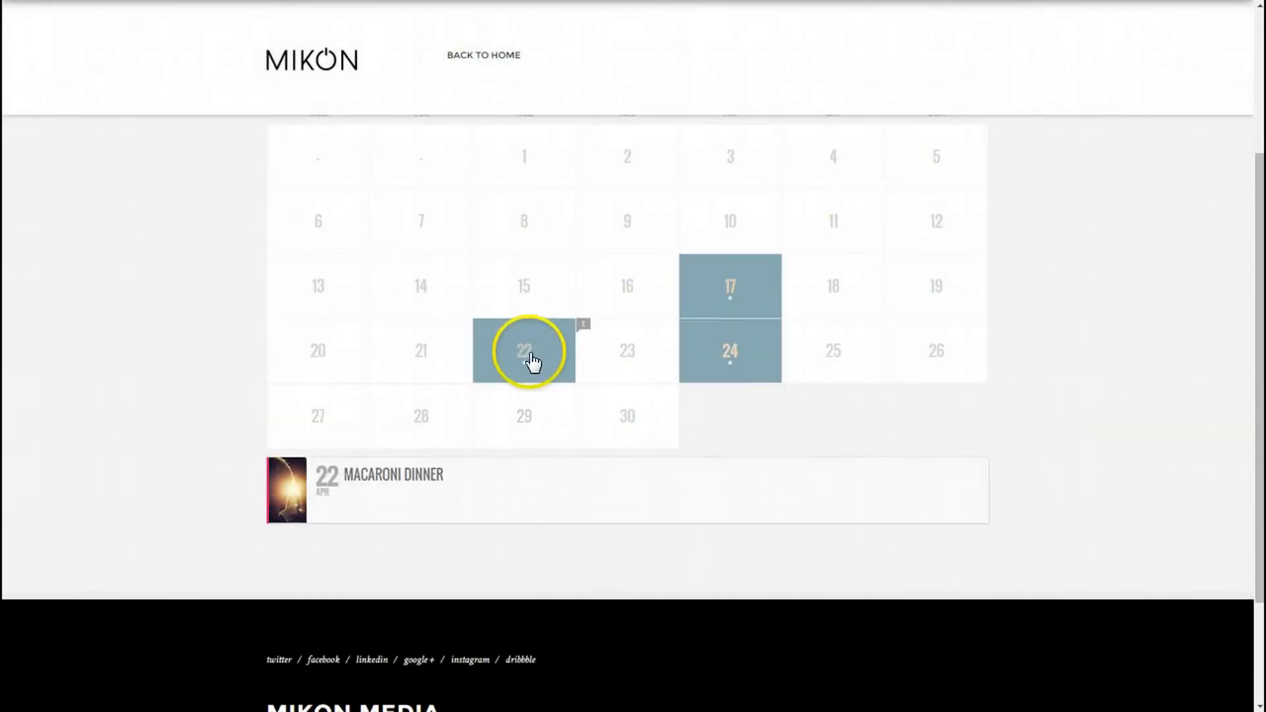
{"action": "left_click", "coordinate": [524, 351]}
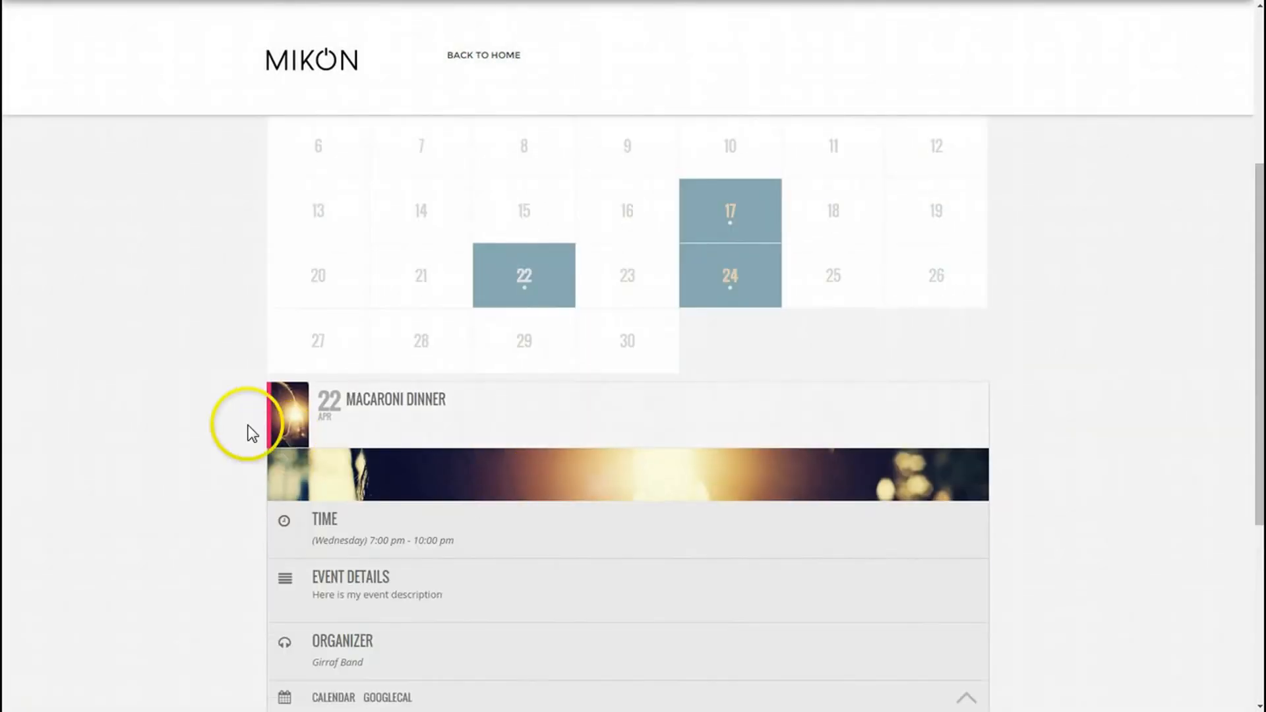
{"action": "mouse_move", "coordinate": [156, 416]}
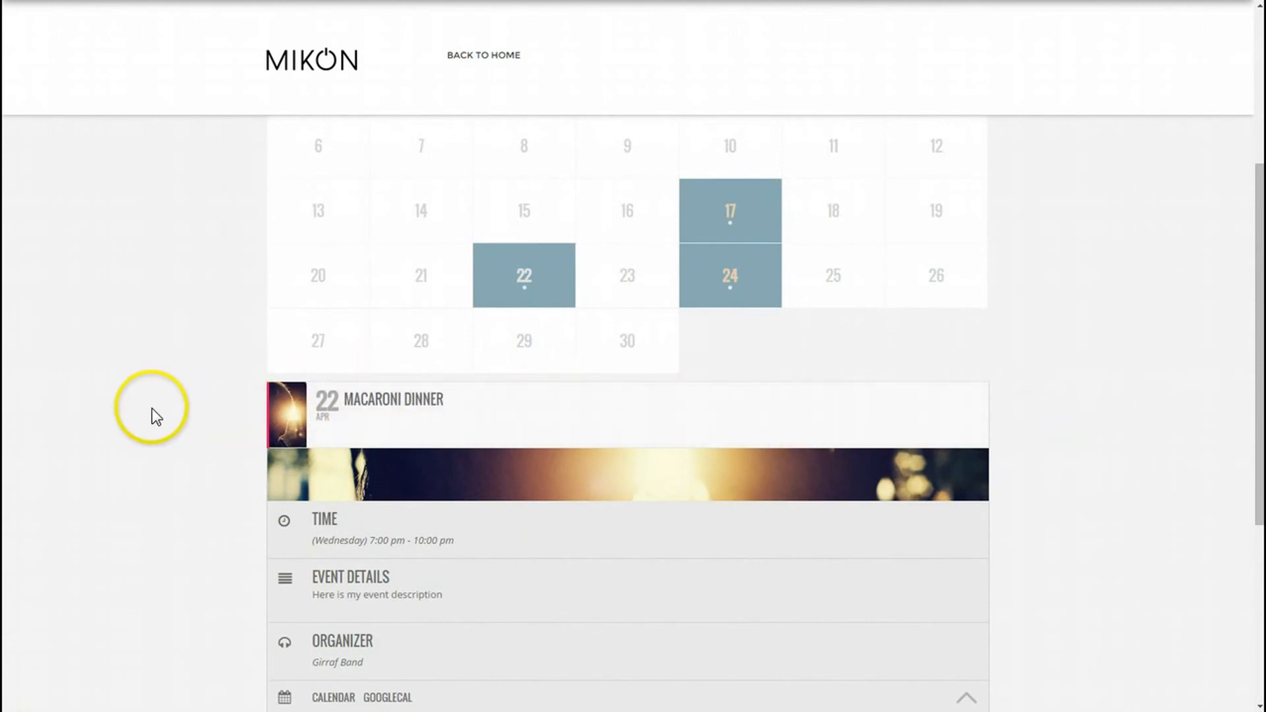
{"action": "scroll", "scroll_direction": "down", "scroll_amount": 3}
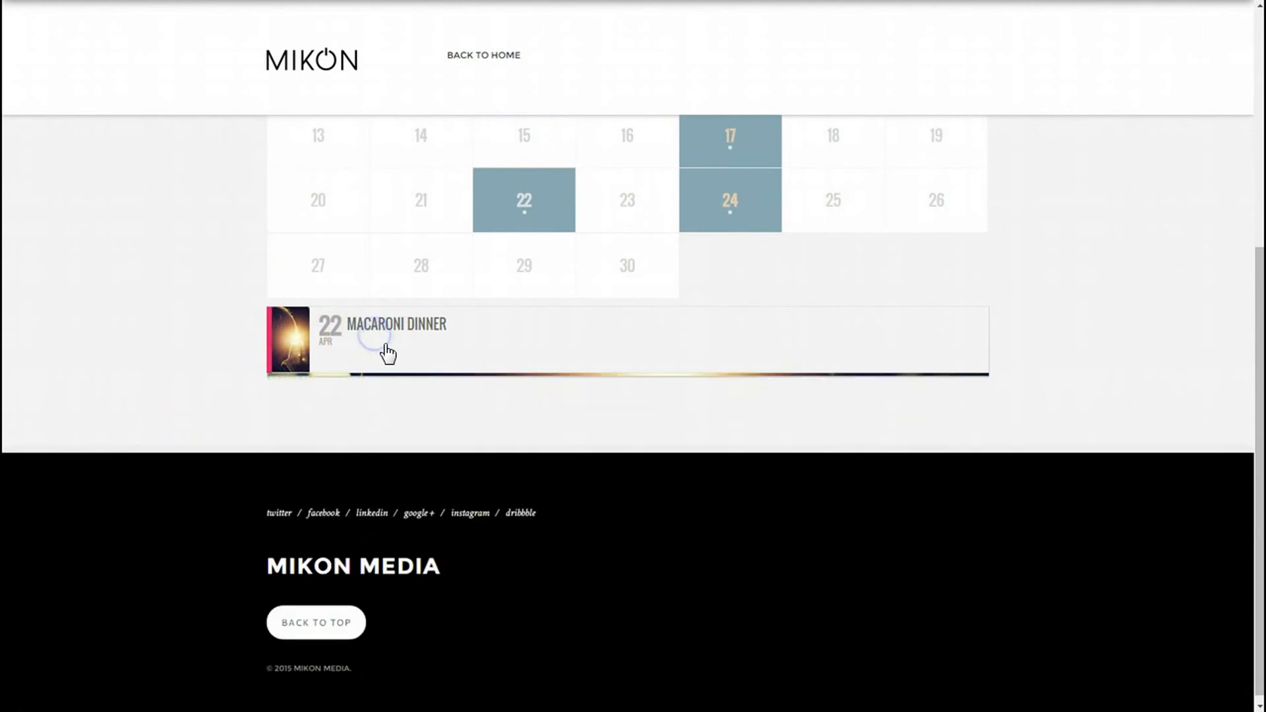
{"action": "scroll", "scroll_direction": "up", "scroll_amount": 3}
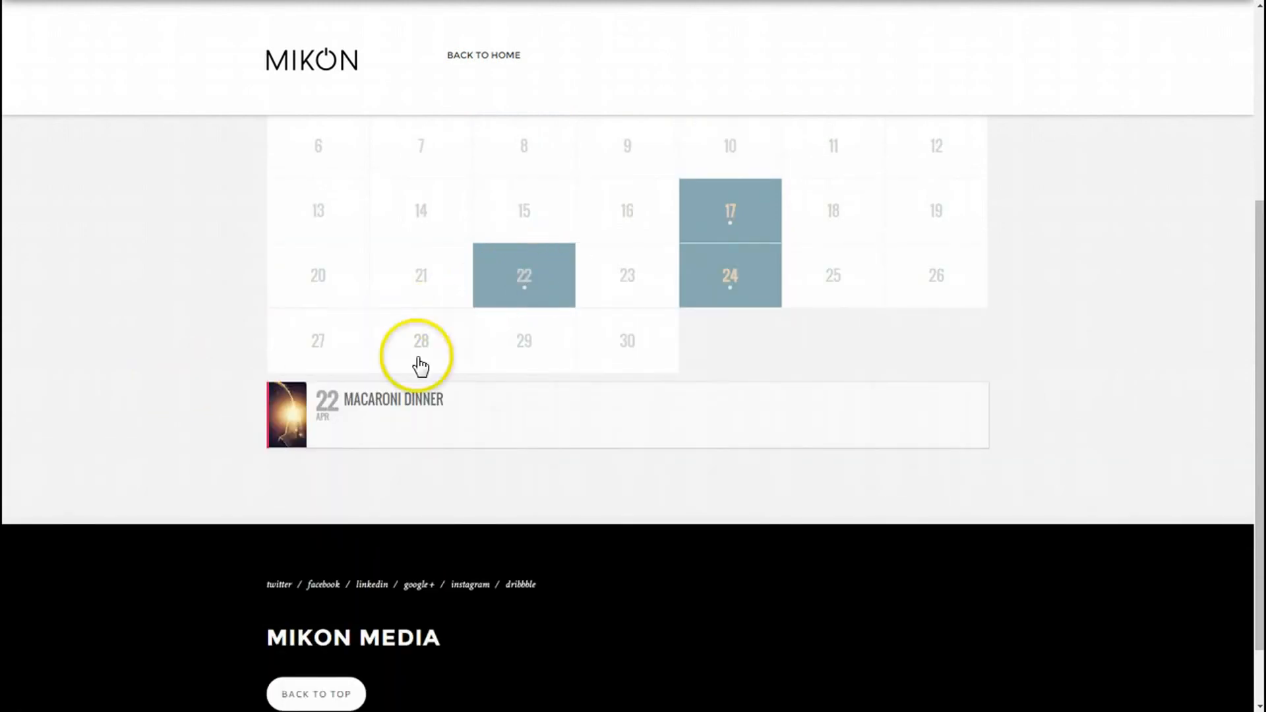
{"action": "mouse_move", "coordinate": [393, 419]}
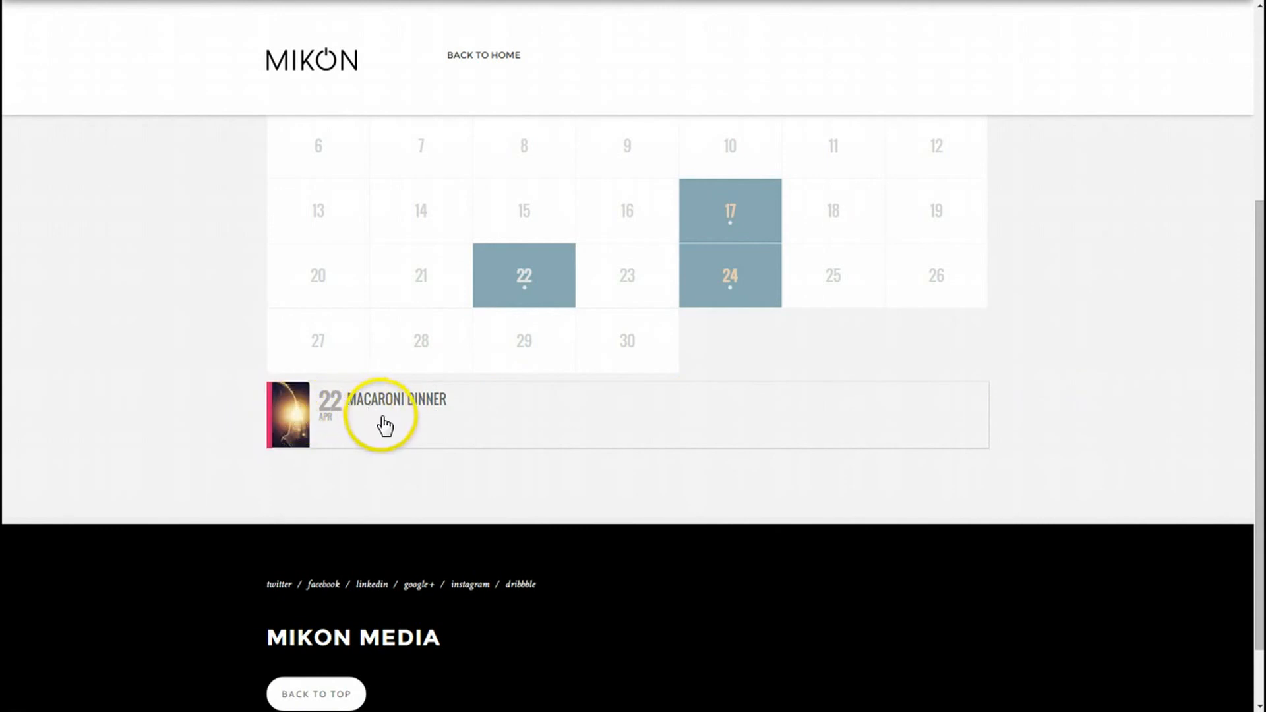
Step: Reveal Sort Options and filter Event Type 2 to London
{"action": "scroll", "scroll_direction": "up", "scroll_amount": 3}
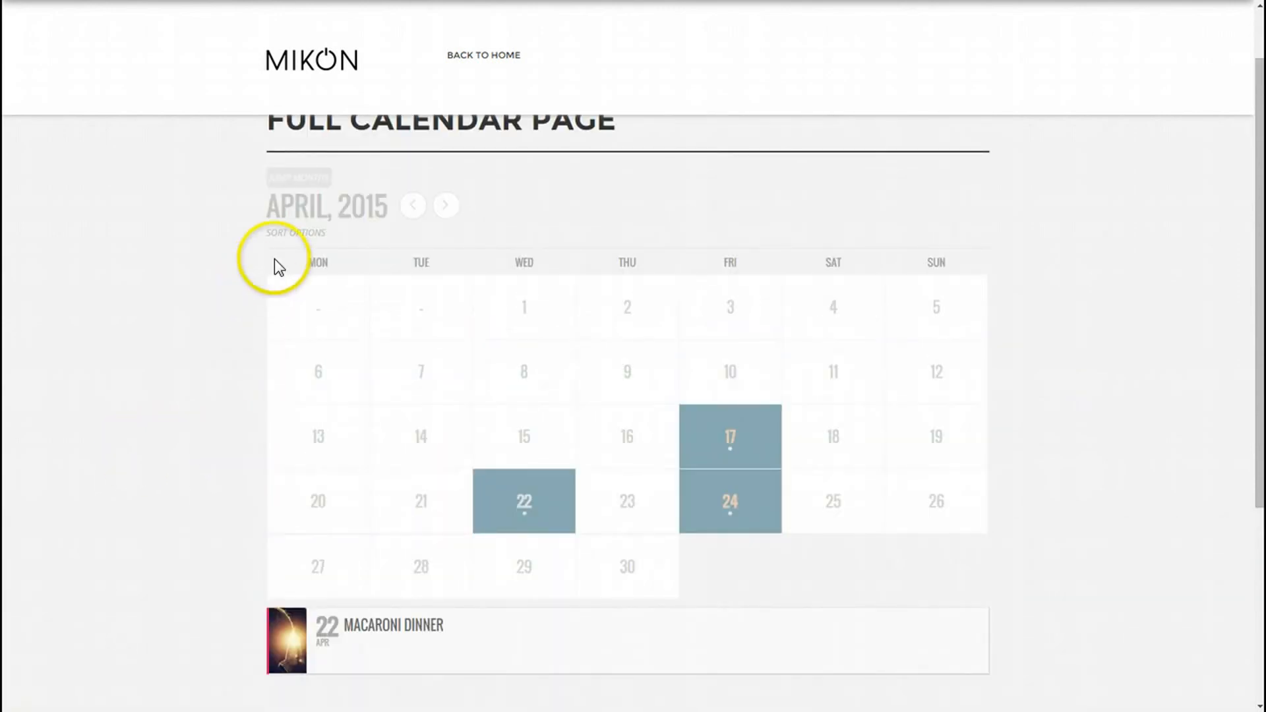
{"action": "left_click", "coordinate": [294, 233]}
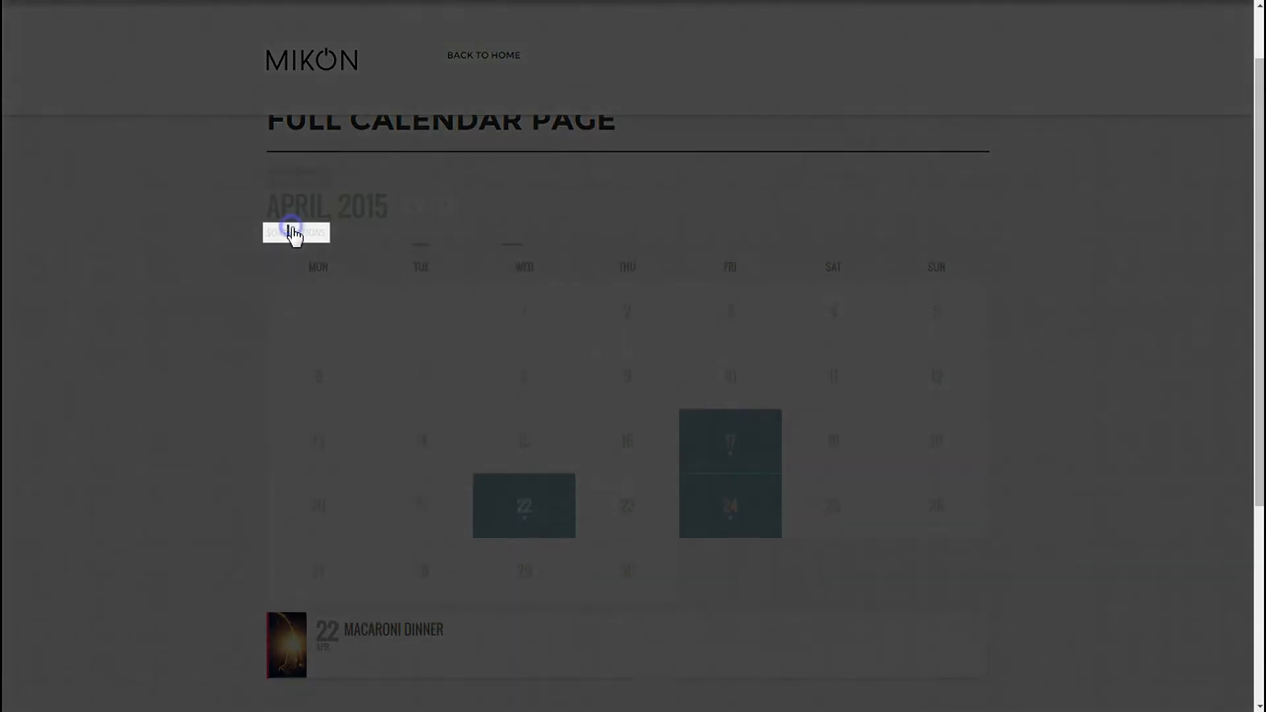
{"action": "left_click", "coordinate": [296, 232]}
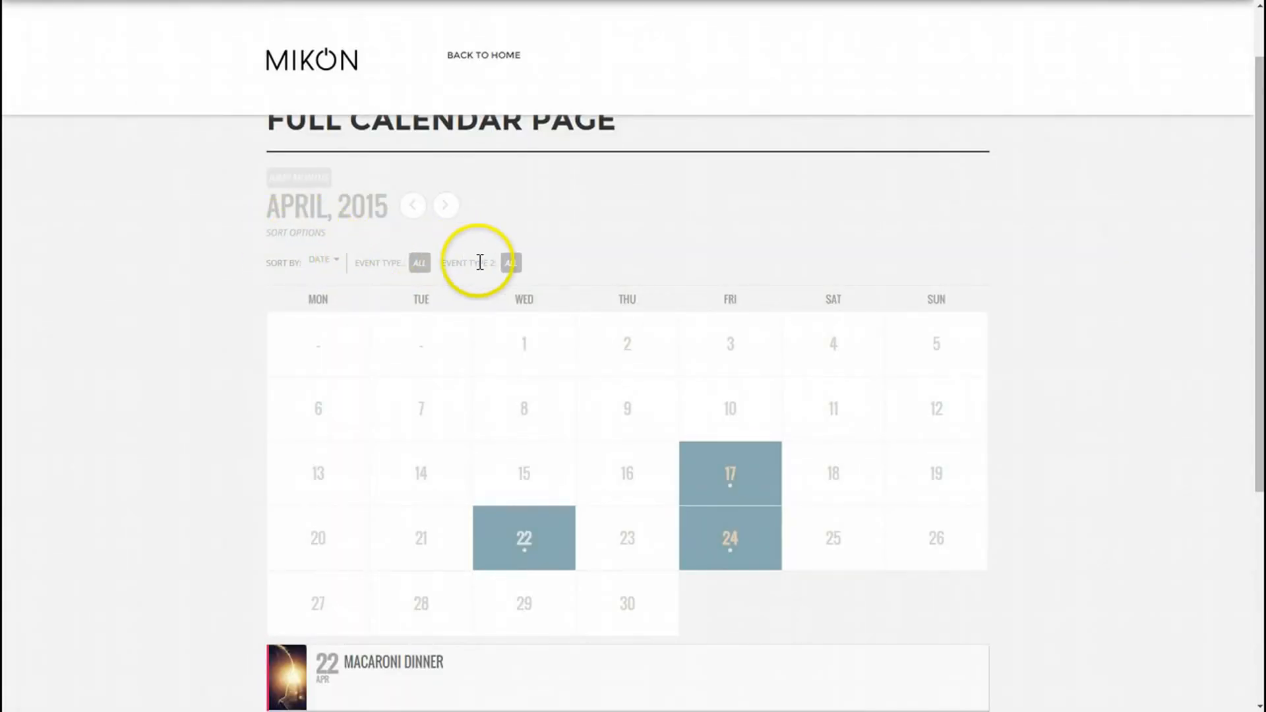
{"action": "left_click", "coordinate": [512, 262]}
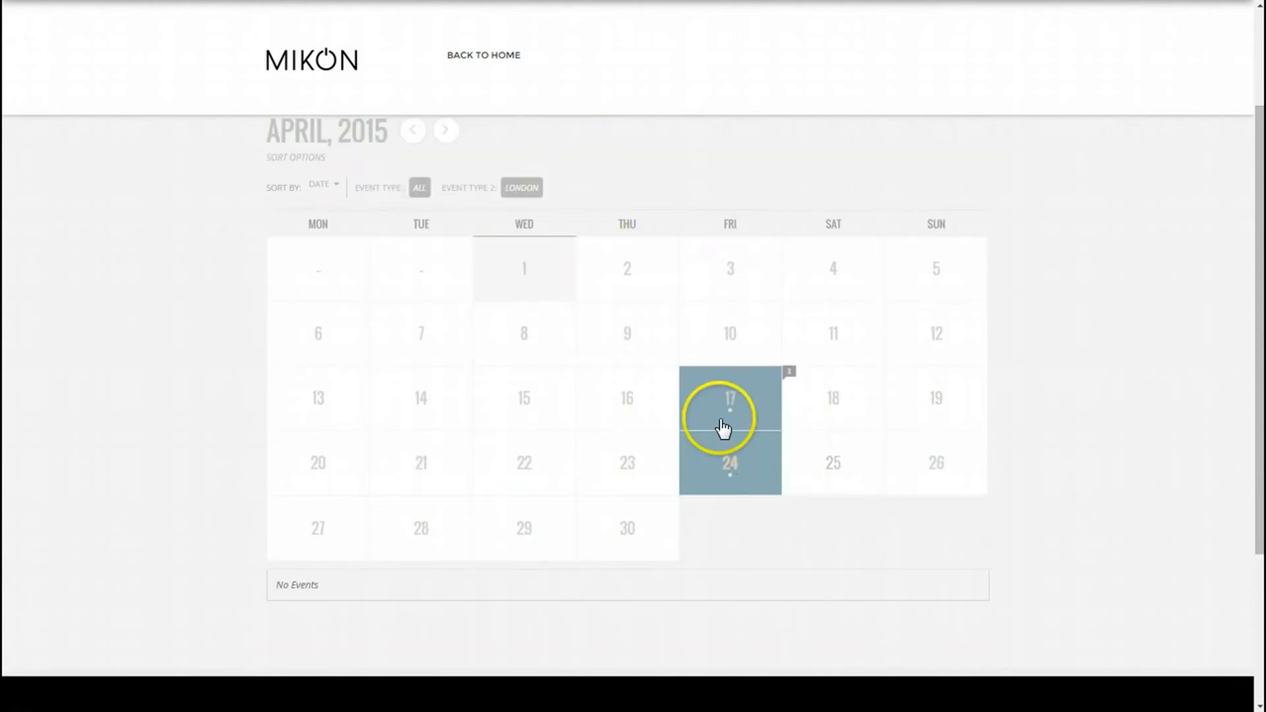
Step: Filter Event Type to Dinners and view the Spaghetti Dinner on April 17 and 24
{"action": "left_click", "coordinate": [728, 397]}
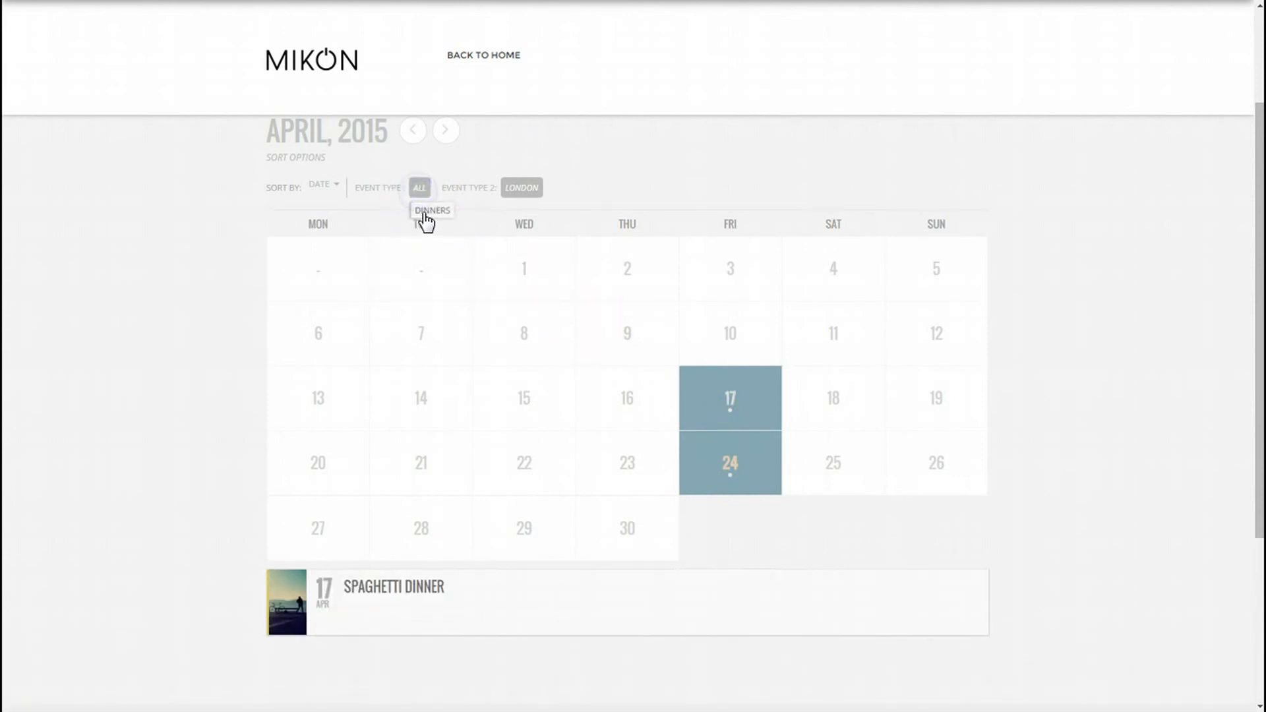
{"action": "left_click", "coordinate": [432, 211]}
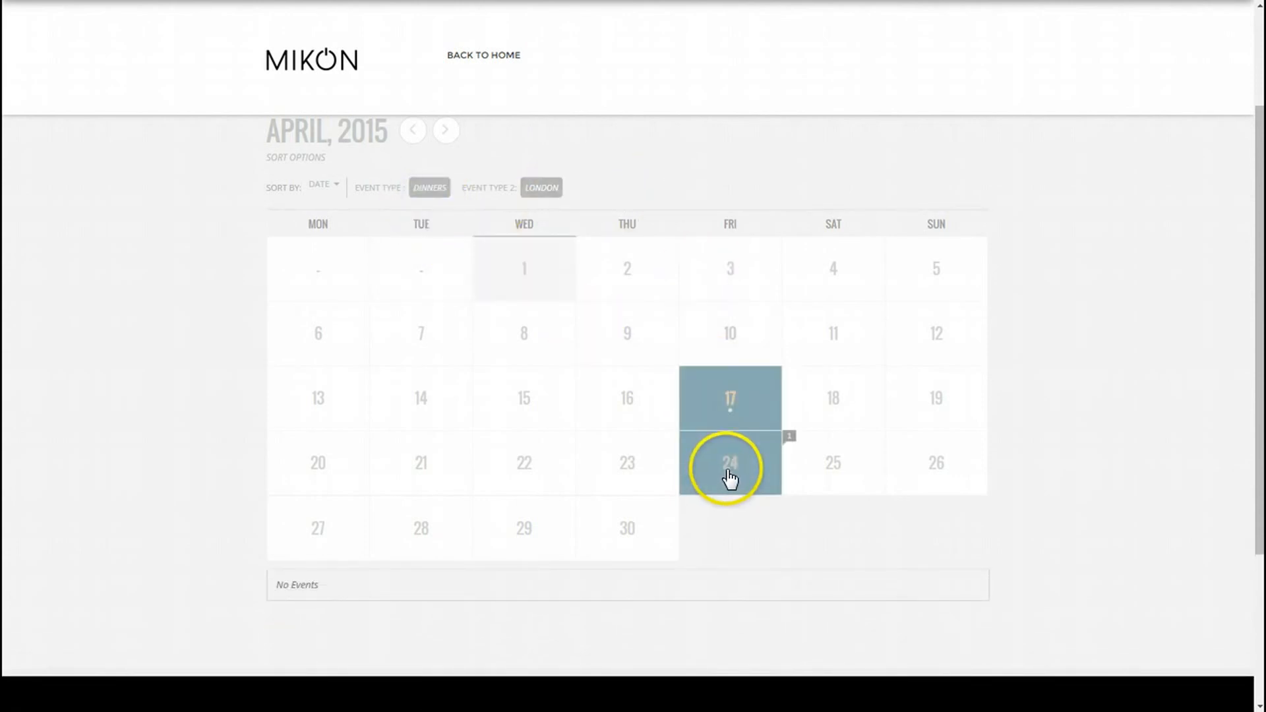
{"action": "left_click", "coordinate": [729, 467]}
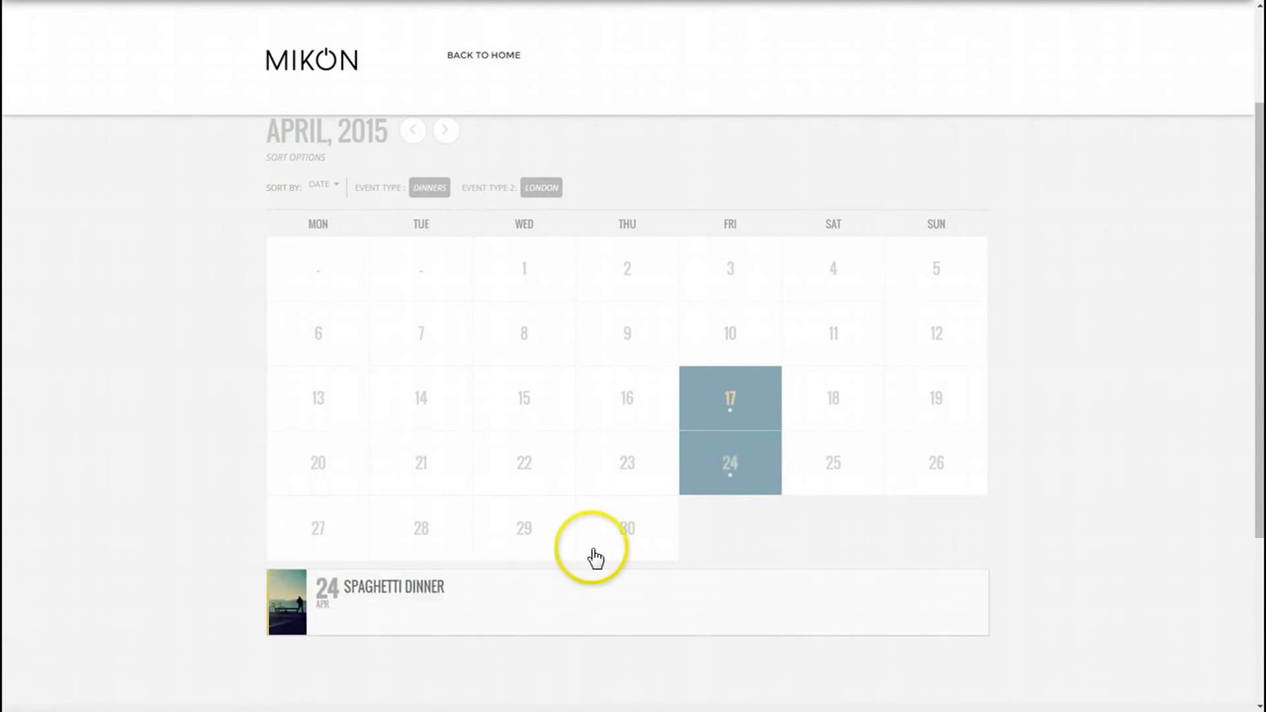
{"action": "left_click", "coordinate": [728, 397]}
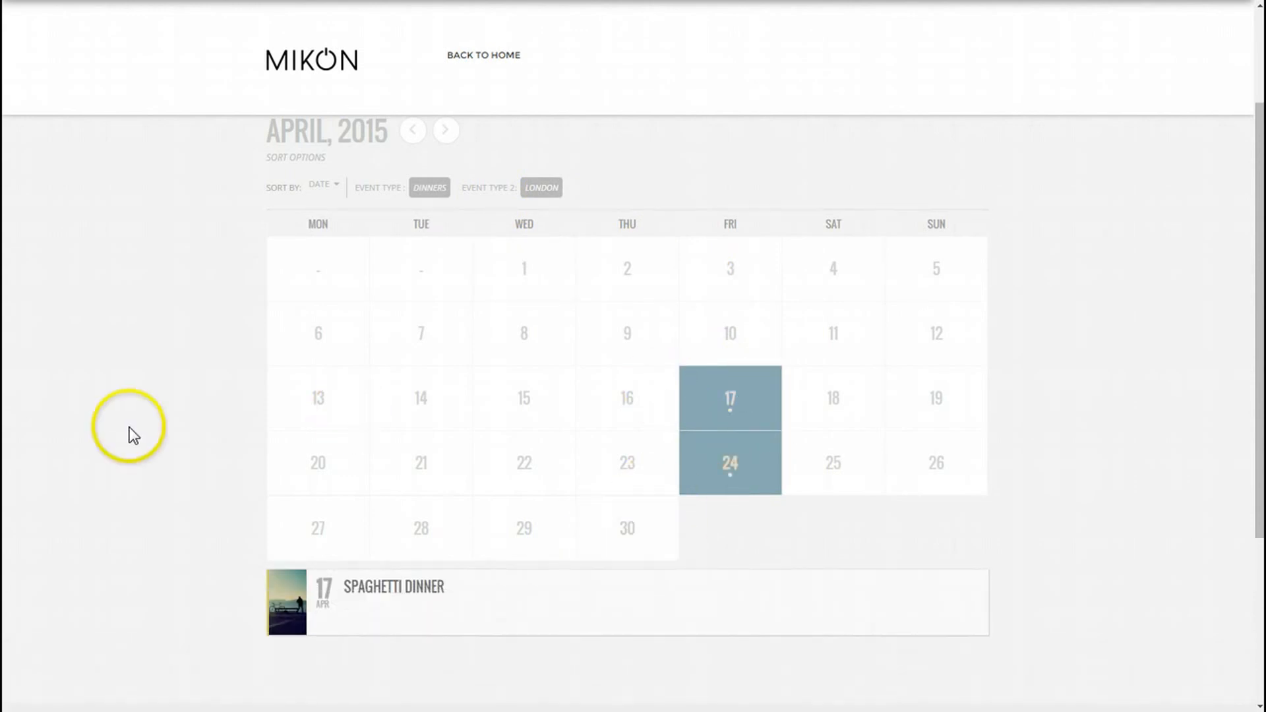
{"action": "mouse_move", "coordinate": [211, 412]}
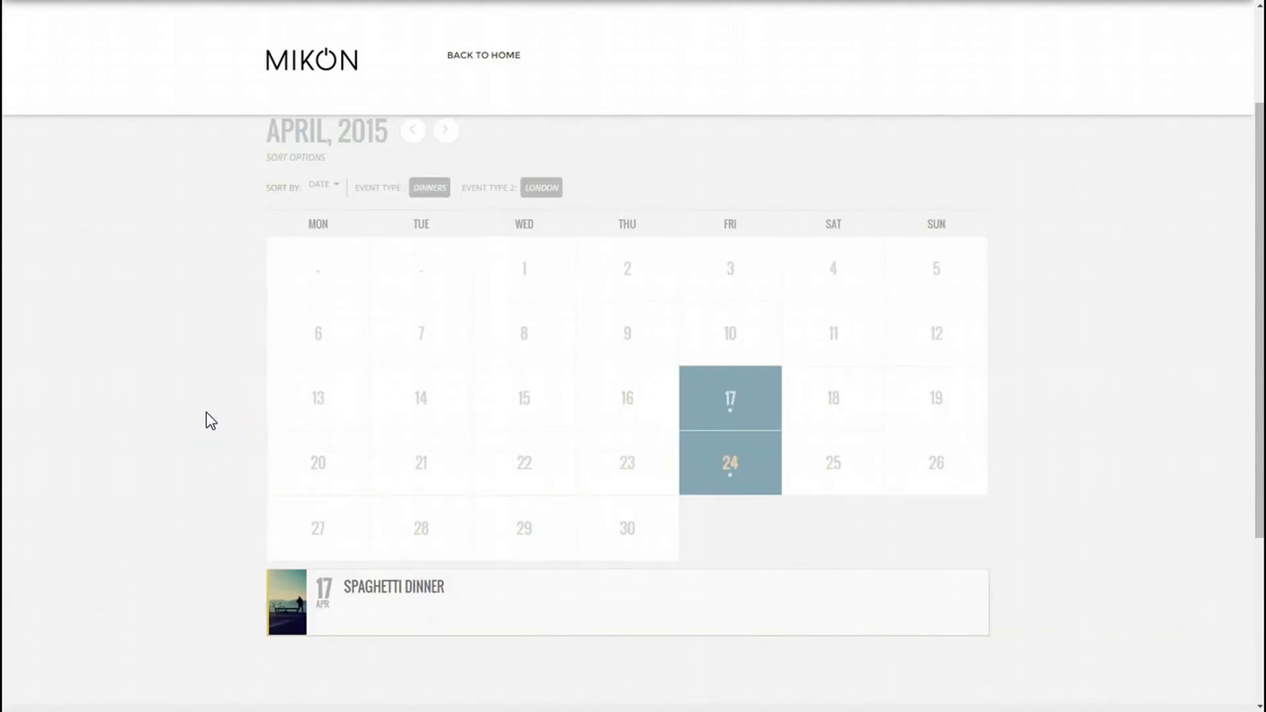
{"action": "mouse_move", "coordinate": [353, 373]}
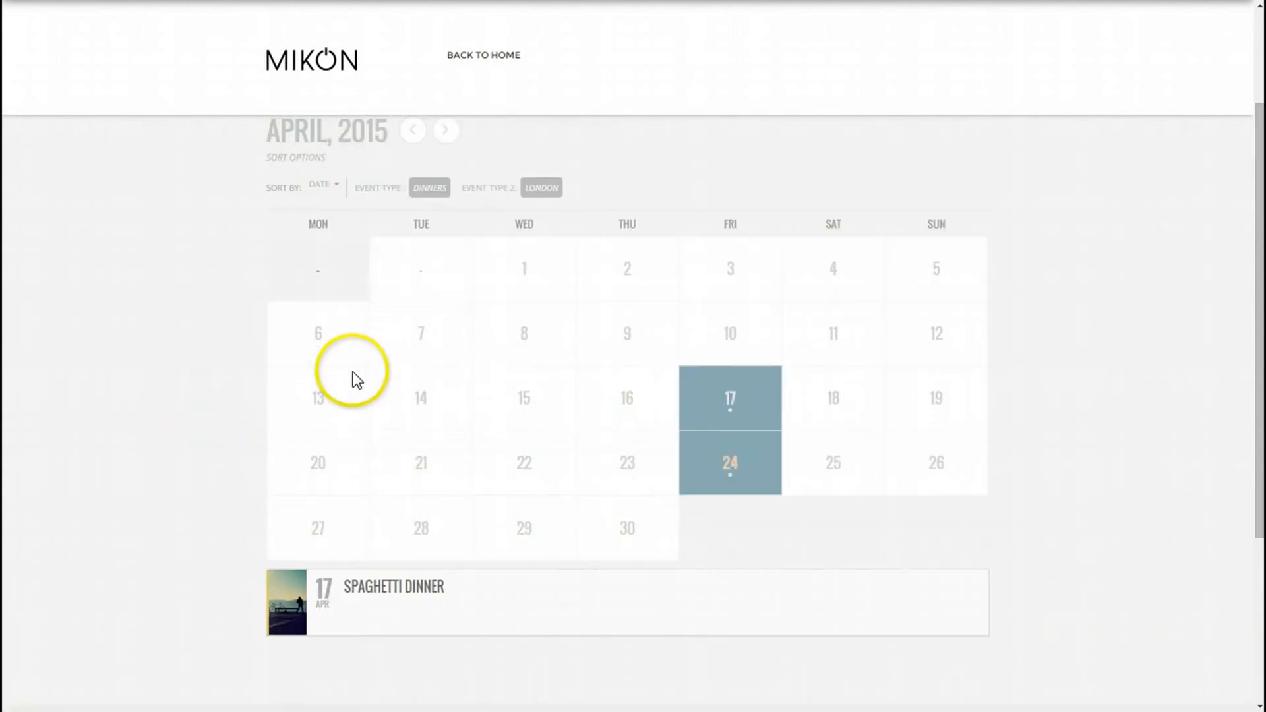
{"action": "mouse_move", "coordinate": [908, 388]}
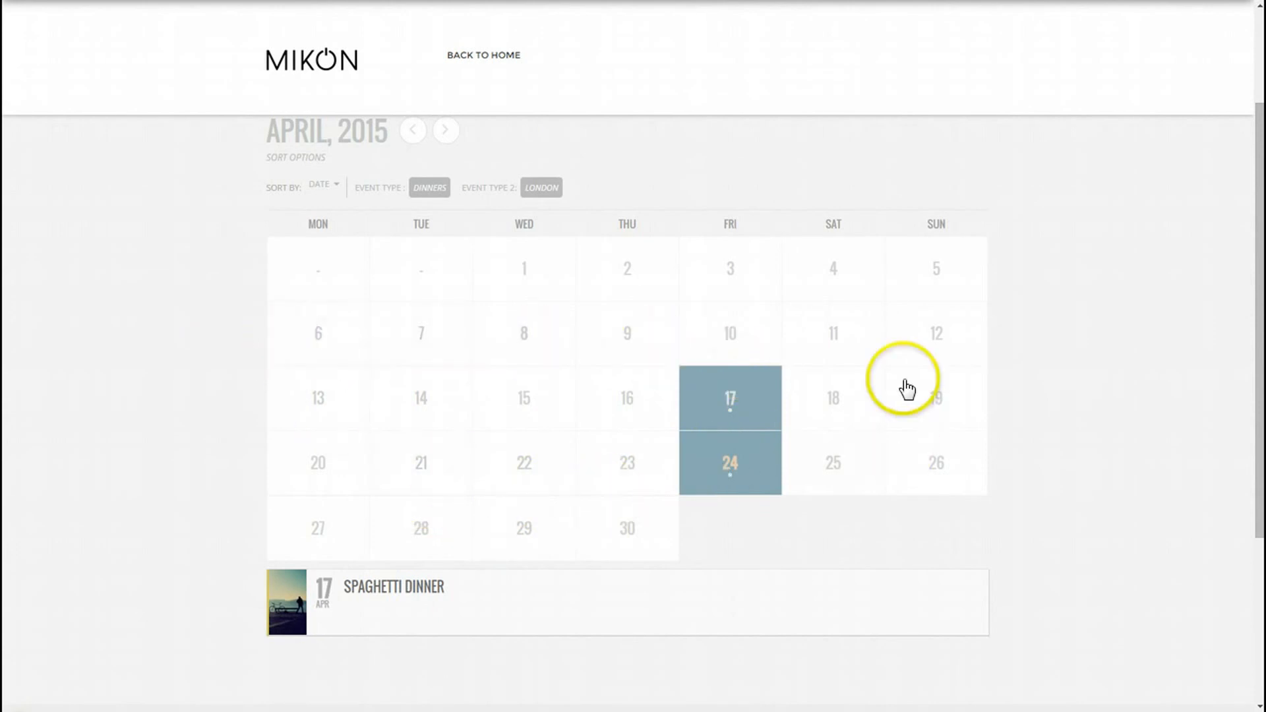
{"action": "mouse_move", "coordinate": [184, 364]}
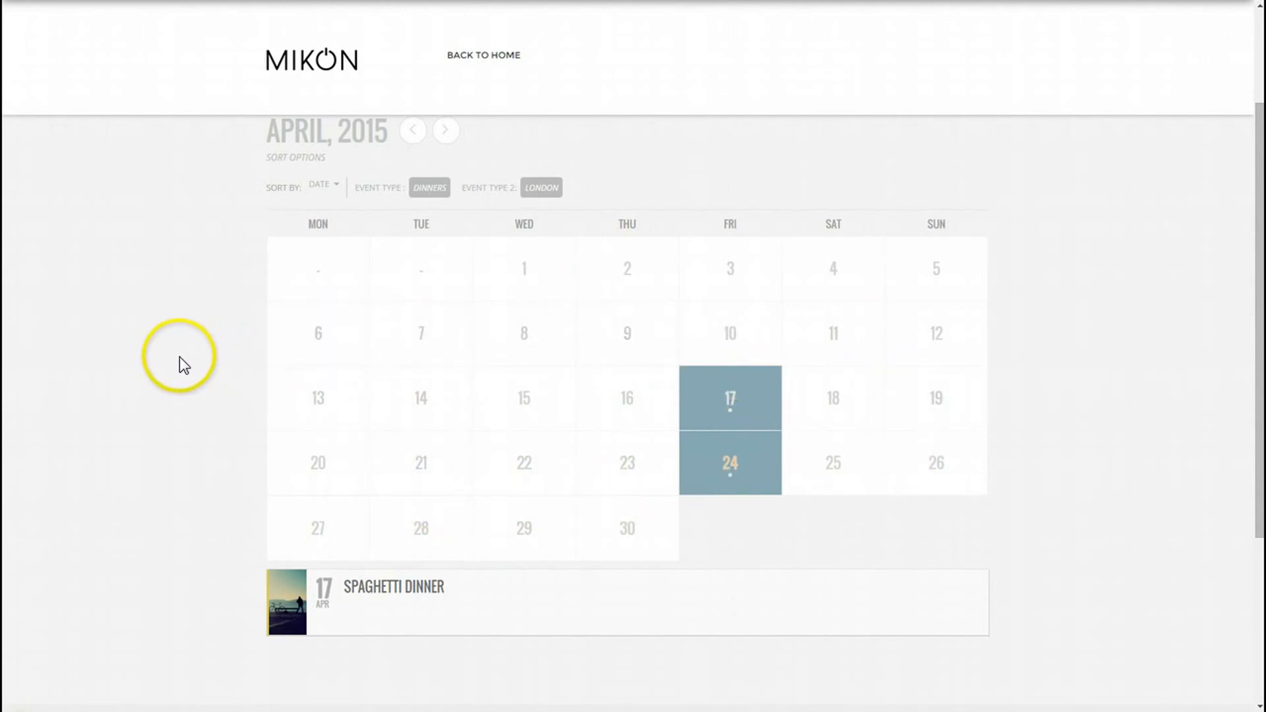
{"action": "mouse_move", "coordinate": [182, 366]}
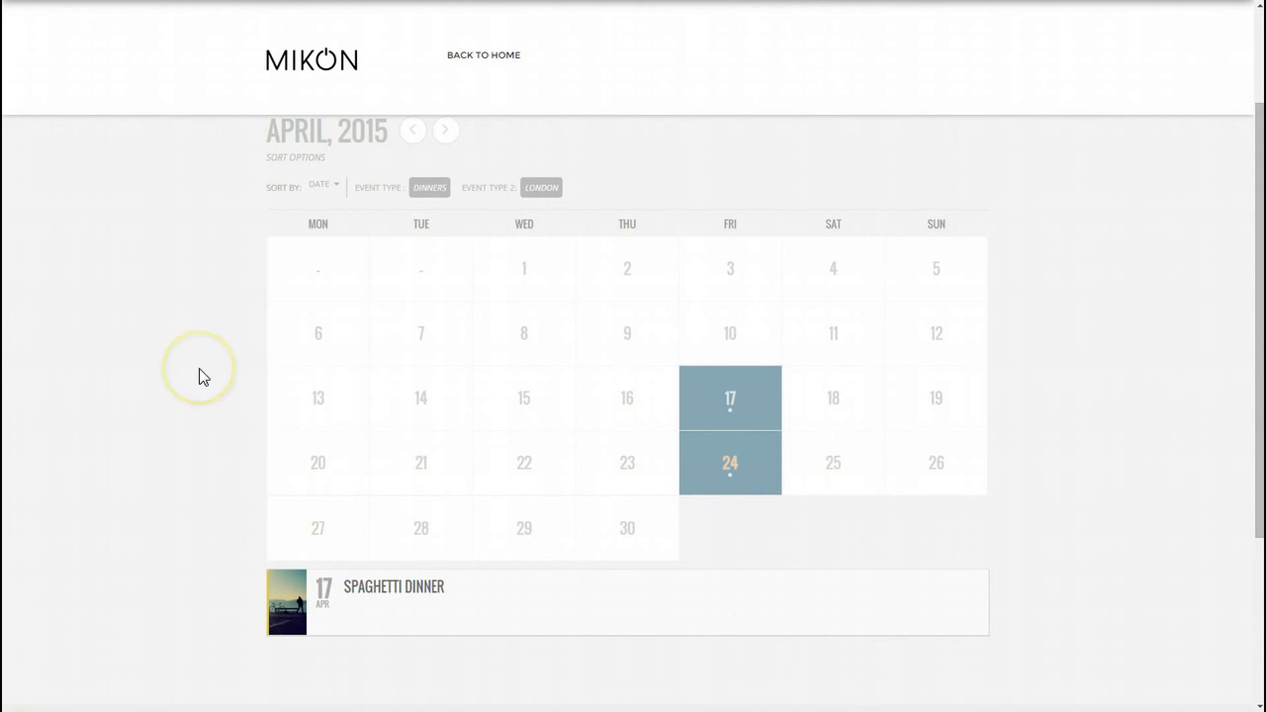
{"action": "mouse_move", "coordinate": [203, 377]}
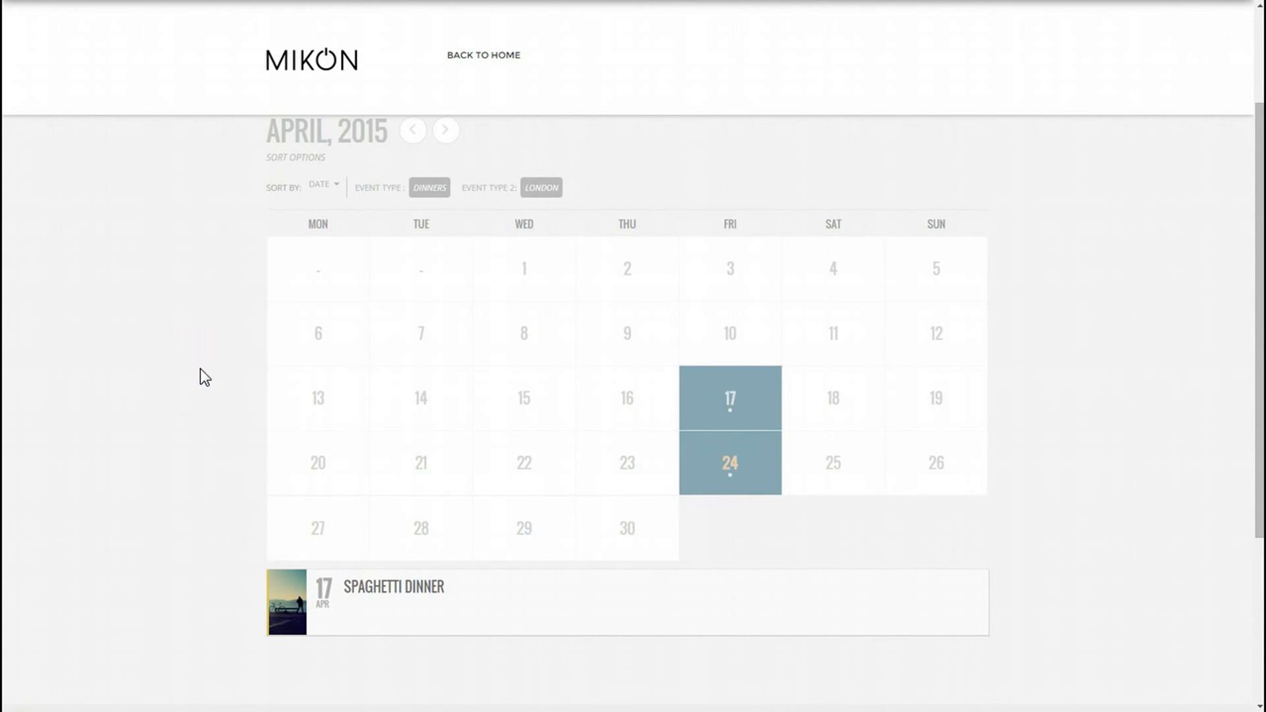